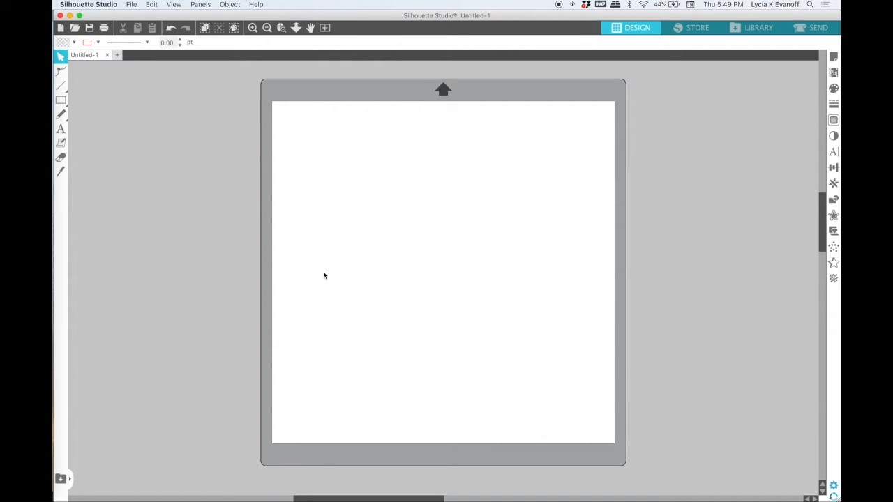
{"action": "mouse_move", "coordinate": [82, 78]}
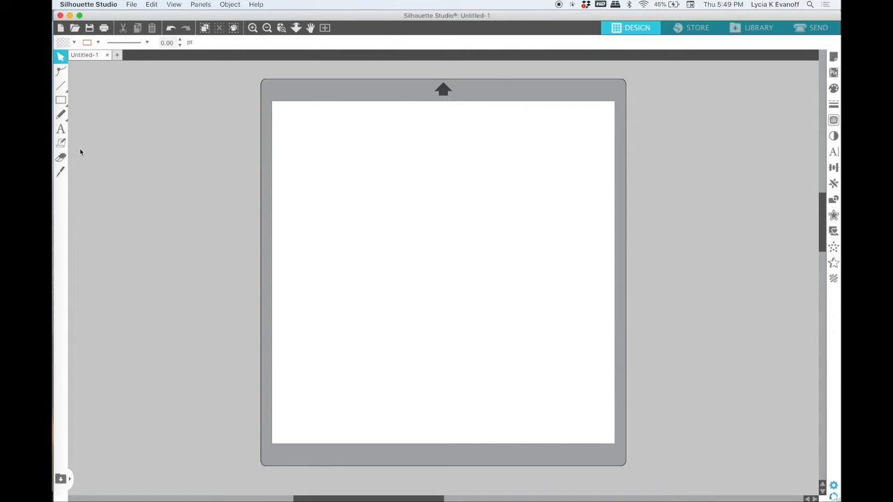
{"action": "mouse_move", "coordinate": [77, 100]}
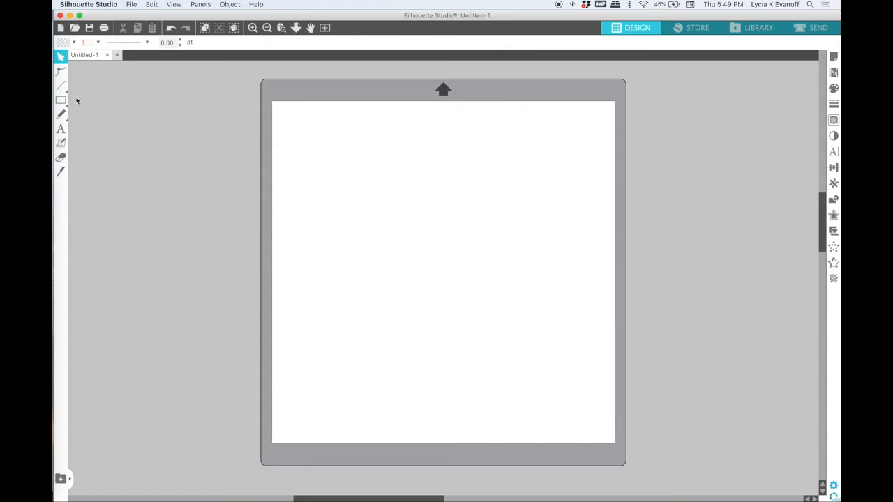
- Bring up the program preferences with Cmd+K
{"action": "left_click", "coordinate": [60, 100]}
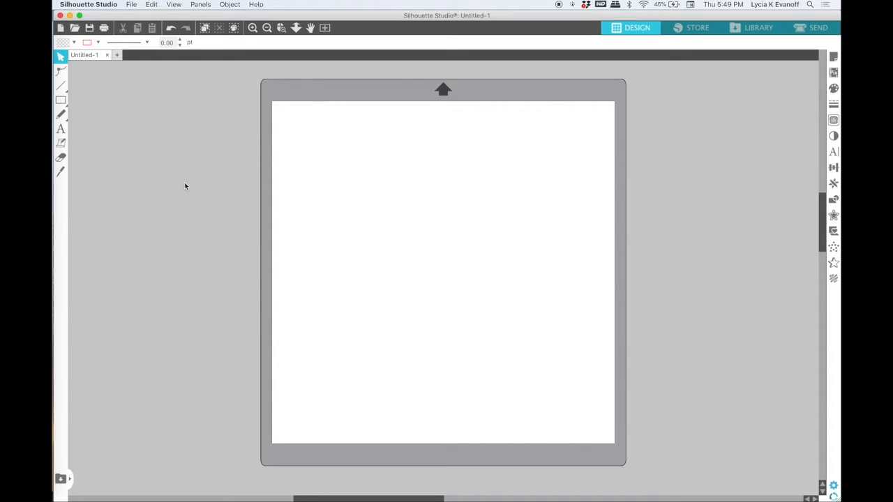
{"action": "mouse_move", "coordinate": [179, 145]}
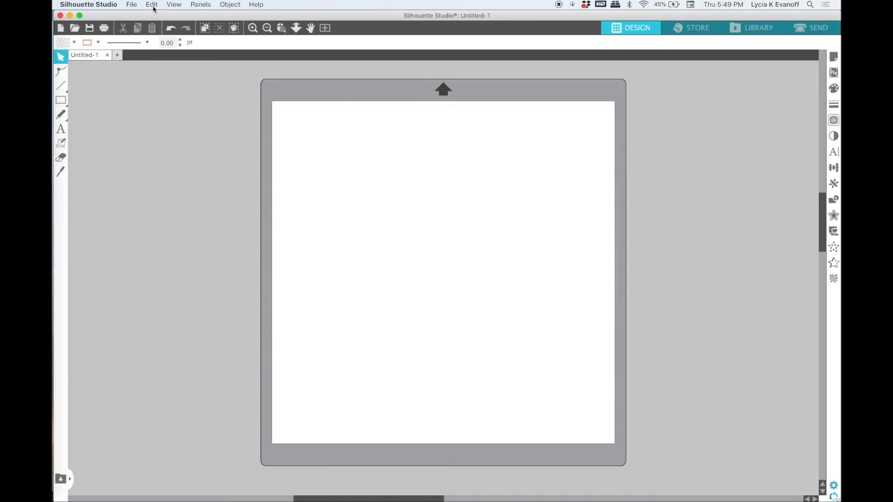
{"action": "left_click", "coordinate": [151, 5]}
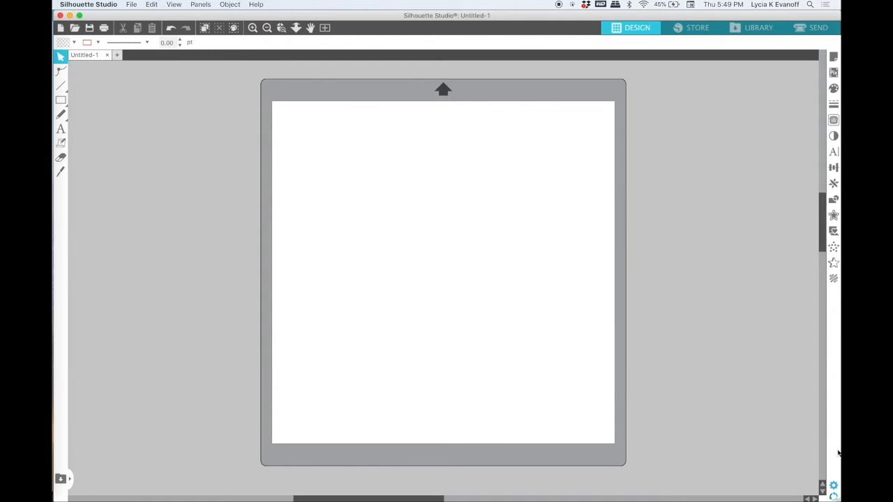
{"action": "mouse_move", "coordinate": [833, 486]}
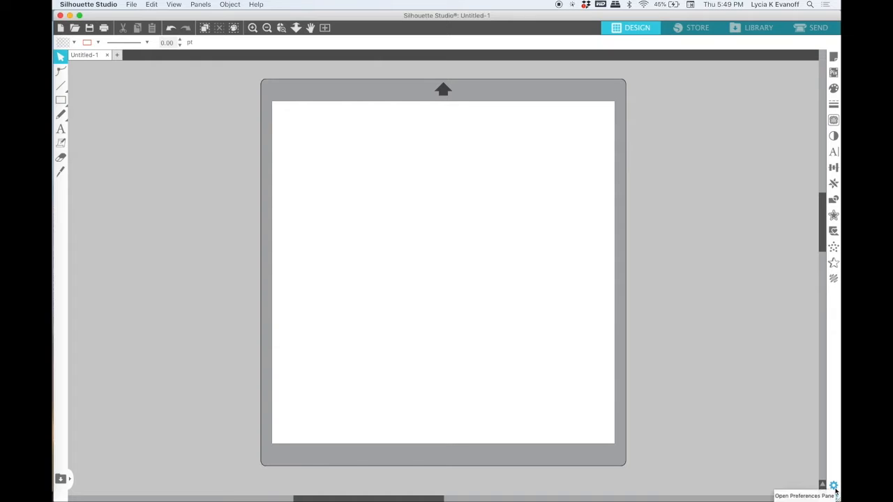
{"action": "mouse_move", "coordinate": [575, 329]}
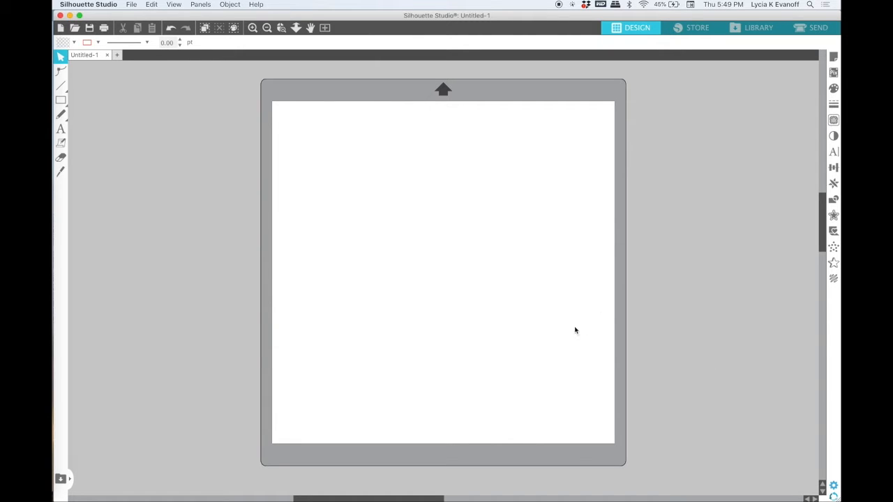
{"action": "key", "text": "cmd+k"}
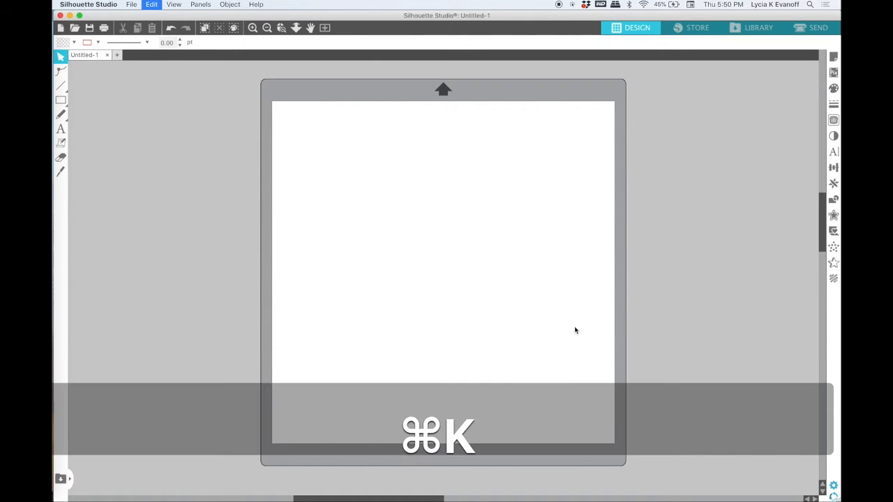
{"action": "key", "text": "cmd+k"}
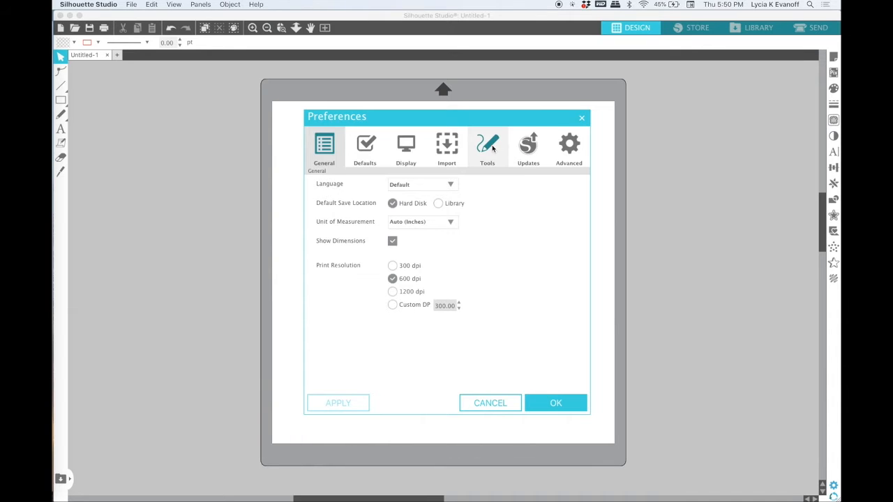
- Set After Creating a Shape to Choose Select in Tools and confirm the preferences
{"action": "left_click", "coordinate": [487, 146]}
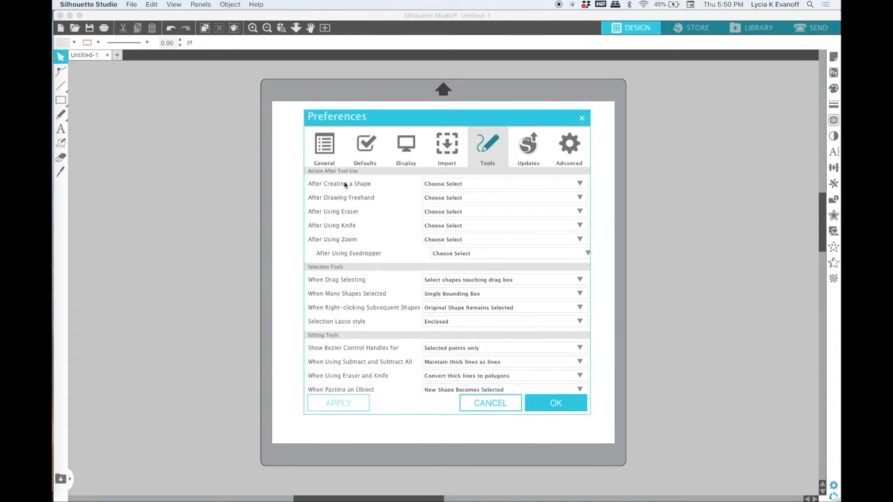
{"action": "left_click", "coordinate": [502, 183]}
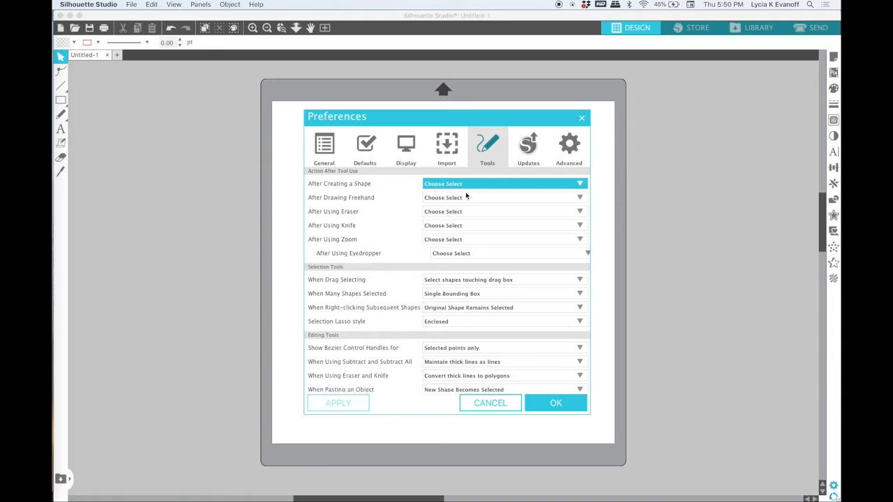
{"action": "left_click", "coordinate": [503, 184]}
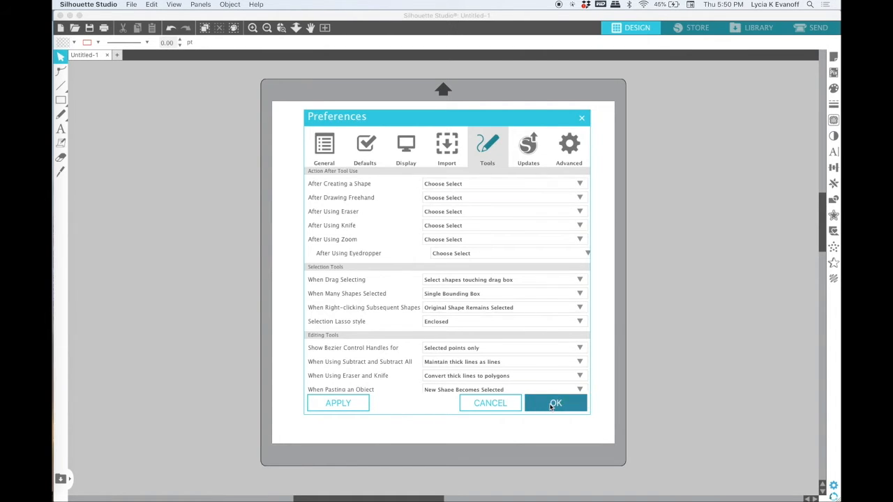
{"action": "left_click", "coordinate": [556, 403]}
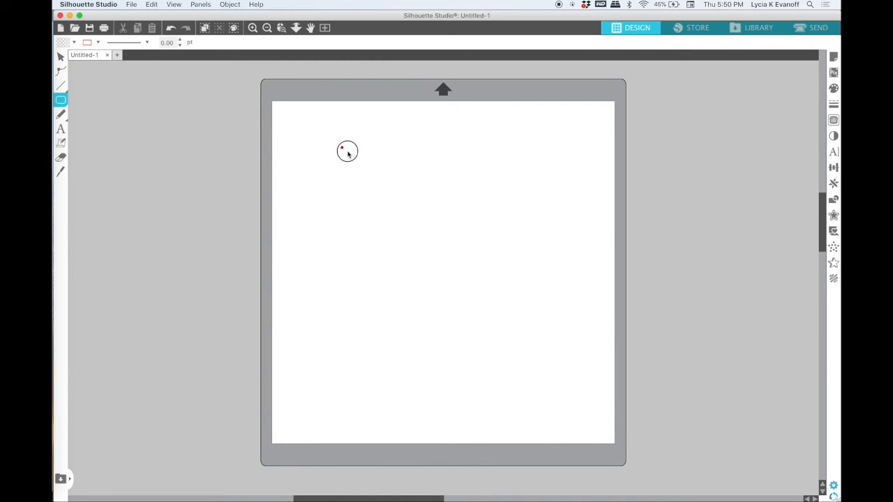
- Draw two rounded rectangles side by side across the top of the mat
{"action": "left_click_drag", "start_coordinate": [347, 152], "coordinate": [436, 244]}
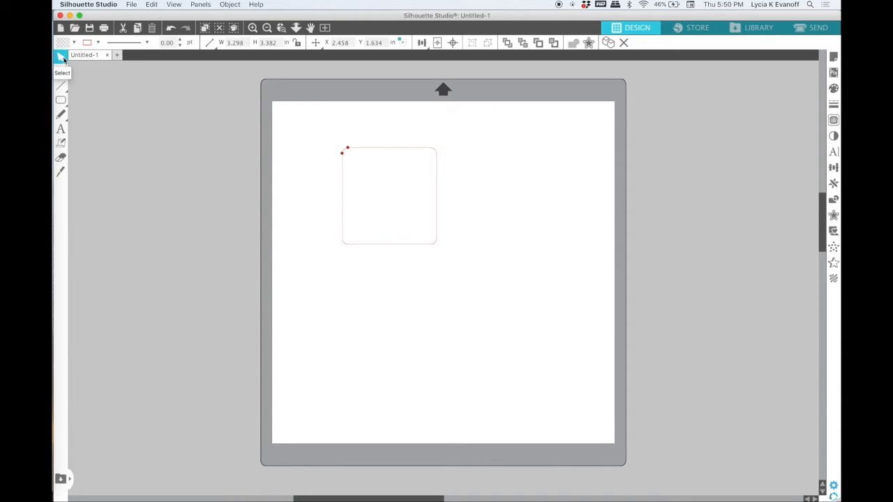
{"action": "left_click", "coordinate": [90, 100]}
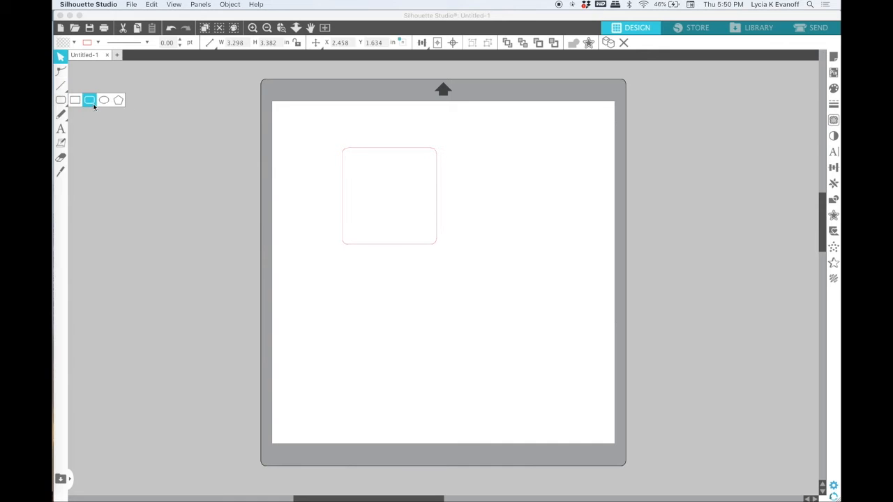
{"action": "left_click_drag", "start_coordinate": [477, 166], "coordinate": [555, 255]}
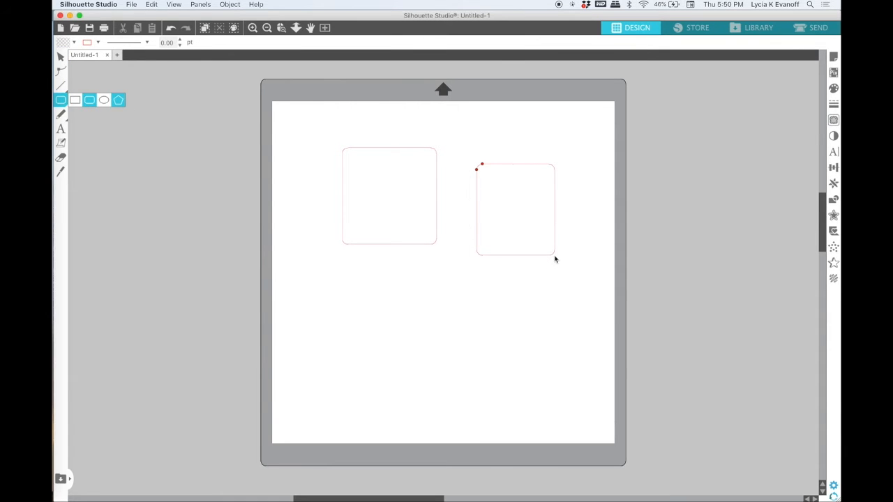
- Switch to the ellipse shape and draw an oval below the first rounded rectangle
{"action": "left_click", "coordinate": [60, 56]}
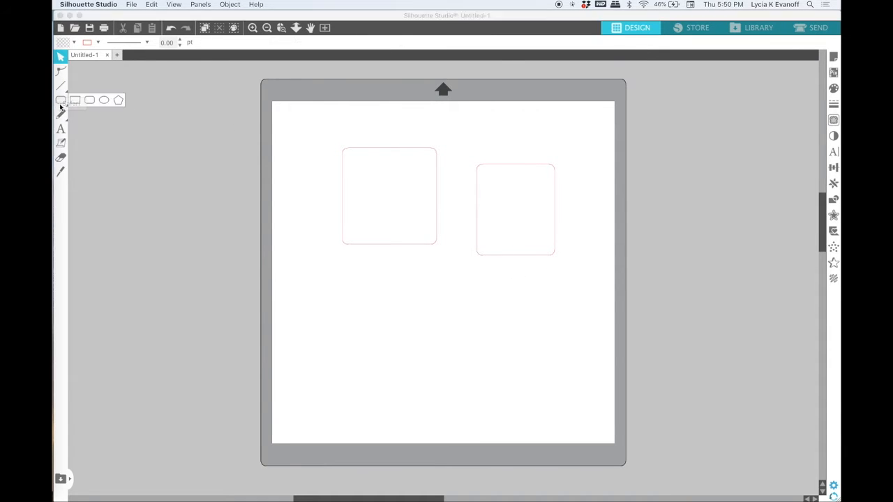
{"action": "left_click", "coordinate": [61, 99]}
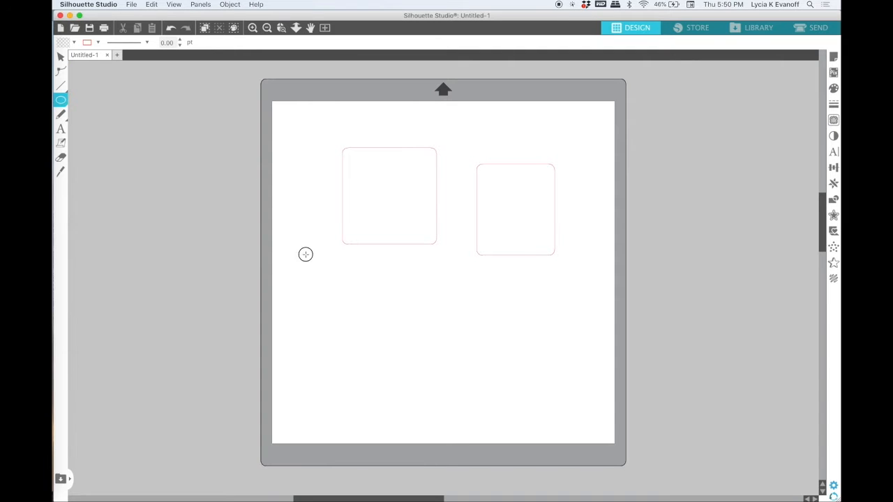
{"action": "left_click_drag", "start_coordinate": [305, 255], "coordinate": [410, 349]}
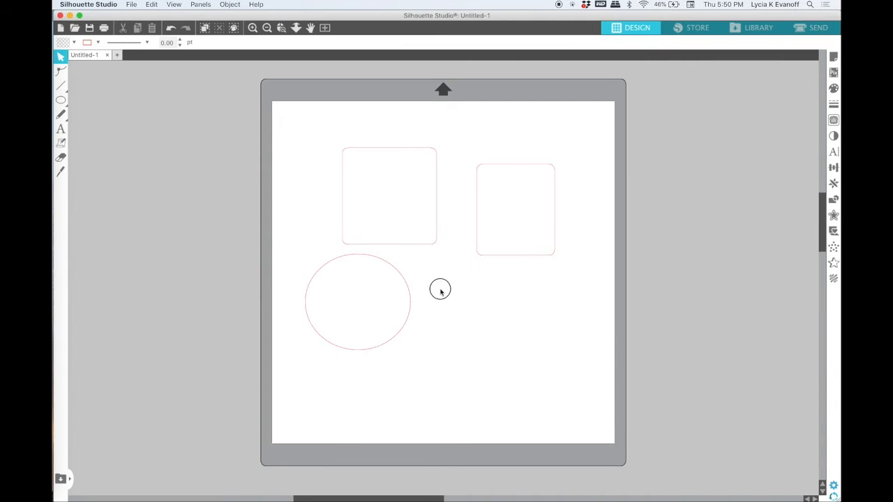
{"action": "mouse_move", "coordinate": [528, 387]}
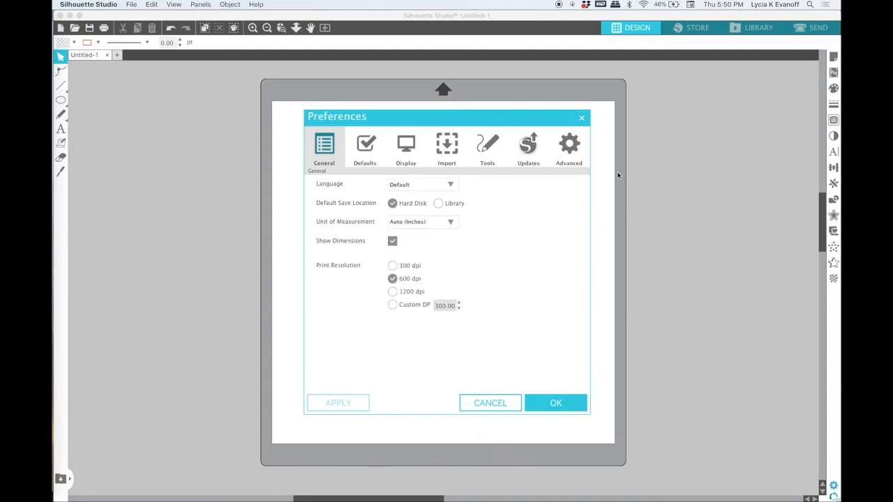
- Set After Creating a Shape to Continue Drawing Shapes and confirm the preferences
{"action": "left_click", "coordinate": [486, 145]}
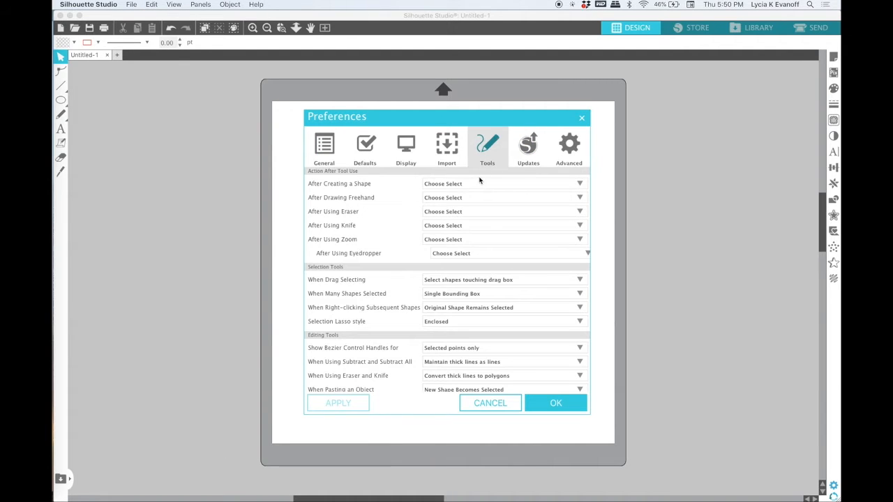
{"action": "left_click", "coordinate": [502, 183]}
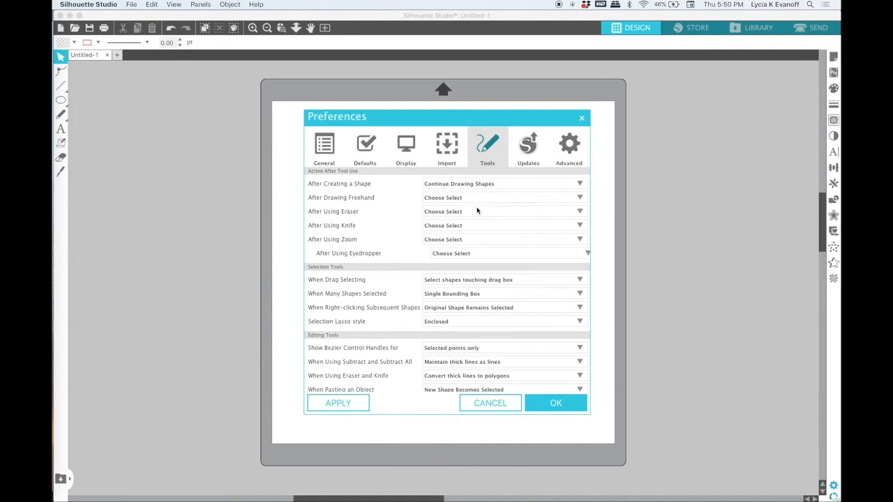
{"action": "left_click", "coordinate": [555, 403]}
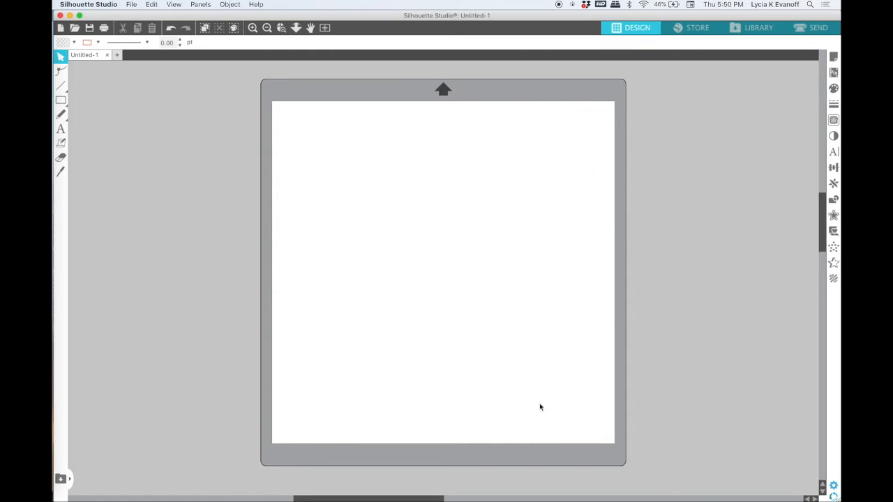
- Draw rounded rectangles at top left and to the right, then return to selecting
{"action": "left_click", "coordinate": [60, 100]}
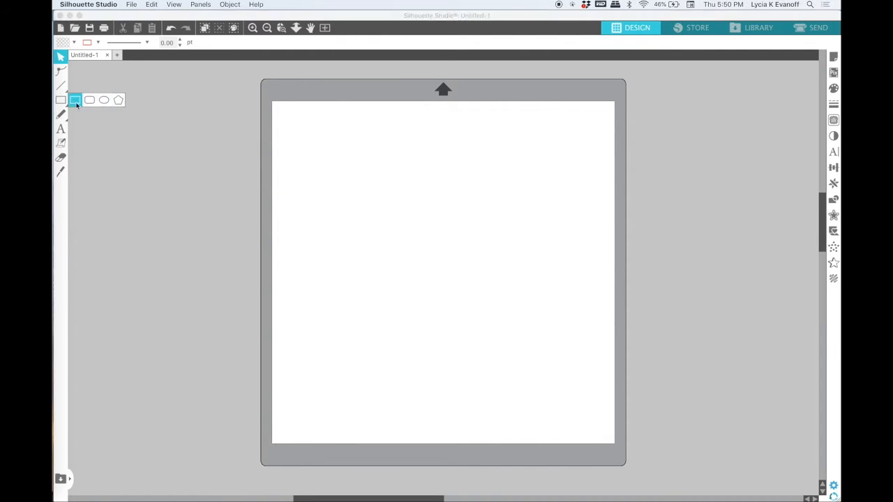
{"action": "left_click_drag", "start_coordinate": [311, 127], "coordinate": [341, 151]}
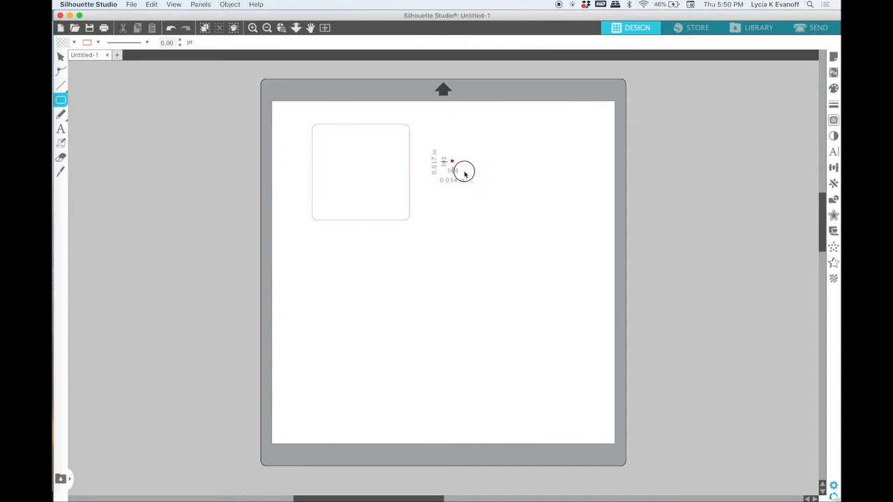
{"action": "left_click_drag", "start_coordinate": [452, 171], "coordinate": [479, 424]}
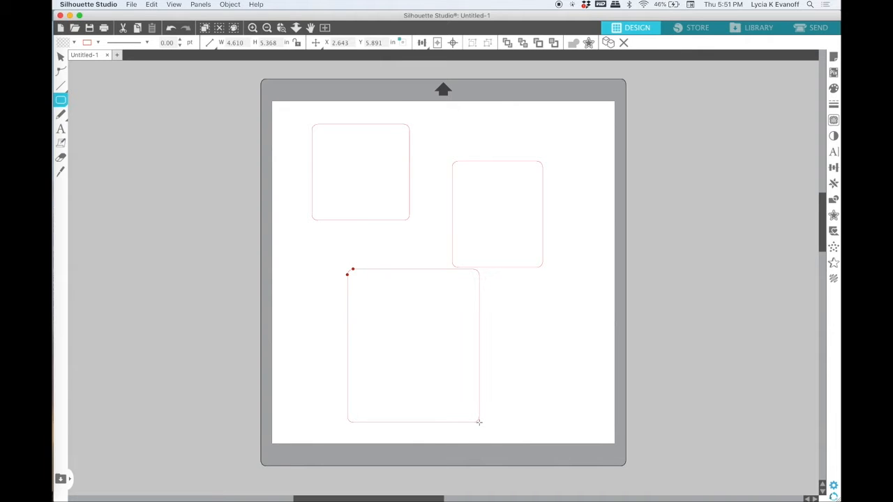
{"action": "mouse_move", "coordinate": [322, 312]}
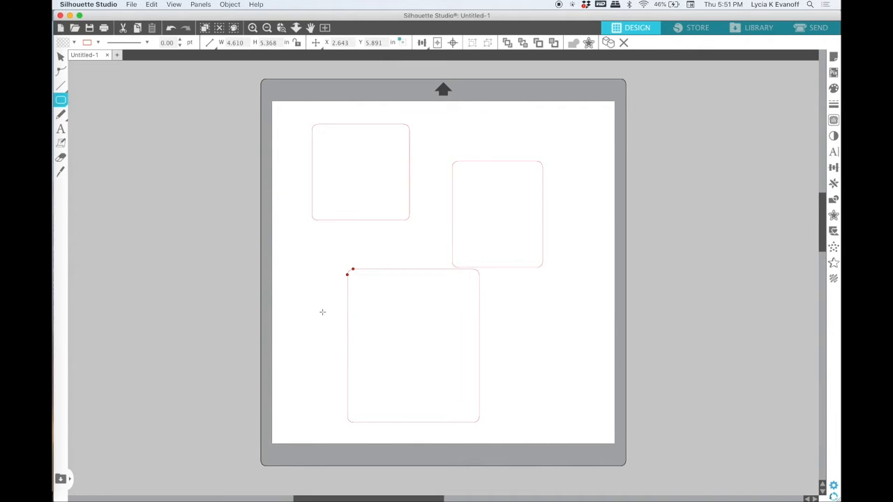
{"action": "mouse_move", "coordinate": [285, 116]}
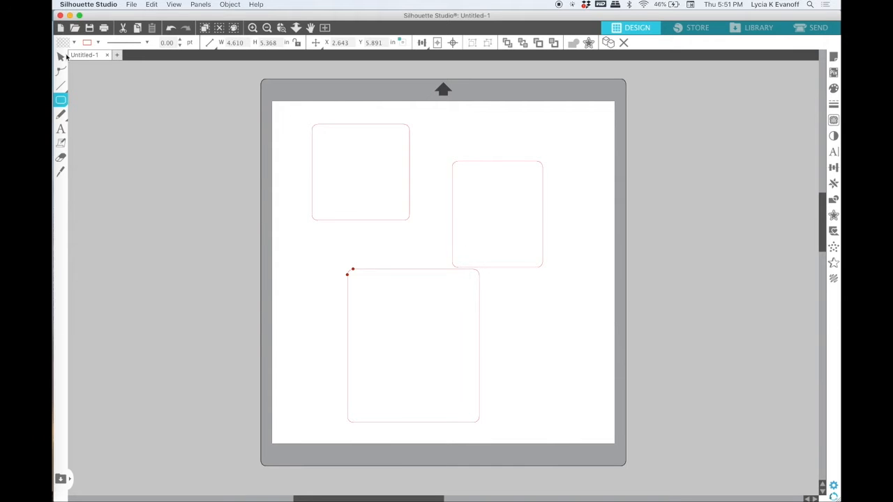
{"action": "left_click", "coordinate": [361, 171]}
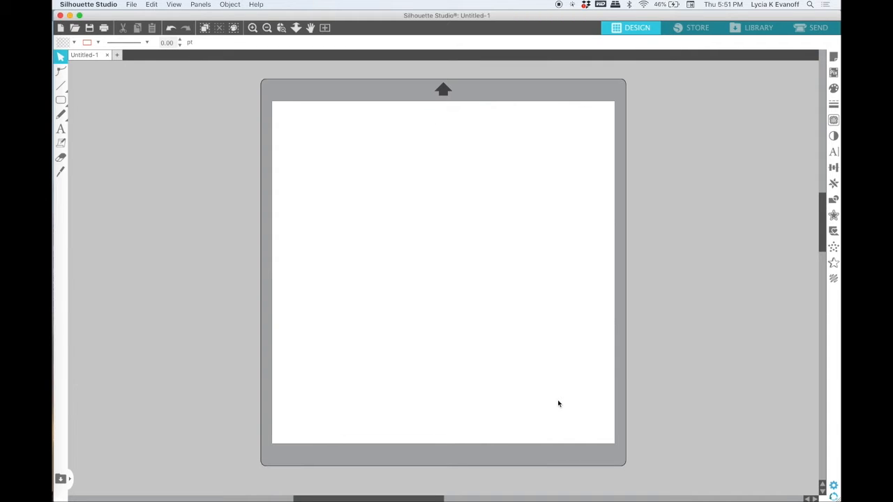
{"action": "mouse_move", "coordinate": [74, 114]}
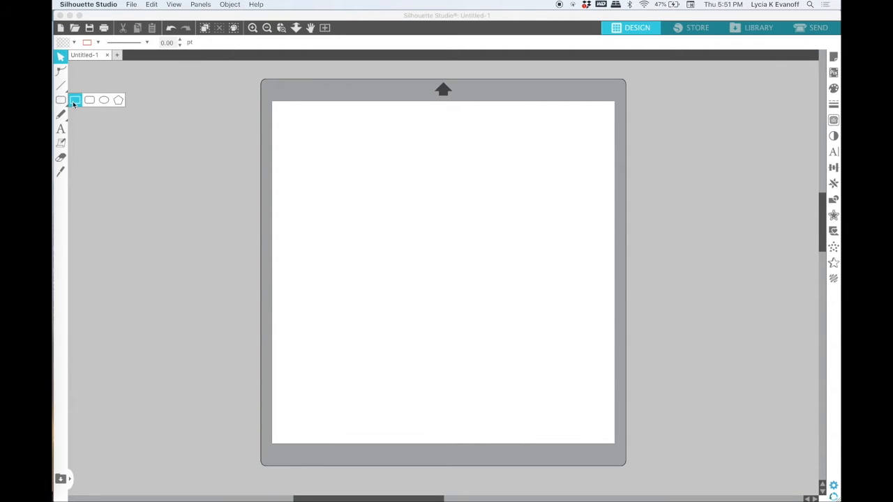
{"action": "mouse_move", "coordinate": [75, 100]}
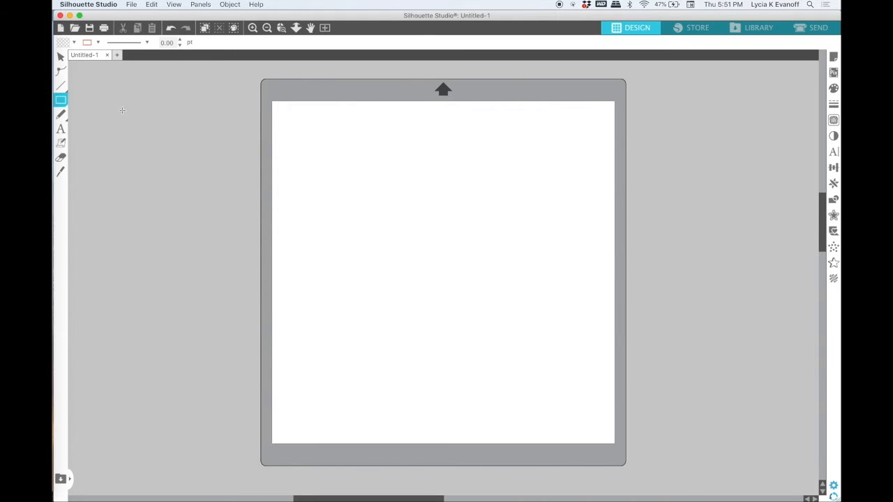
- With the Rectangle tool (R), draw an upper-left rectangle, a wide flat one below, and a Shift-square at upper right
{"action": "key", "text": "r"}
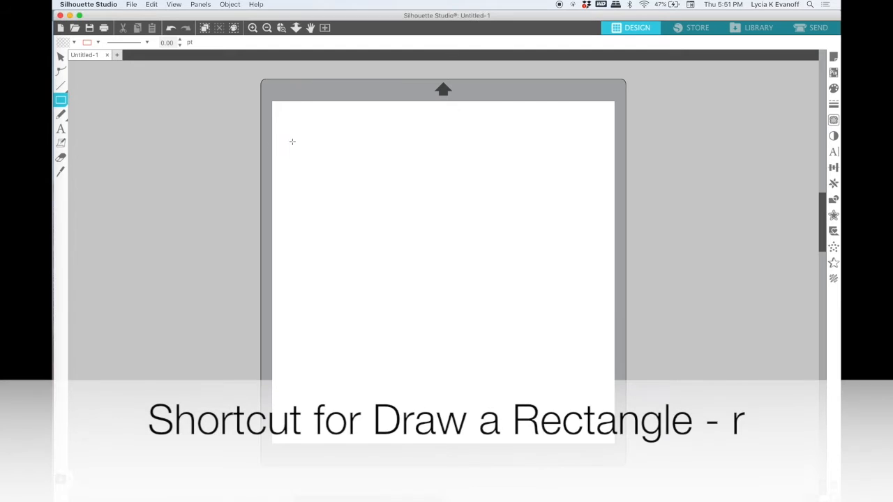
{"action": "left_click_drag", "start_coordinate": [292, 142], "coordinate": [344, 183]}
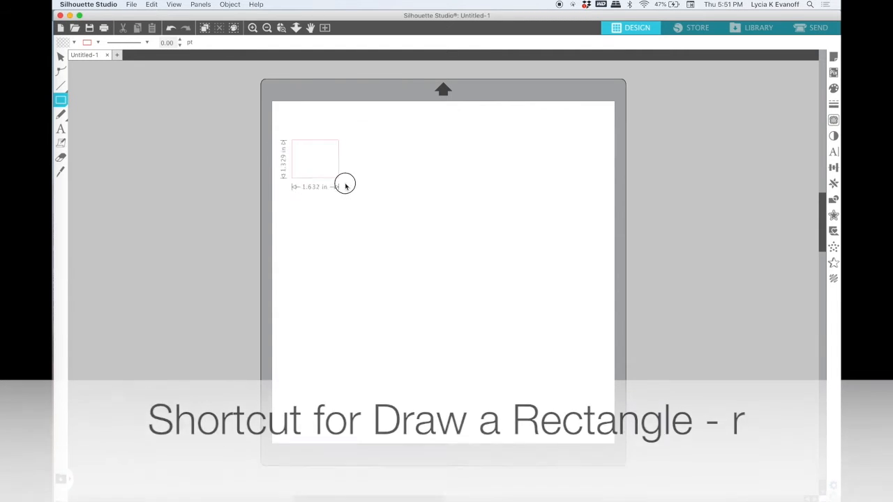
{"action": "left_click_drag", "start_coordinate": [345, 183], "coordinate": [408, 233]}
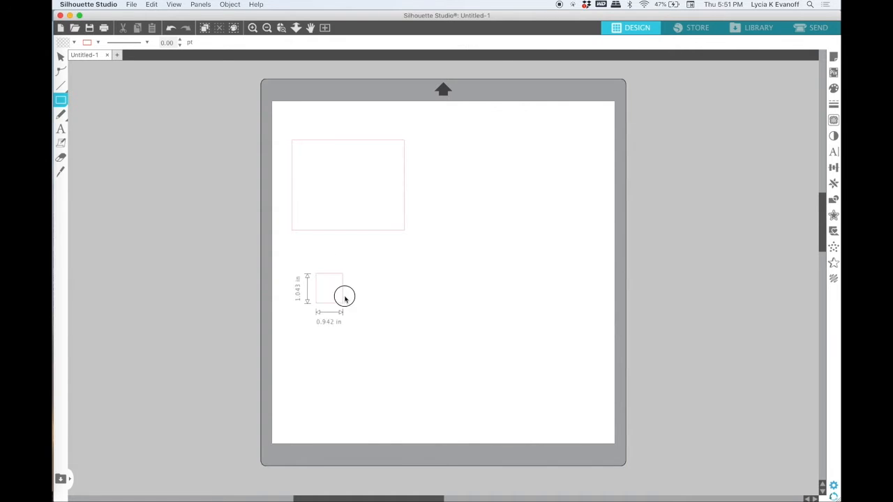
{"action": "left_click_drag", "start_coordinate": [343, 295], "coordinate": [446, 310]}
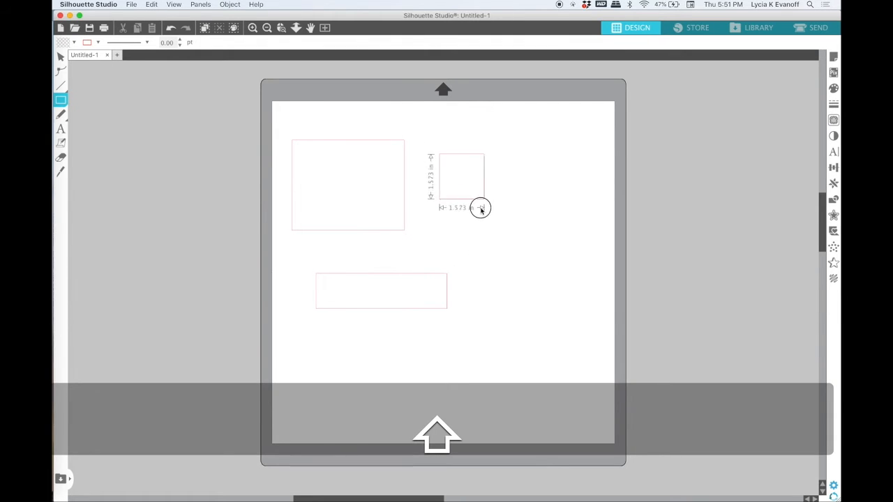
{"action": "left_click_drag", "start_coordinate": [480, 208], "coordinate": [519, 249]}
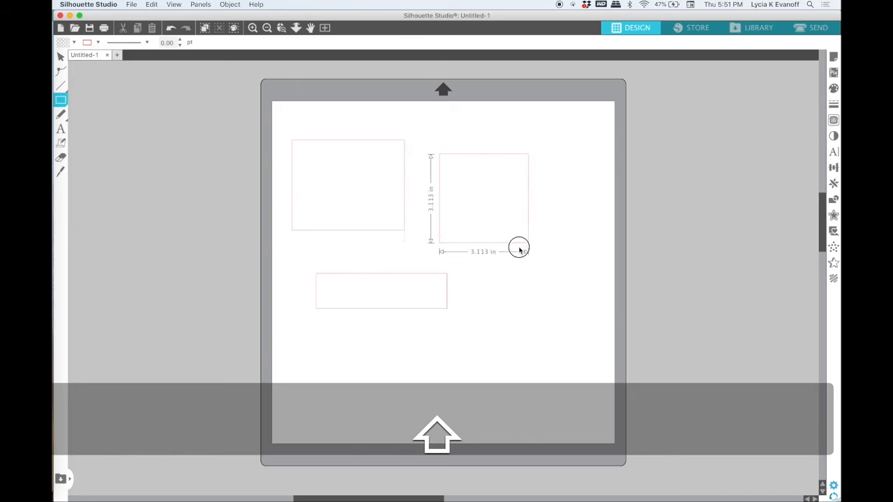
{"action": "left_click_drag", "start_coordinate": [519, 248], "coordinate": [528, 249]}
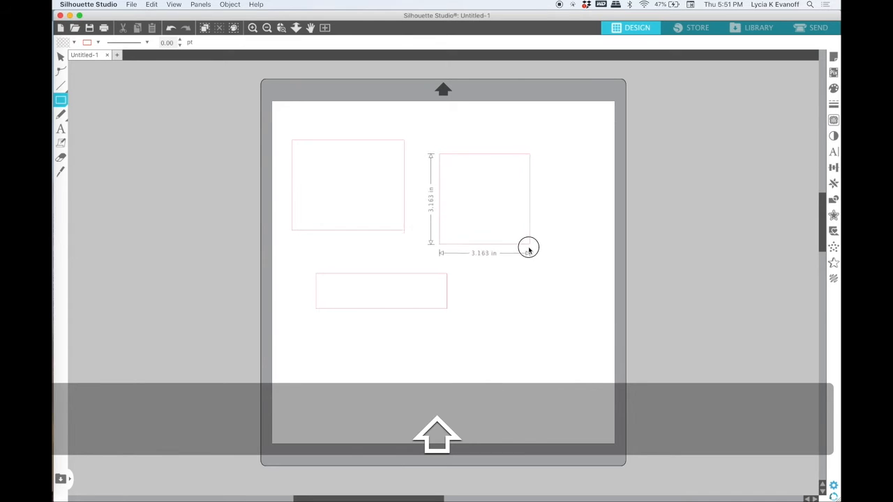
- Finish the square, draw a thin rectangle outward from its centre with Option, then clear the mat
{"action": "left_click_drag", "start_coordinate": [527, 248], "coordinate": [534, 255]}
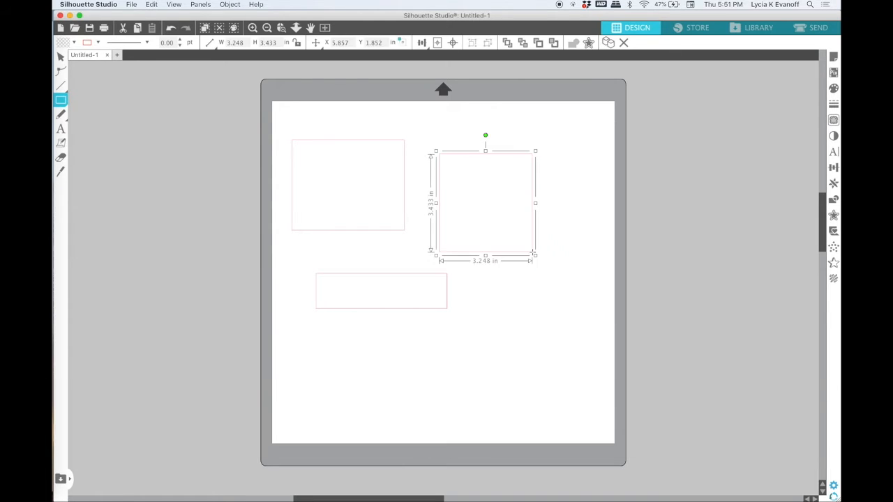
{"action": "mouse_move", "coordinate": [477, 249]}
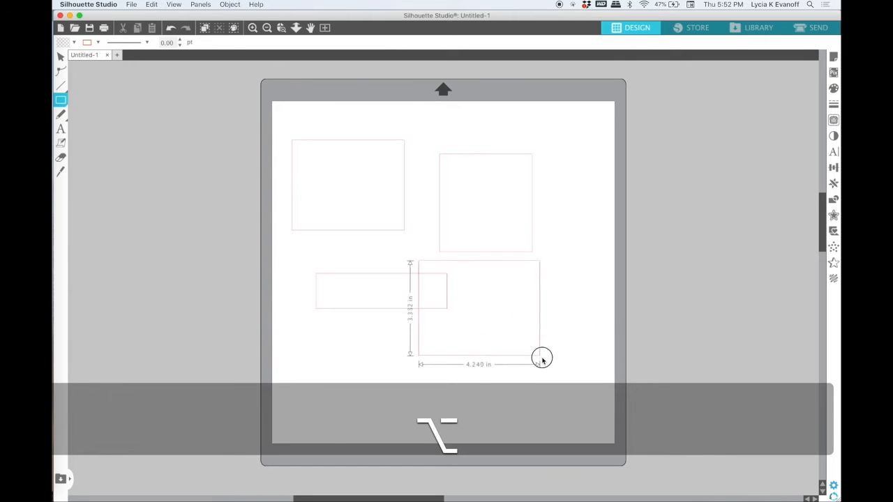
{"action": "left_click_drag", "start_coordinate": [542, 358], "coordinate": [518, 305]}
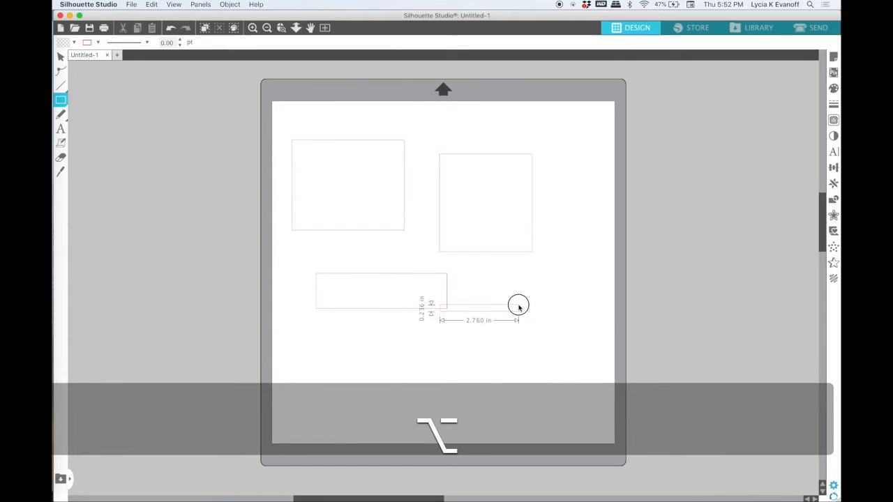
{"action": "left_click_drag", "start_coordinate": [519, 307], "coordinate": [576, 248]}
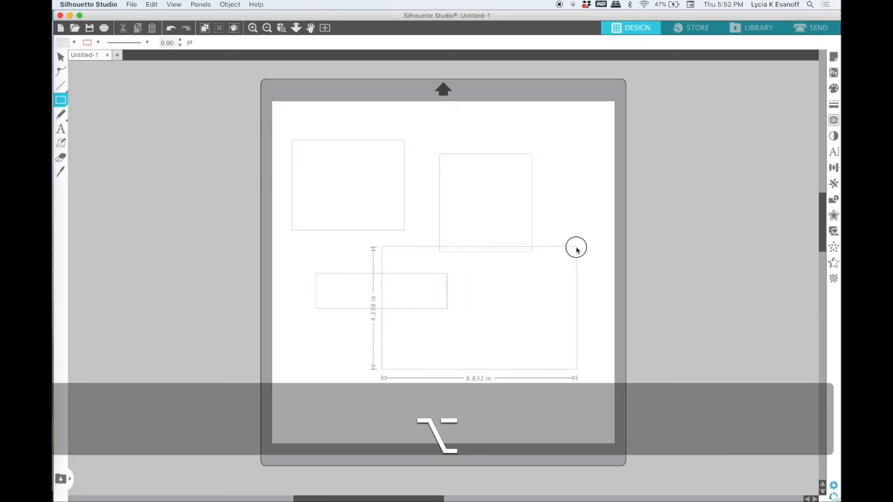
{"action": "left_click_drag", "start_coordinate": [576, 248], "coordinate": [574, 373]}
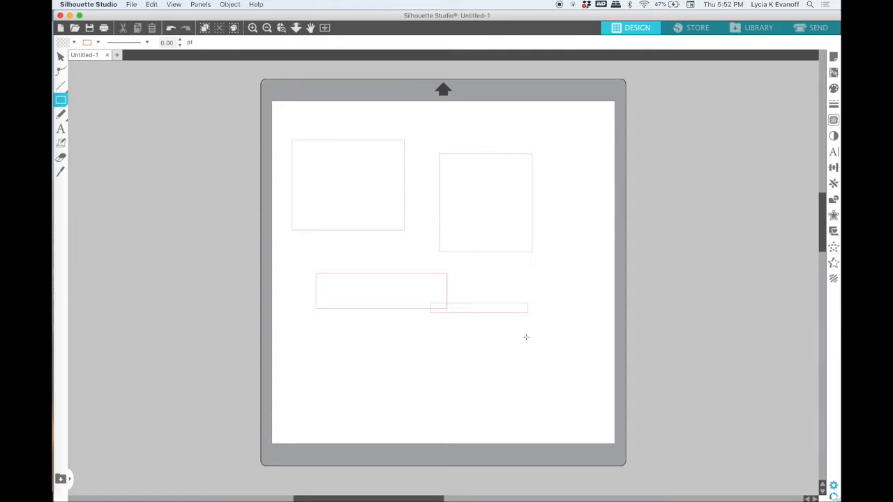
{"action": "left_click", "coordinate": [61, 57]}
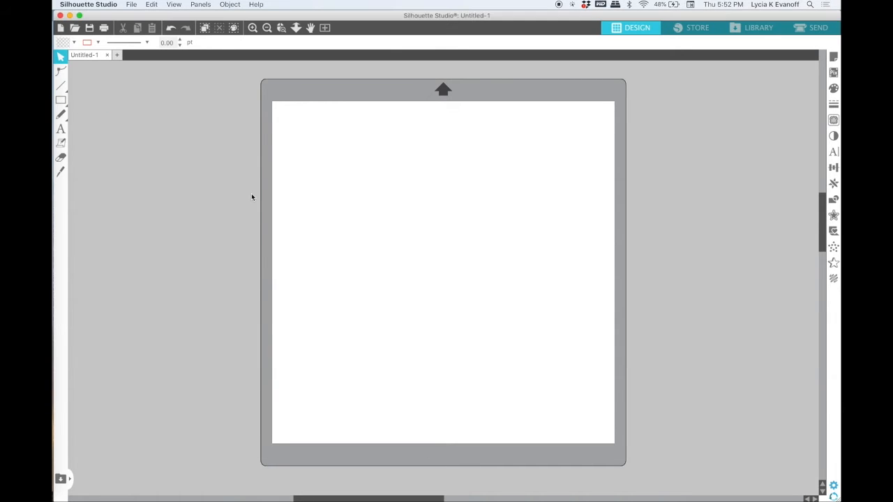
- With the Rounded Rectangle tool (Shift+R), draw a thin bar at top left and a rounded square mid-mat
{"action": "key", "text": "shift+r"}
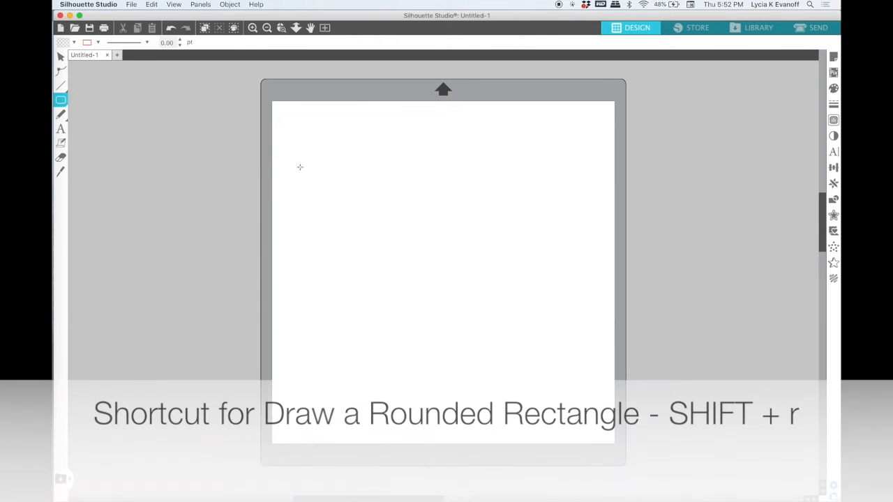
{"action": "left_click_drag", "start_coordinate": [293, 152], "coordinate": [355, 224]}
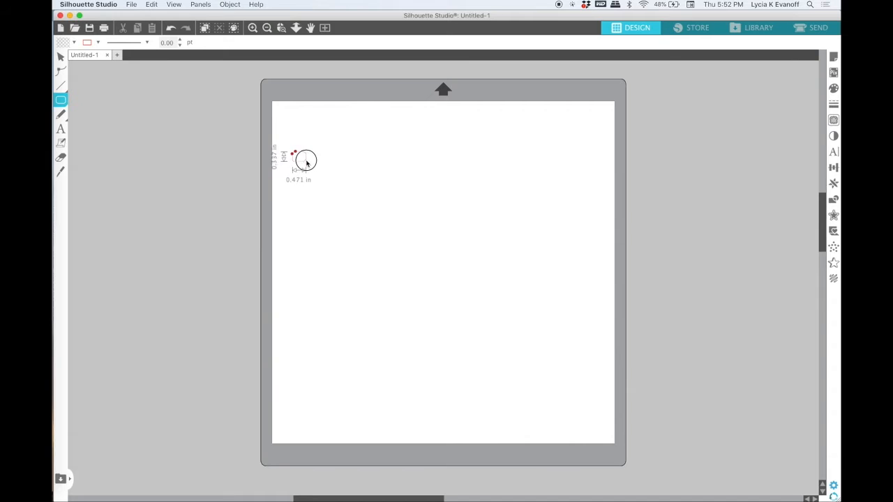
{"action": "left_click_drag", "start_coordinate": [305, 161], "coordinate": [375, 207]}
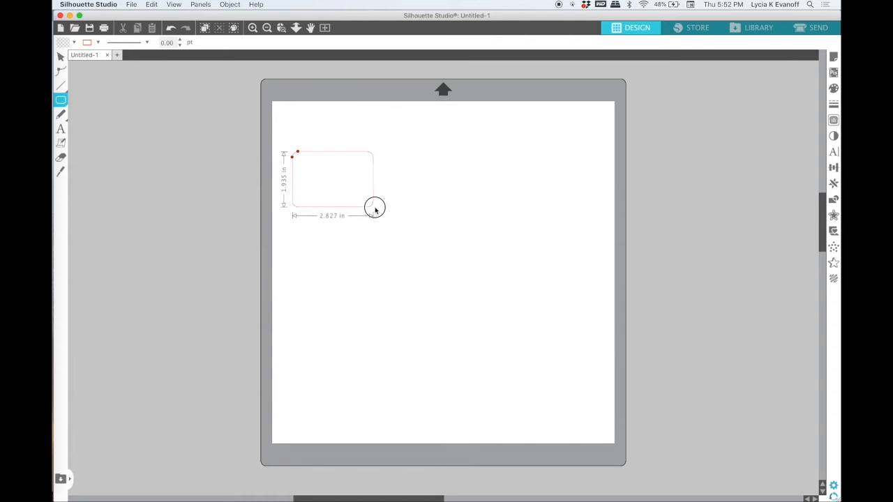
{"action": "left_click_drag", "start_coordinate": [375, 208], "coordinate": [376, 163]}
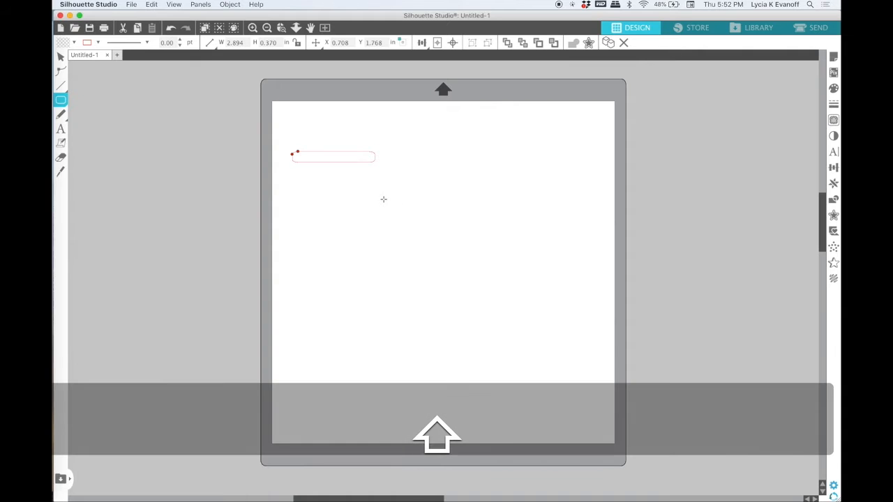
{"action": "left_click_drag", "start_coordinate": [382, 201], "coordinate": [497, 301]}
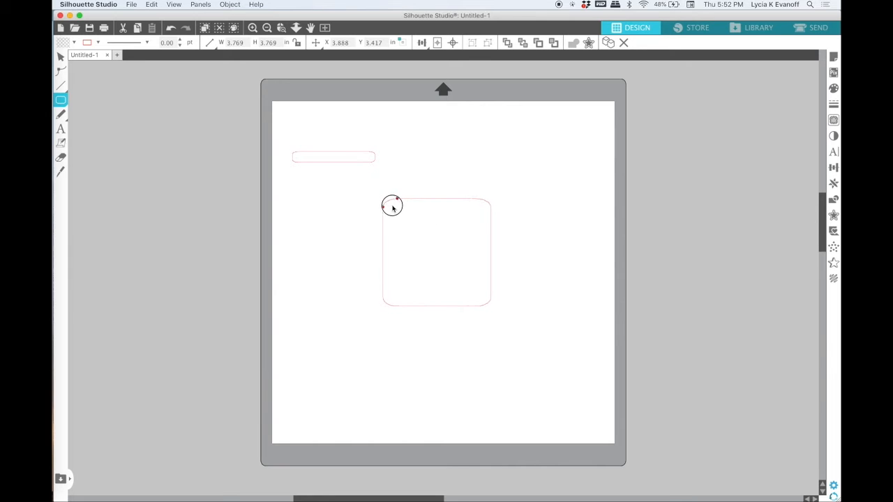
- Undo, then drag the corner-radius handle to give the centre square much rounder corners
{"action": "key", "text": "cmd+z"}
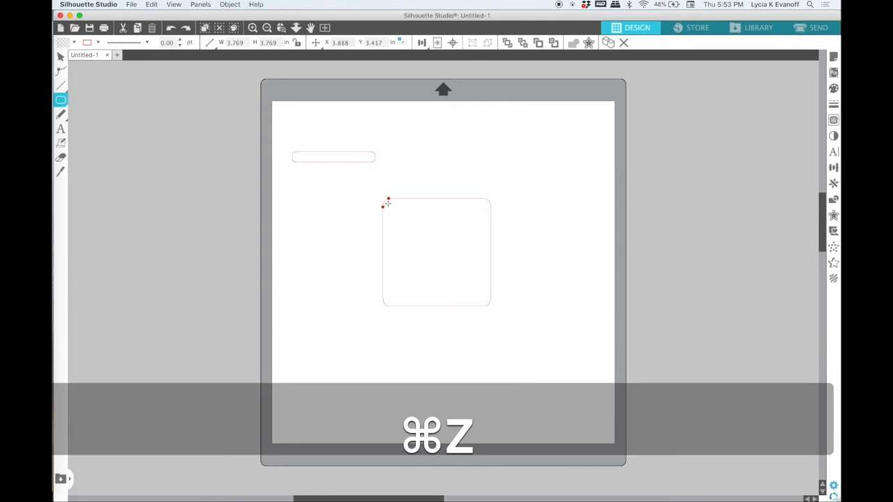
{"action": "key", "text": "cmd+z"}
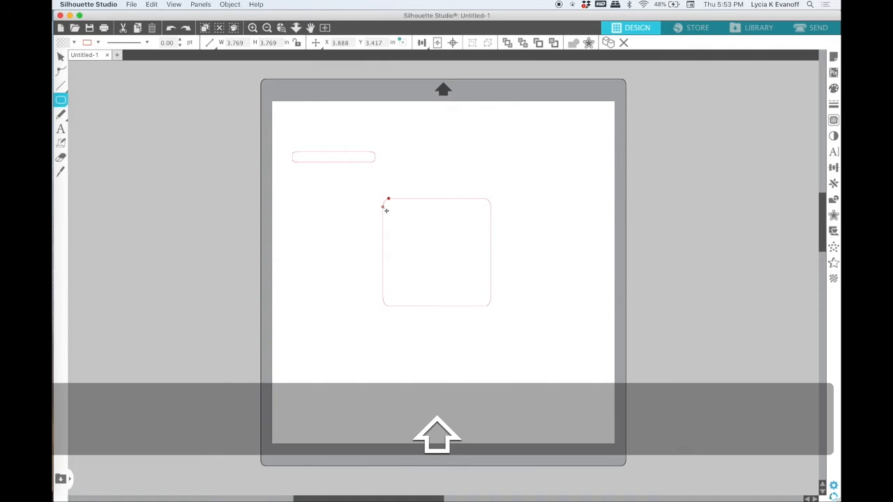
{"action": "left_click_drag", "start_coordinate": [388, 199], "coordinate": [382, 214]}
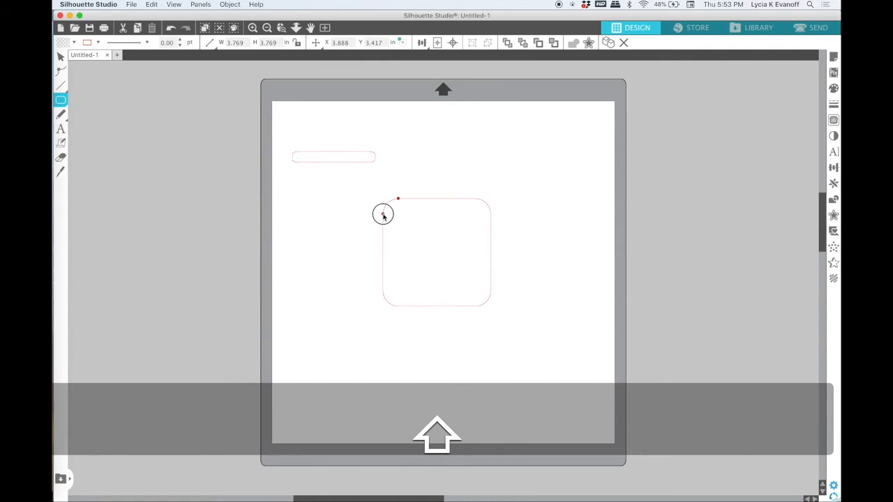
{"action": "left_click_drag", "start_coordinate": [382, 213], "coordinate": [391, 242]}
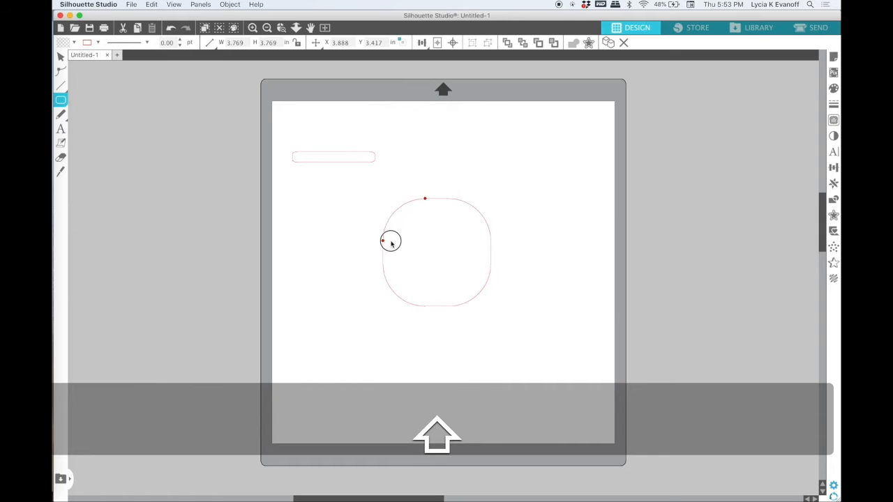
{"action": "left_click_drag", "start_coordinate": [382, 240], "coordinate": [394, 228]}
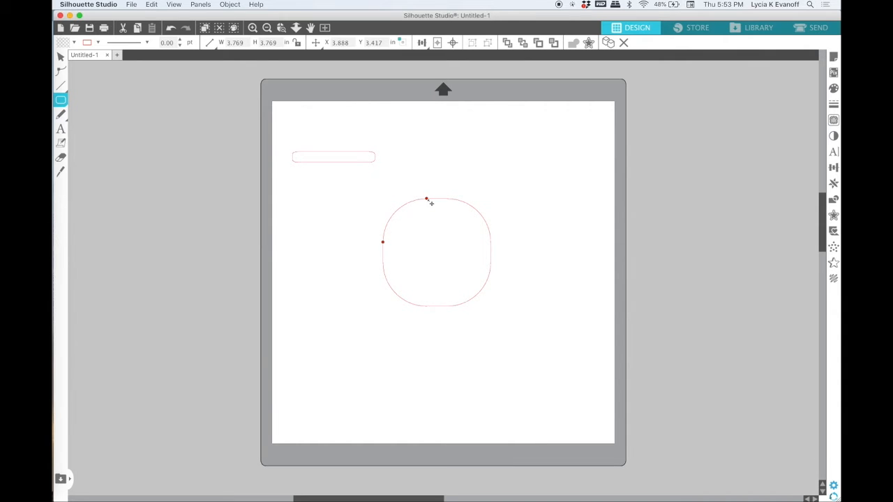
{"action": "left_click_drag", "start_coordinate": [428, 200], "coordinate": [400, 200]}
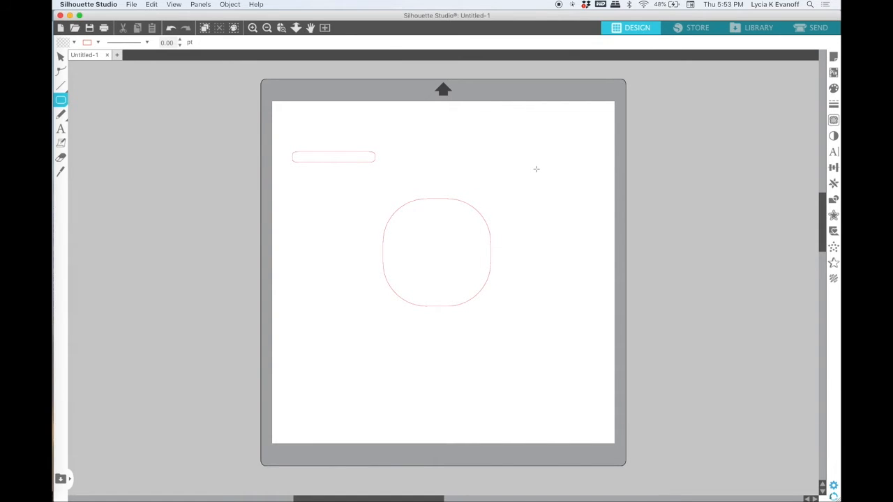
- Sketch more rounded rectangles at upper right from corner and centre, then remove all shapes
{"action": "left_click_drag", "start_coordinate": [489, 136], "coordinate": [577, 202]}
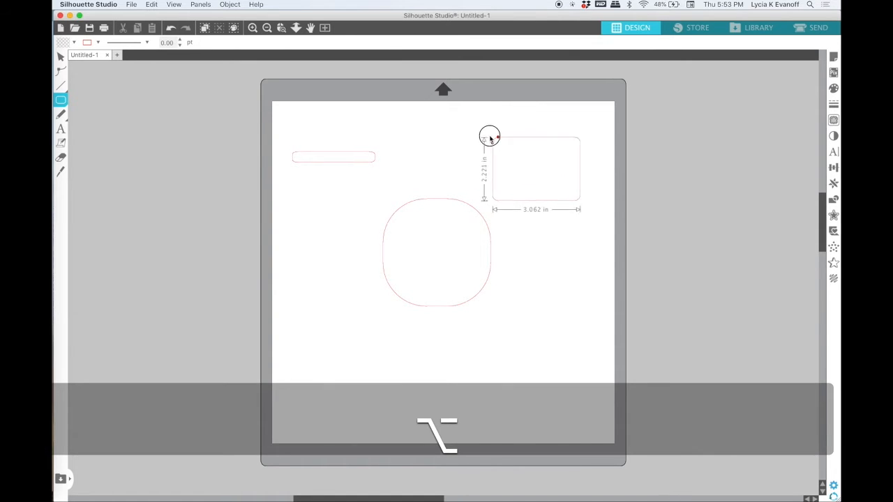
{"action": "left_click_drag", "start_coordinate": [490, 136], "coordinate": [584, 152]}
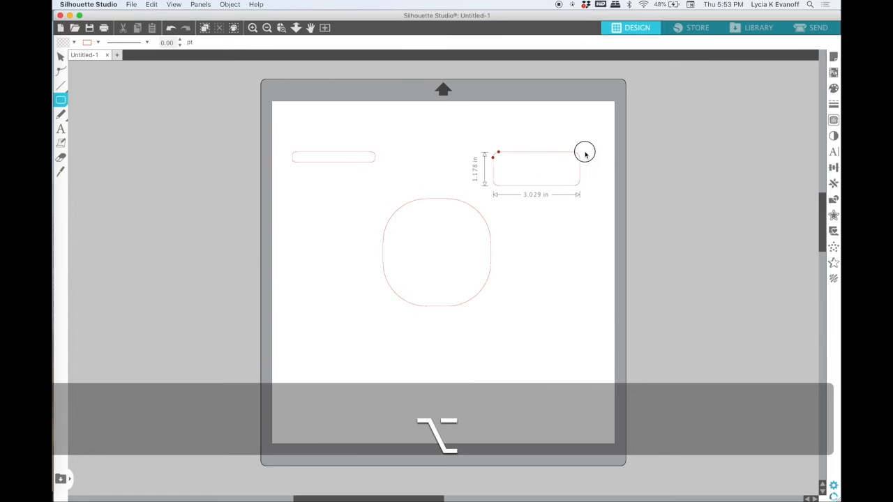
{"action": "left_click_drag", "start_coordinate": [584, 152], "coordinate": [633, 105]}
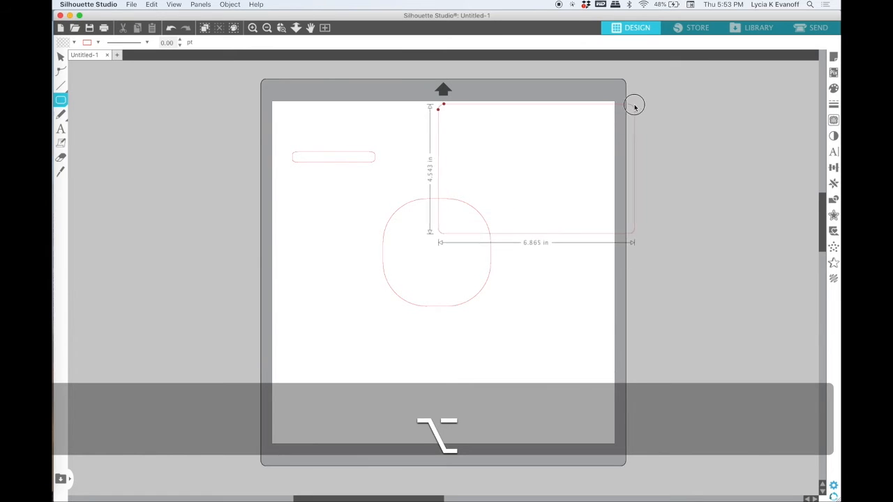
{"action": "left_click_drag", "start_coordinate": [633, 105], "coordinate": [627, 218]}
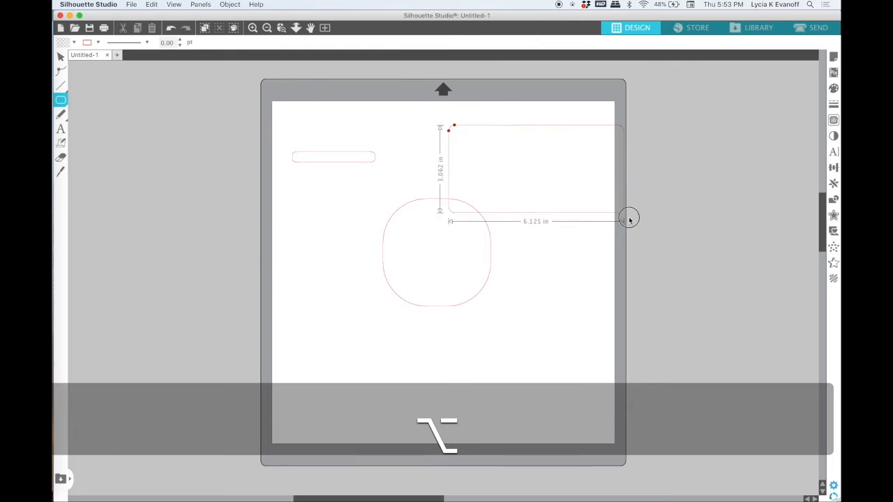
{"action": "left_click_drag", "start_coordinate": [624, 218], "coordinate": [511, 208]}
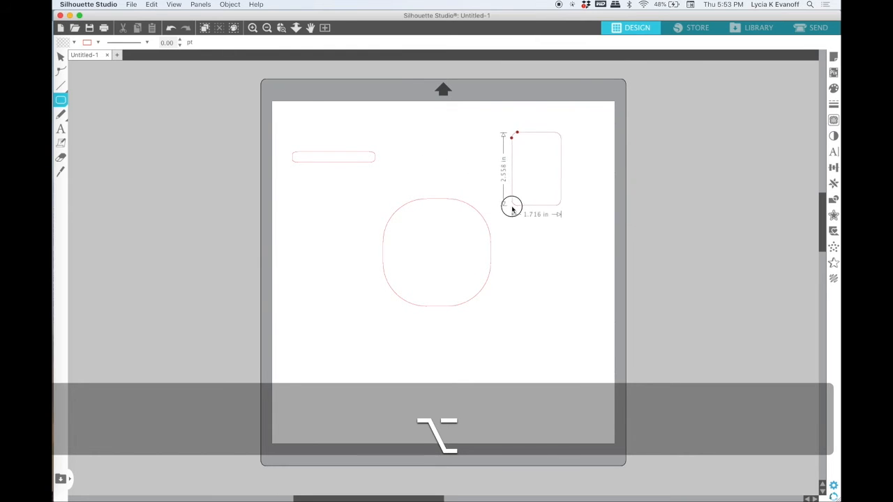
{"action": "left_click_drag", "start_coordinate": [511, 208], "coordinate": [473, 231]}
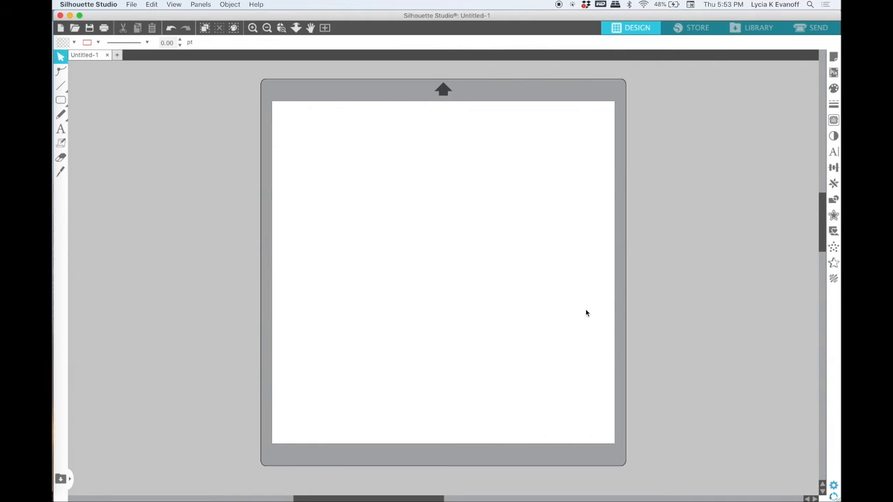
{"action": "mouse_move", "coordinate": [127, 184]}
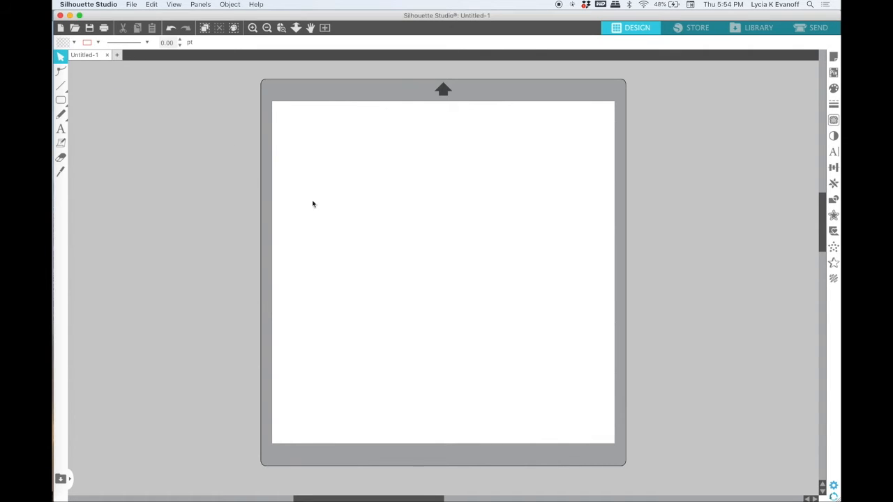
- With the Ellipse tool, draw a tall narrow ellipse, a Shift-circle and a wide oval
{"action": "left_click", "coordinate": [61, 100]}
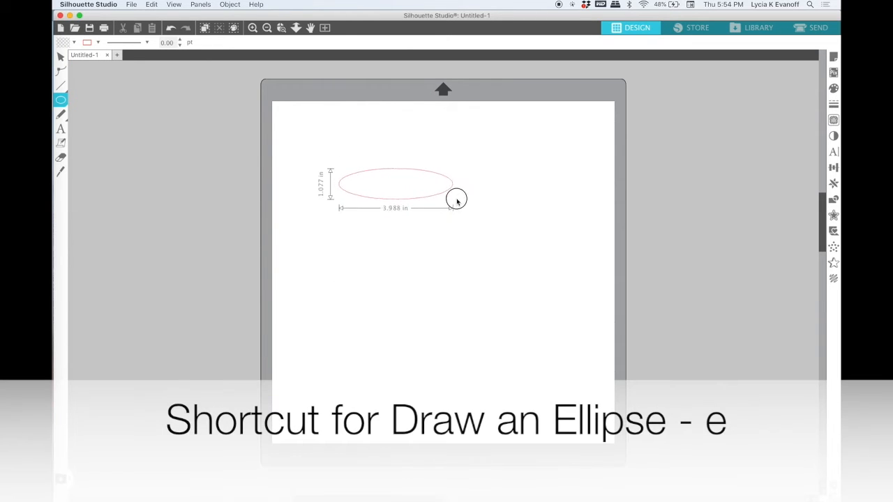
{"action": "left_click_drag", "start_coordinate": [456, 199], "coordinate": [387, 251]}
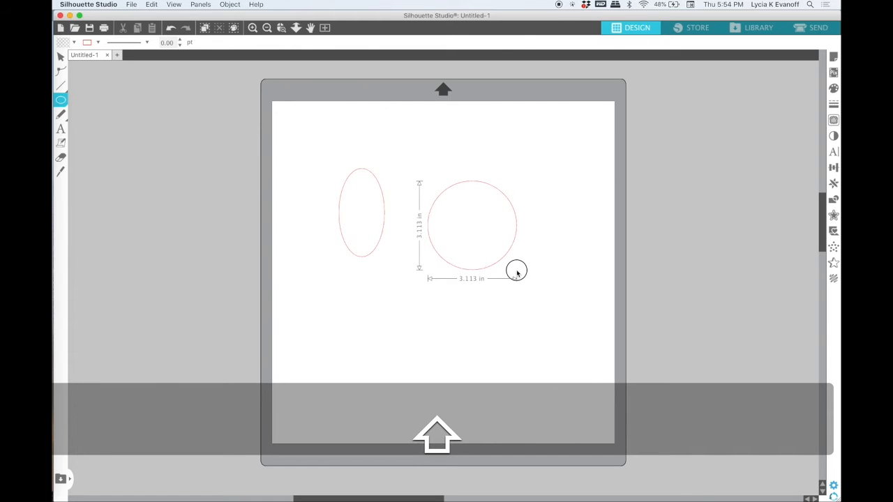
{"action": "left_click", "coordinate": [472, 224]}
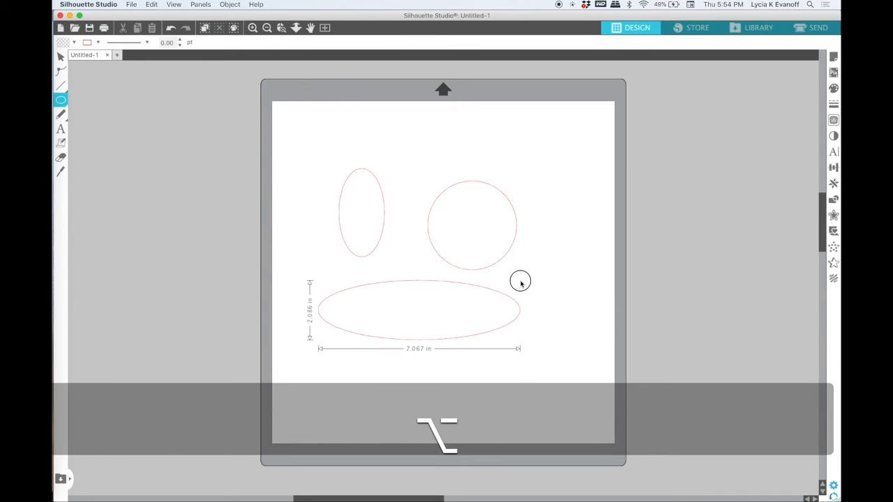
{"action": "left_click_drag", "start_coordinate": [519, 281], "coordinate": [443, 301]}
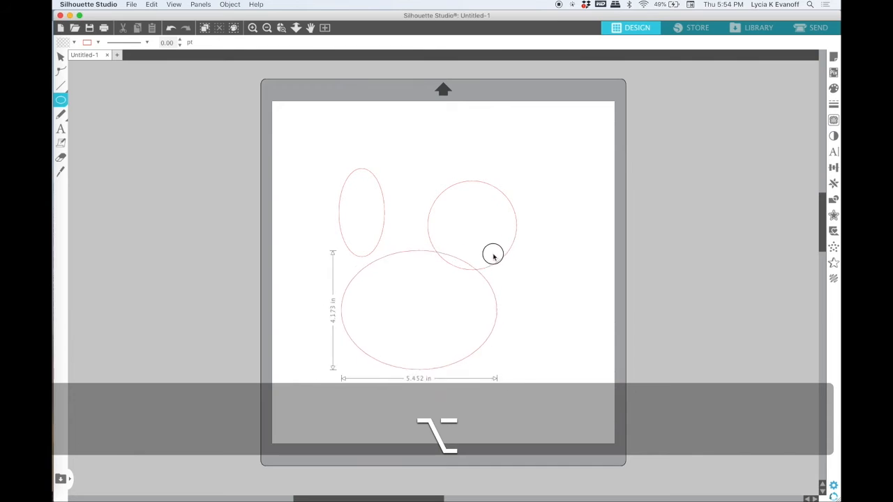
- Draw a centre-drawn oval, a small ellipse at lower right and a long thin one
{"action": "left_click", "coordinate": [419, 310]}
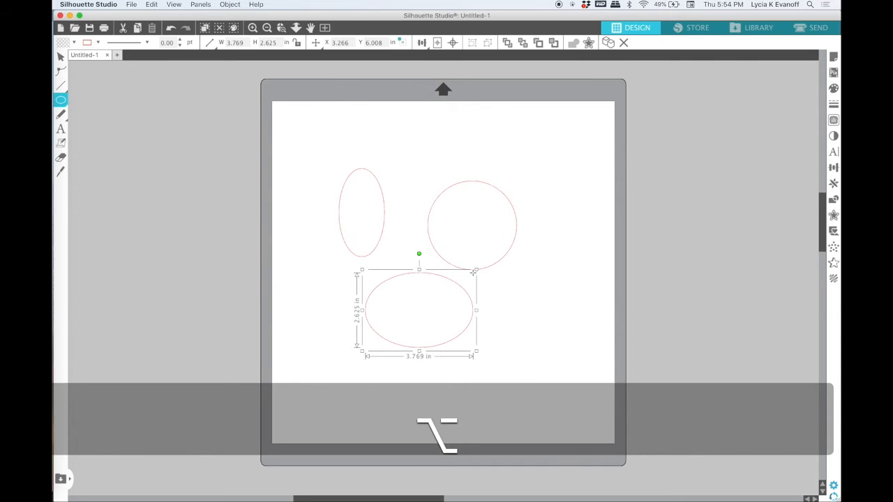
{"action": "left_click_drag", "start_coordinate": [517, 279], "coordinate": [585, 342]}
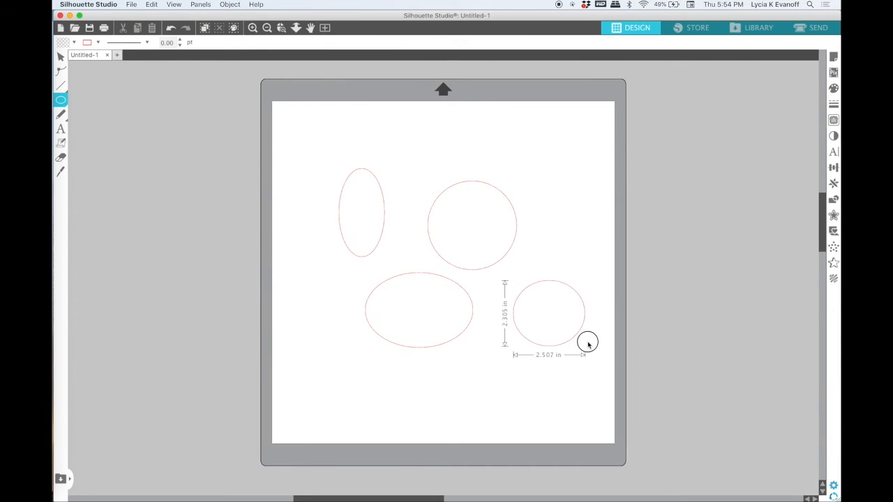
{"action": "left_click_drag", "start_coordinate": [588, 342], "coordinate": [697, 300]}
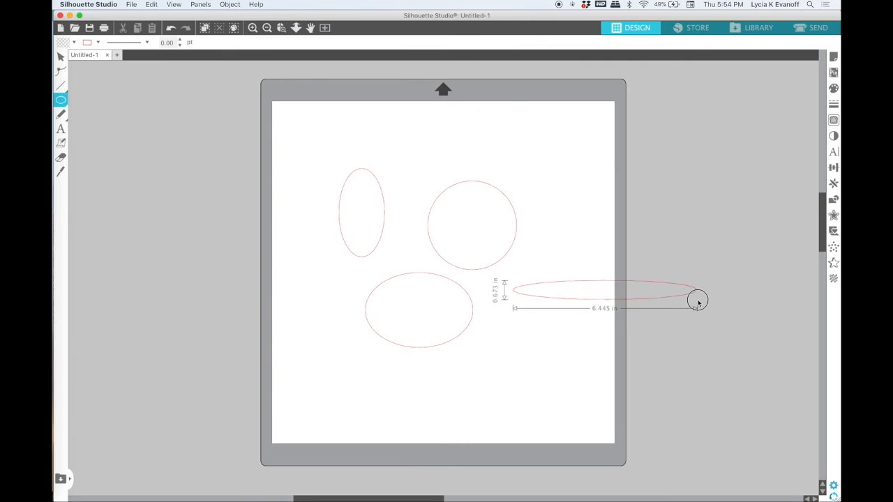
{"action": "left_click_drag", "start_coordinate": [697, 300], "coordinate": [359, 377]}
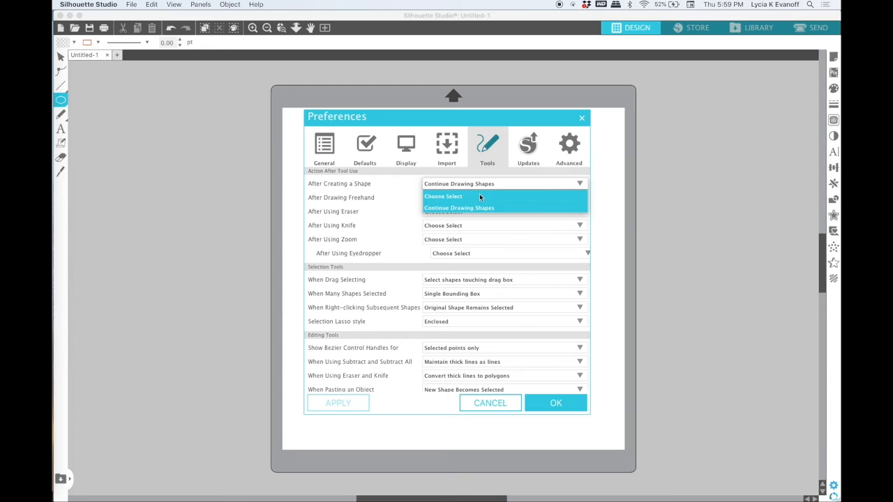
- Set After Creating a Shape back to Choose Select and confirm the preferences
{"action": "left_click", "coordinate": [443, 196]}
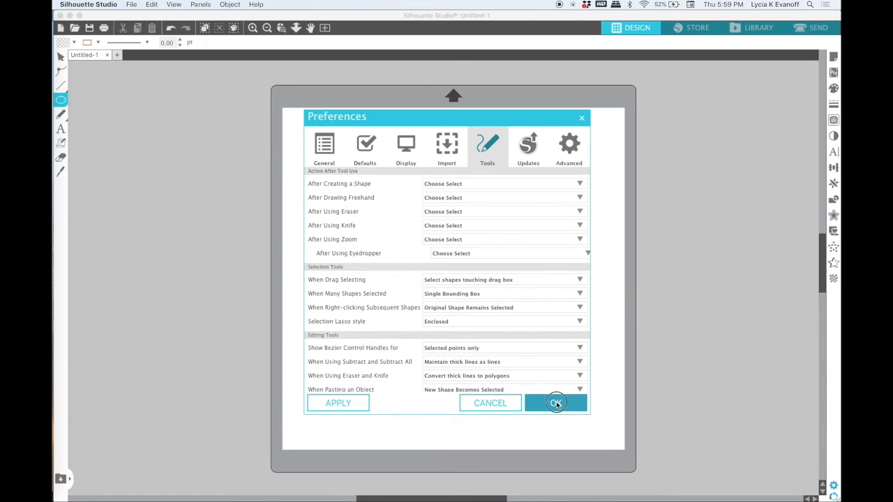
{"action": "left_click", "coordinate": [555, 403]}
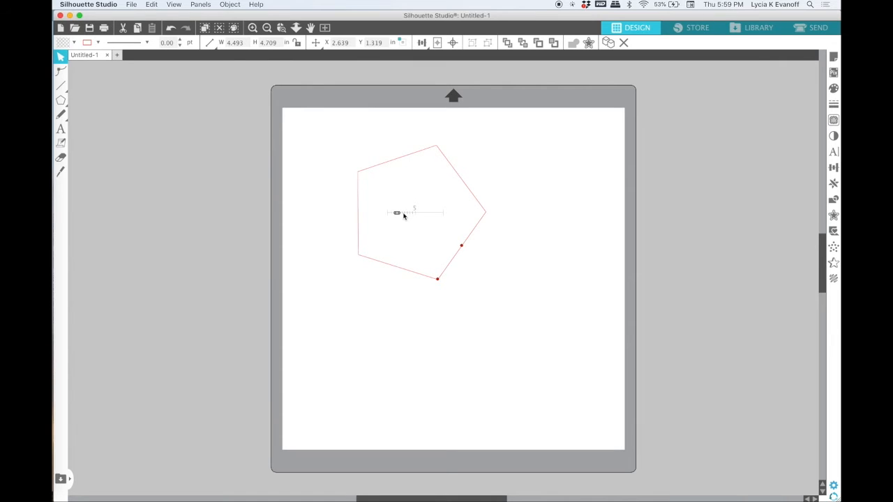
{"action": "mouse_move", "coordinate": [376, 161]}
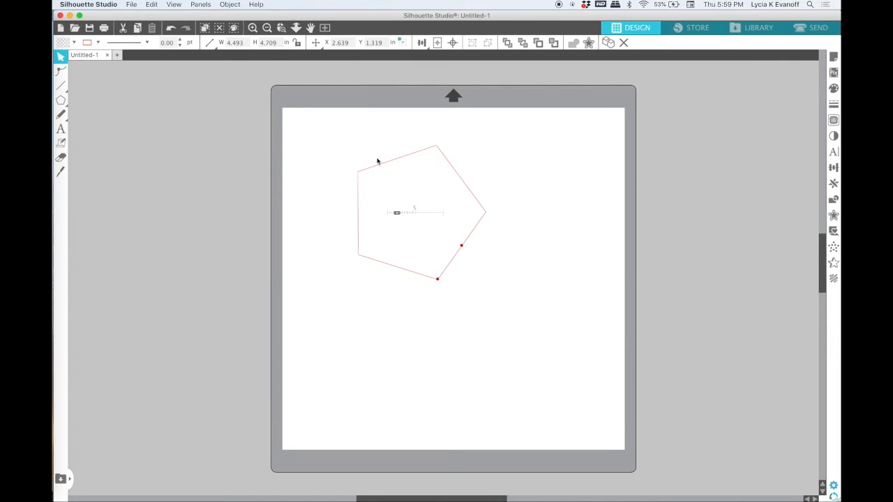
- Raise the selected polygon's side count from 5 to 31 so it looks nearly circular
{"action": "left_click", "coordinate": [252, 27]}
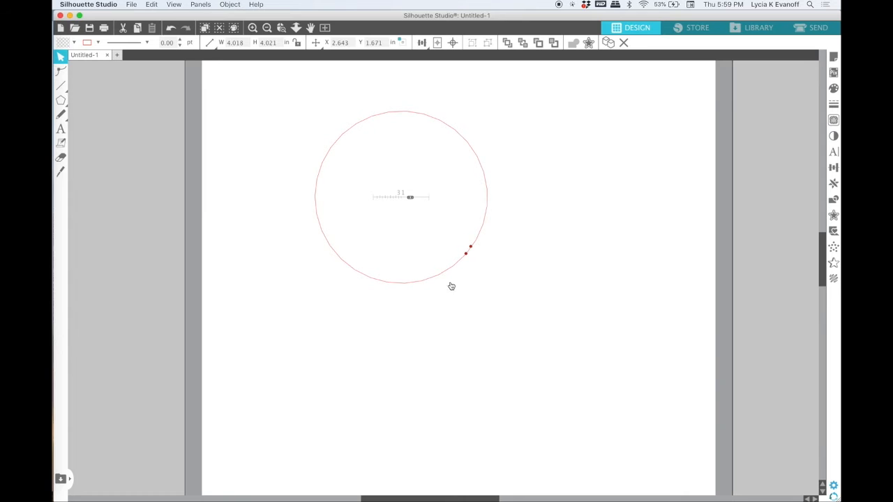
{"action": "left_click", "coordinate": [400, 195]}
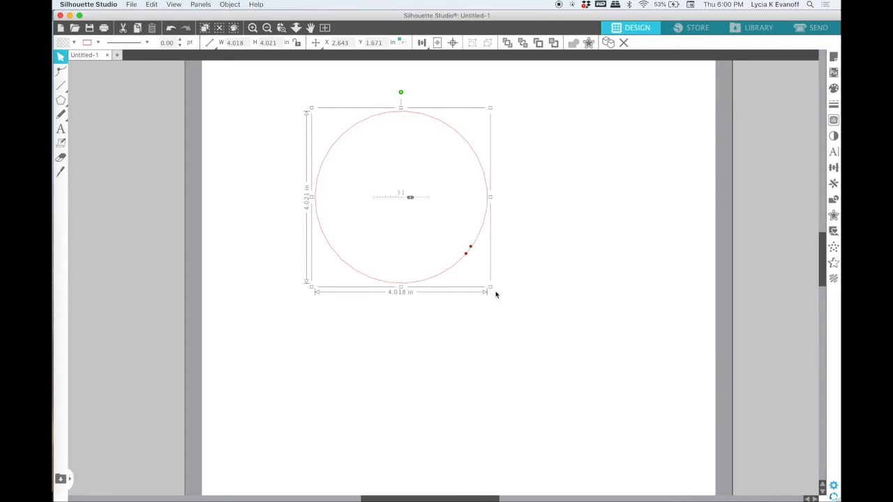
{"action": "left_click_drag", "start_coordinate": [490, 287], "coordinate": [680, 477]}
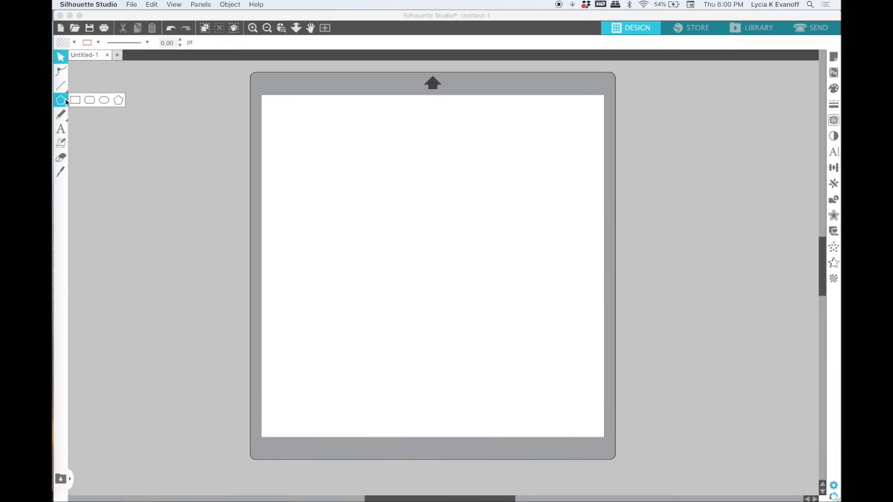
- Draw several pentagons around the mat centre, varying their size, rotation and flat-top orientation
{"action": "left_click", "coordinate": [118, 100]}
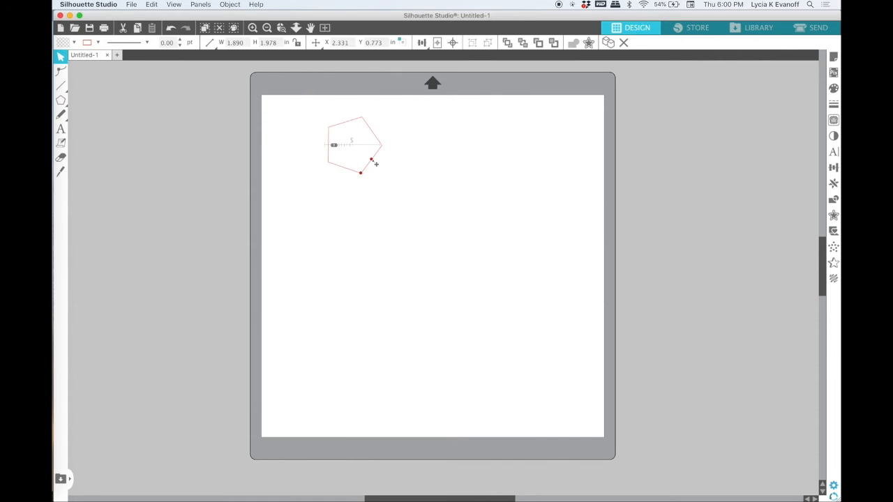
{"action": "mouse_move", "coordinate": [391, 225]}
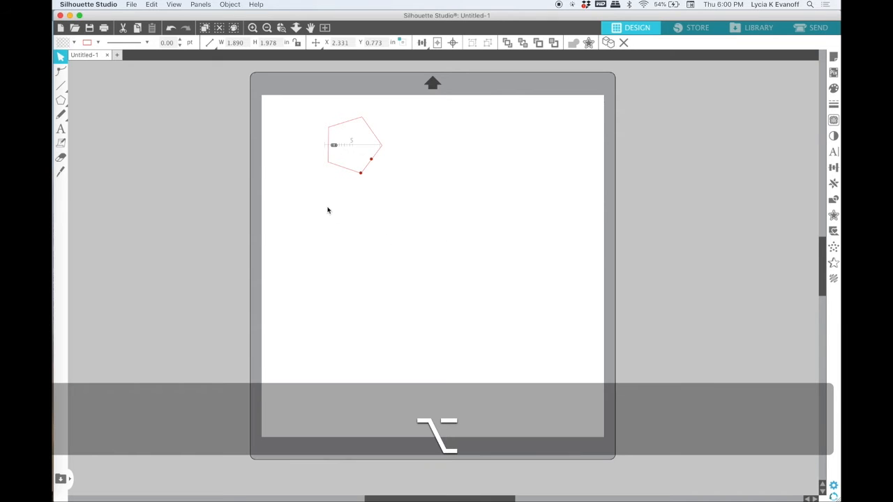
{"action": "left_click", "coordinate": [60, 100]}
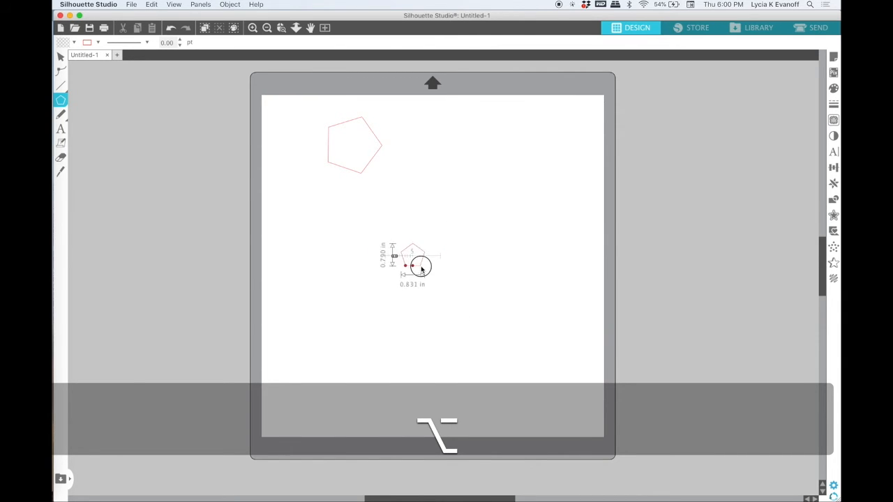
{"action": "left_click_drag", "start_coordinate": [422, 268], "coordinate": [424, 317]}
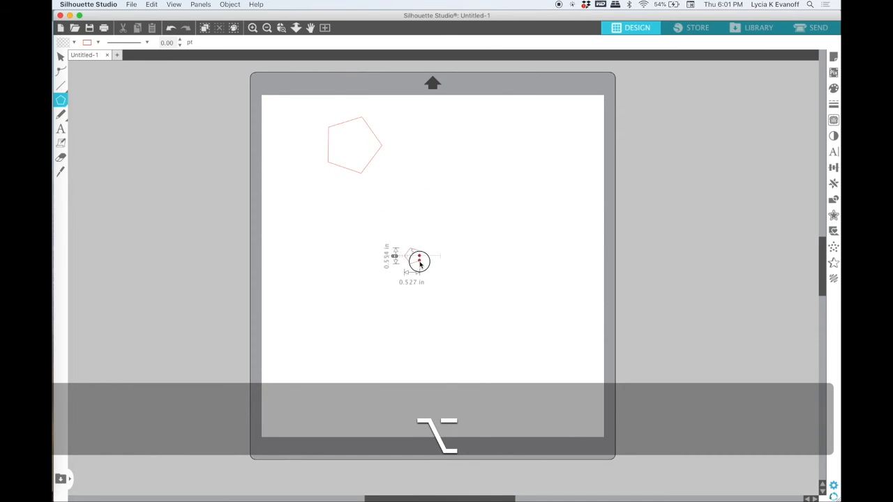
{"action": "left_click_drag", "start_coordinate": [420, 262], "coordinate": [459, 290]}
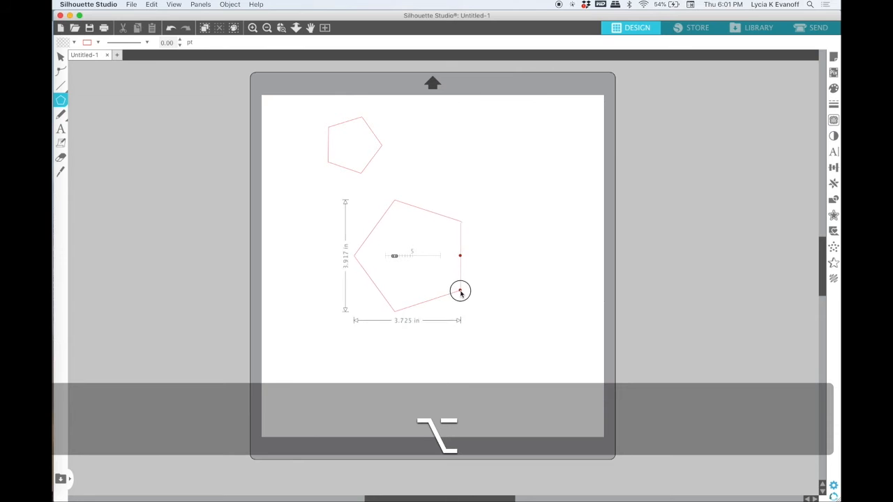
{"action": "left_click_drag", "start_coordinate": [459, 291], "coordinate": [458, 291]}
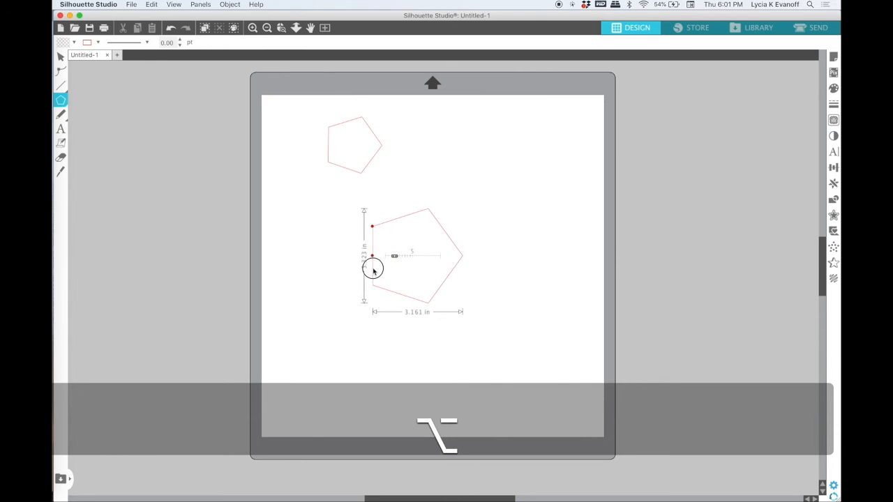
{"action": "left_click_drag", "start_coordinate": [371, 269], "coordinate": [462, 248]}
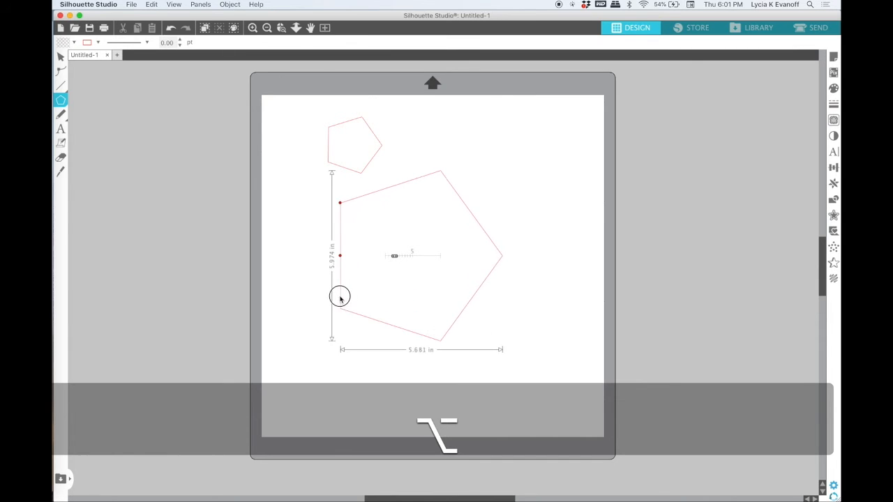
{"action": "left_click_drag", "start_coordinate": [341, 295], "coordinate": [395, 211]}
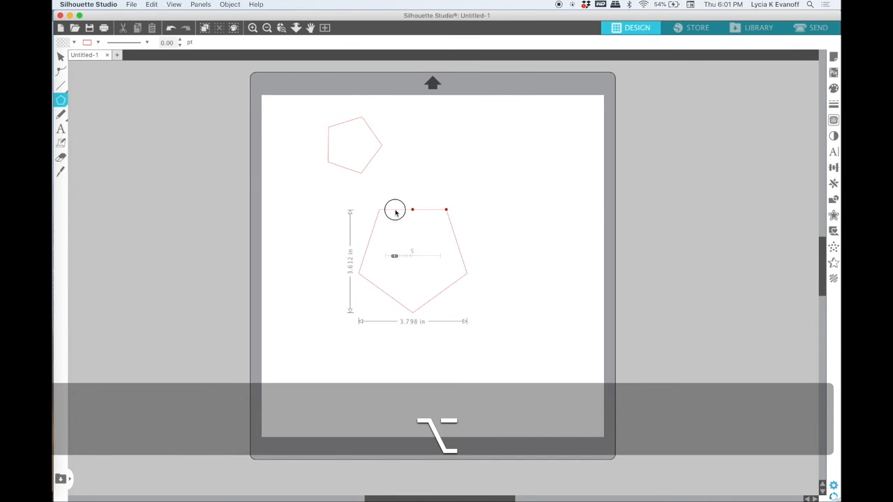
{"action": "left_click_drag", "start_coordinate": [412, 209], "coordinate": [460, 279]}
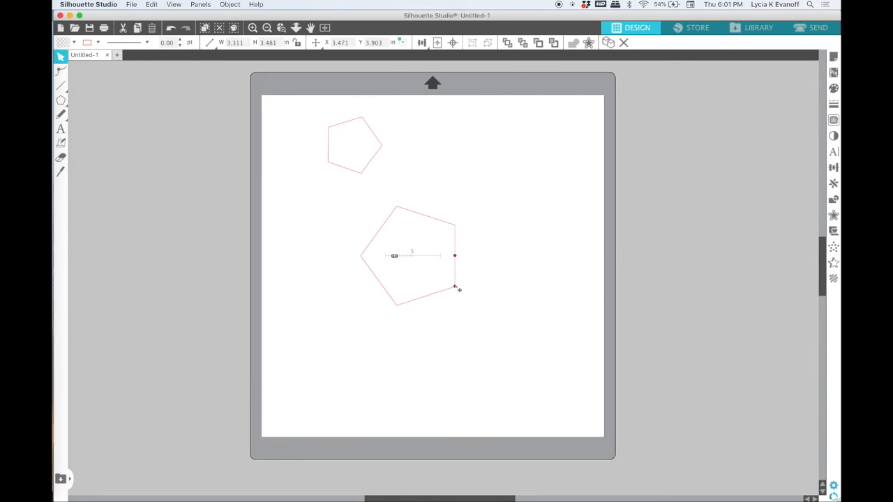
{"action": "left_click", "coordinate": [61, 100]}
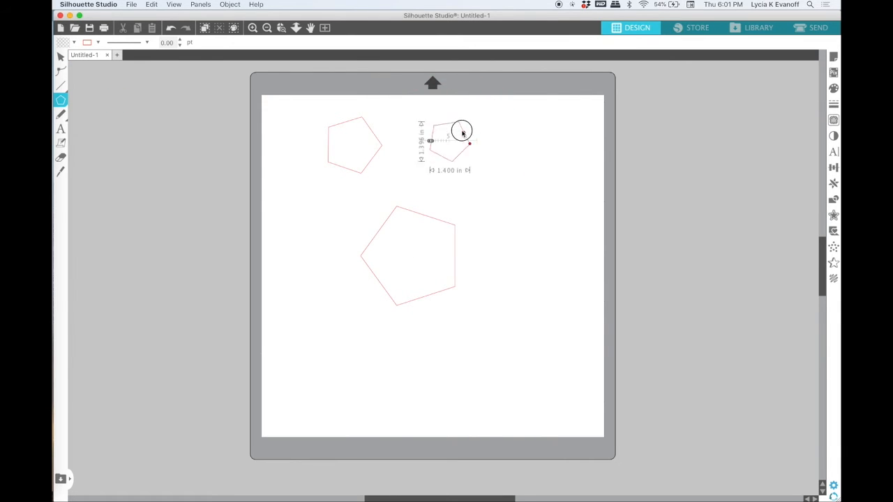
- Draw more pentagons near the top of the mat, then select them all for deletion
{"action": "left_click_drag", "start_coordinate": [462, 130], "coordinate": [425, 155]}
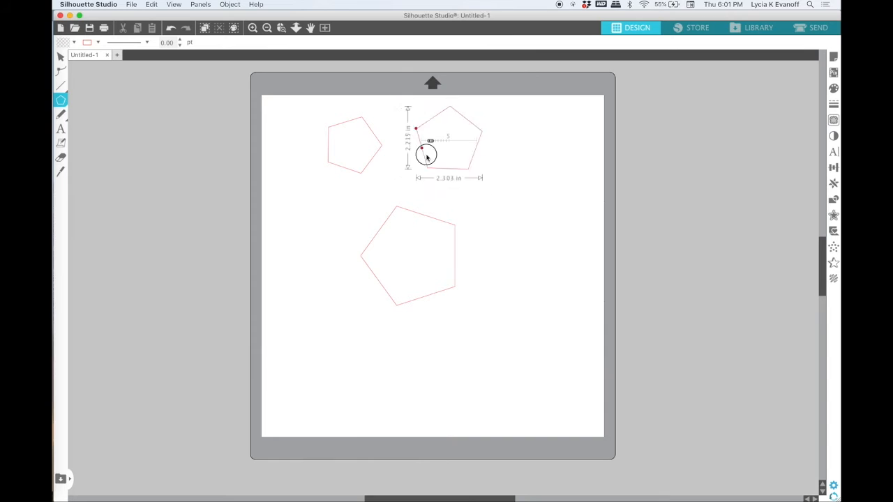
{"action": "left_click_drag", "start_coordinate": [426, 155], "coordinate": [439, 144]}
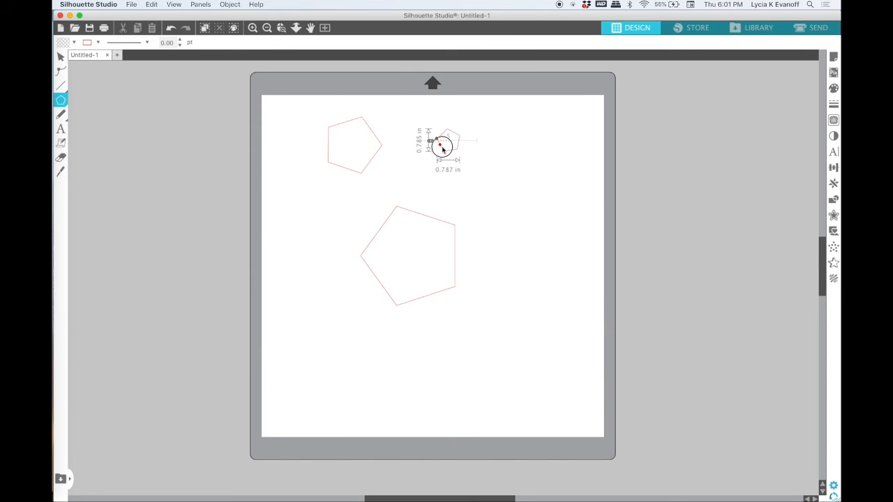
{"action": "left_click_drag", "start_coordinate": [439, 144], "coordinate": [429, 113]}
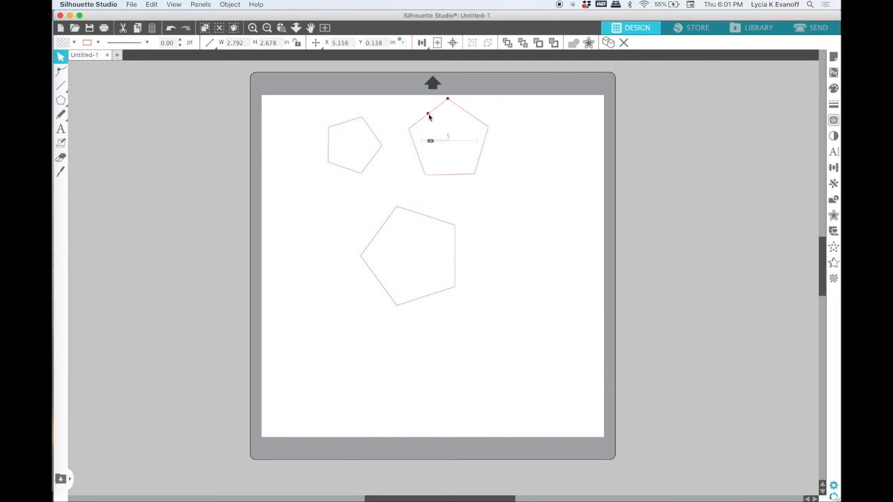
{"action": "mouse_move", "coordinate": [441, 169]}
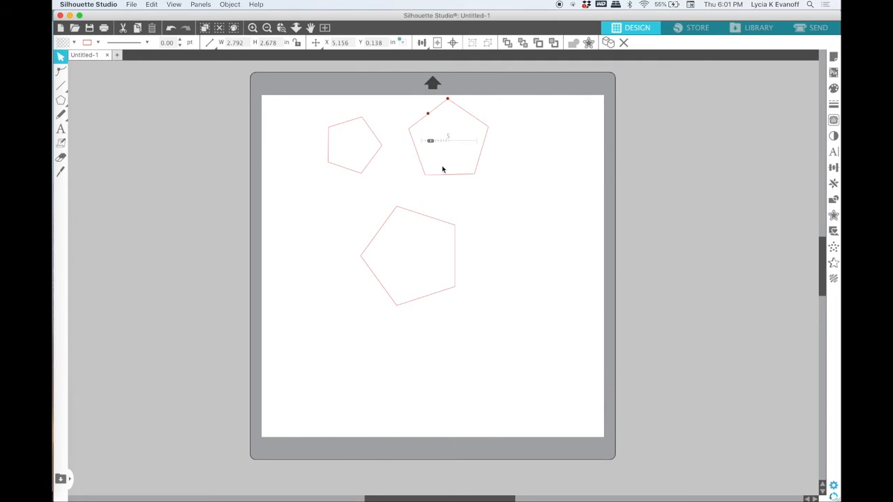
{"action": "left_click_drag", "start_coordinate": [446, 140], "coordinate": [502, 174]}
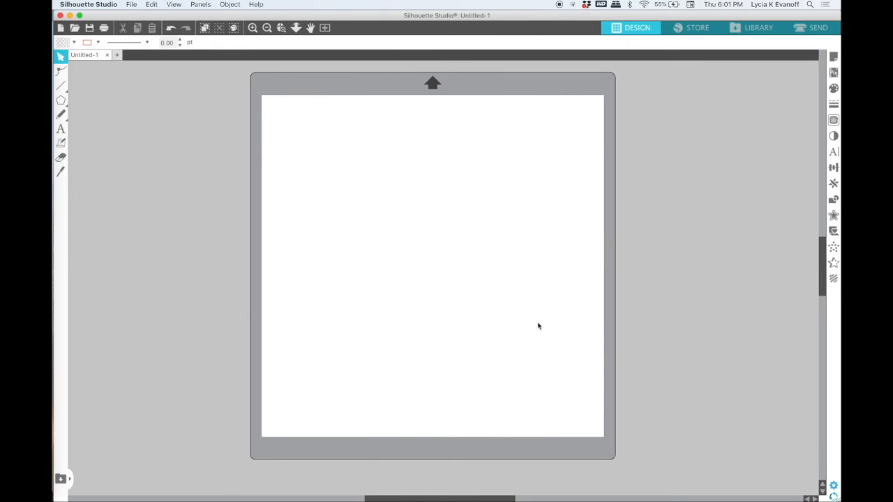
- Draw a rectangle in the upper left and pull one corner outward in point editing
{"action": "left_click", "coordinate": [60, 100]}
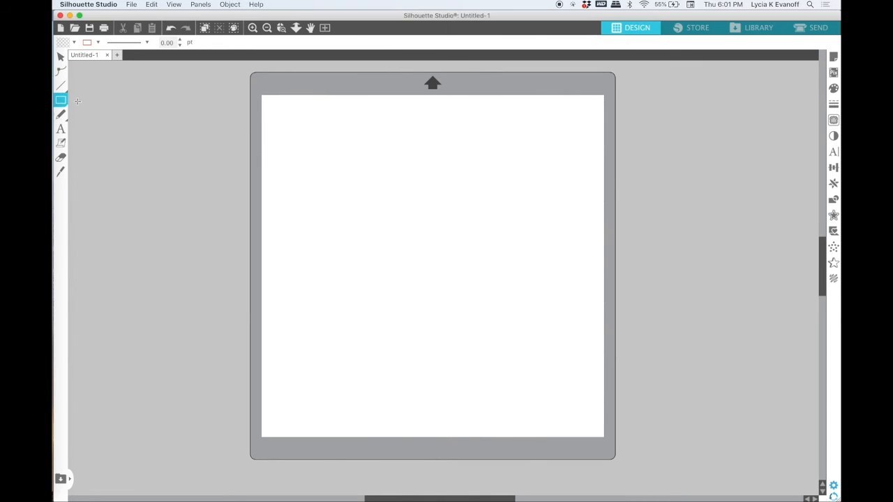
{"action": "left_click_drag", "start_coordinate": [314, 148], "coordinate": [451, 241]}
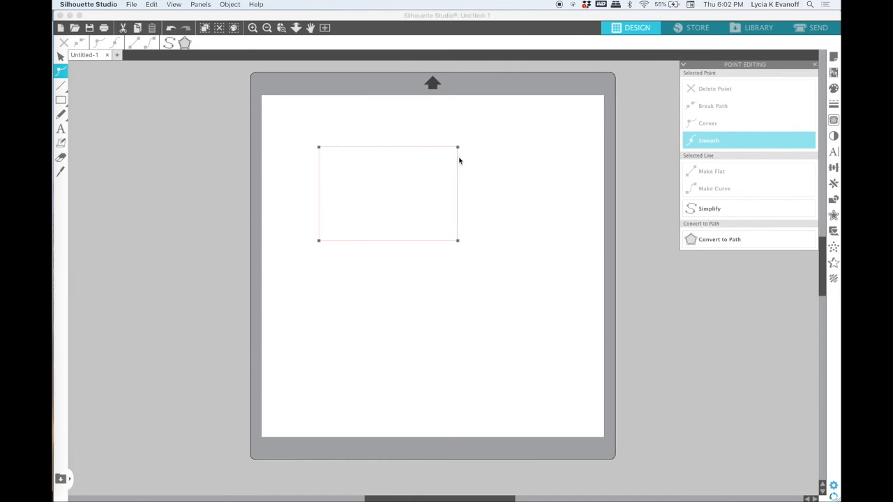
{"action": "mouse_move", "coordinate": [459, 152]}
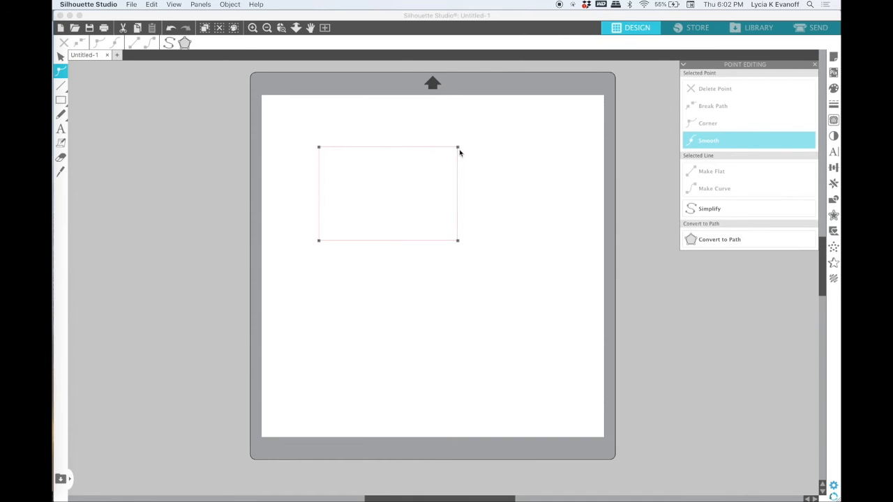
{"action": "left_click_drag", "start_coordinate": [457, 148], "coordinate": [449, 113]}
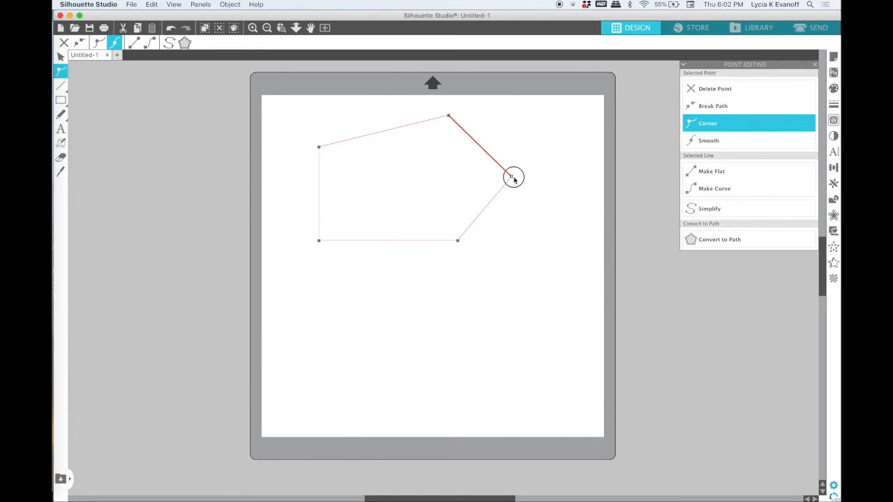
- Add a point on the bottom edge and drag points into an irregular angular outline
{"action": "left_click", "coordinate": [708, 140]}
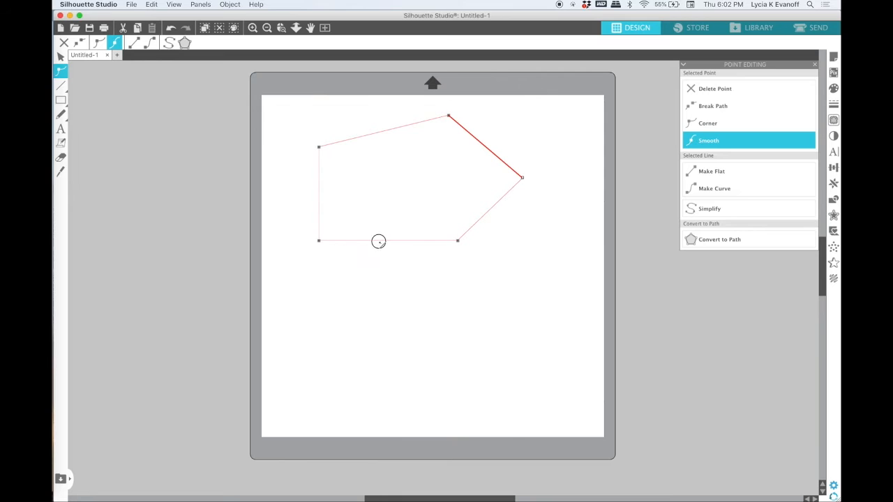
{"action": "left_click_drag", "start_coordinate": [378, 241], "coordinate": [382, 293]}
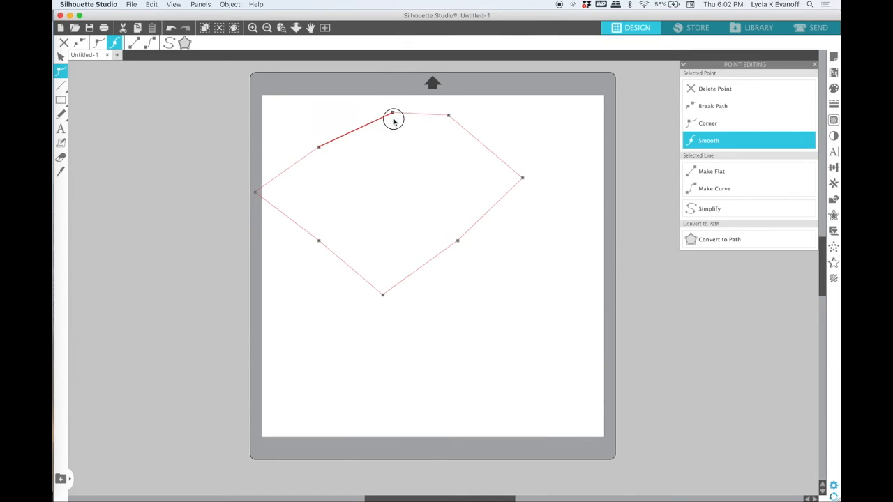
{"action": "left_click_drag", "start_coordinate": [394, 116], "coordinate": [382, 250]}
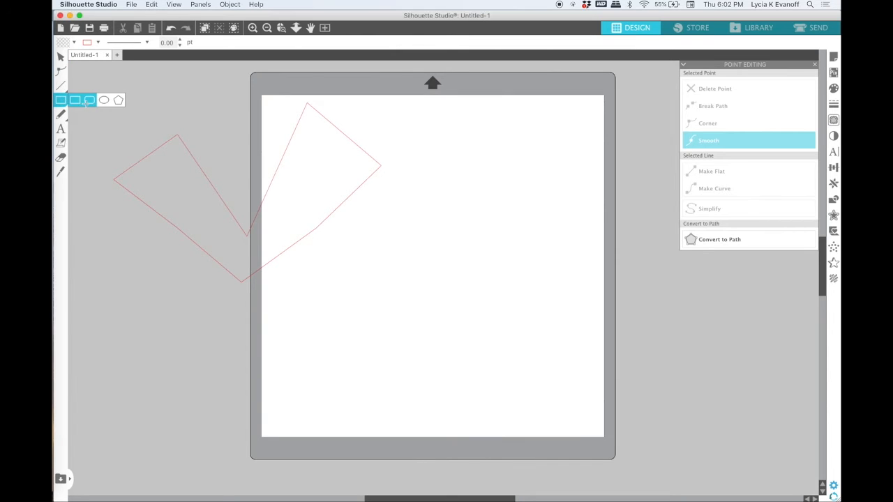
- Draw a rounded rectangle, peak its top, pull the lower-right corner out, and move it to the left edge
{"action": "left_click_drag", "start_coordinate": [429, 190], "coordinate": [562, 279]}
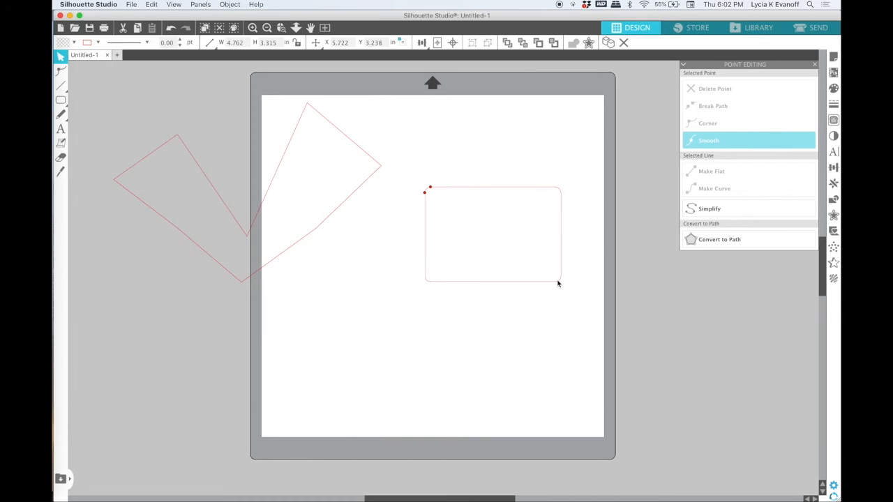
{"action": "right_click", "coordinate": [558, 284]}
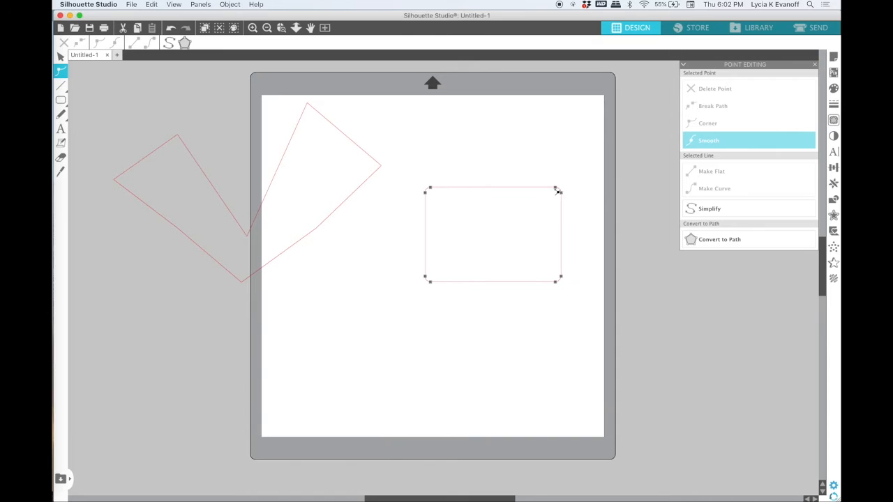
{"action": "left_click_drag", "start_coordinate": [558, 190], "coordinate": [492, 159]}
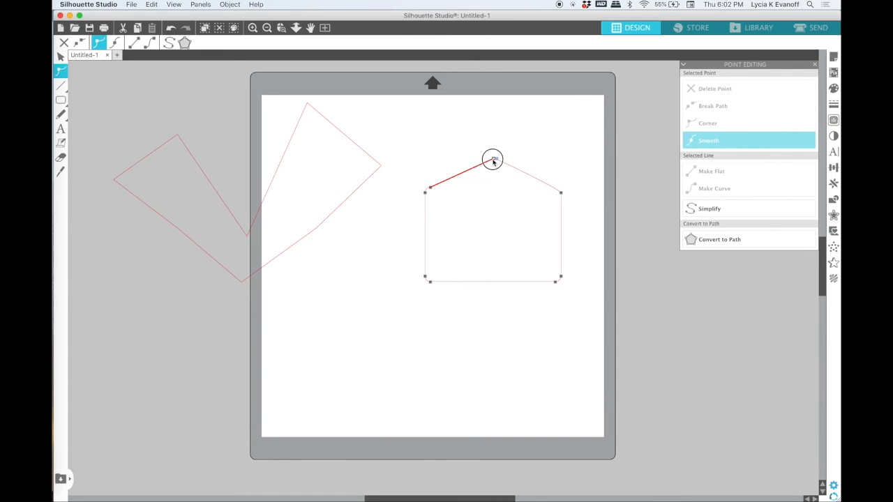
{"action": "left_click_drag", "start_coordinate": [492, 160], "coordinate": [490, 156]}
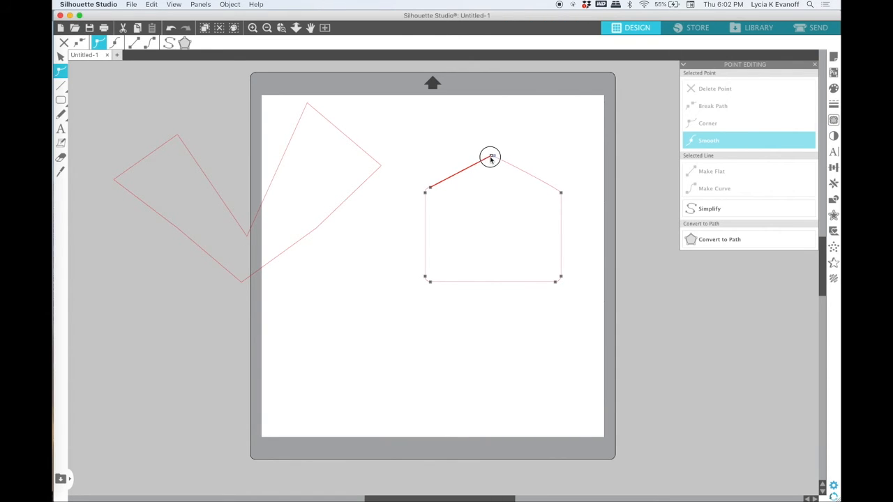
{"action": "left_click_drag", "start_coordinate": [490, 155], "coordinate": [574, 305]}
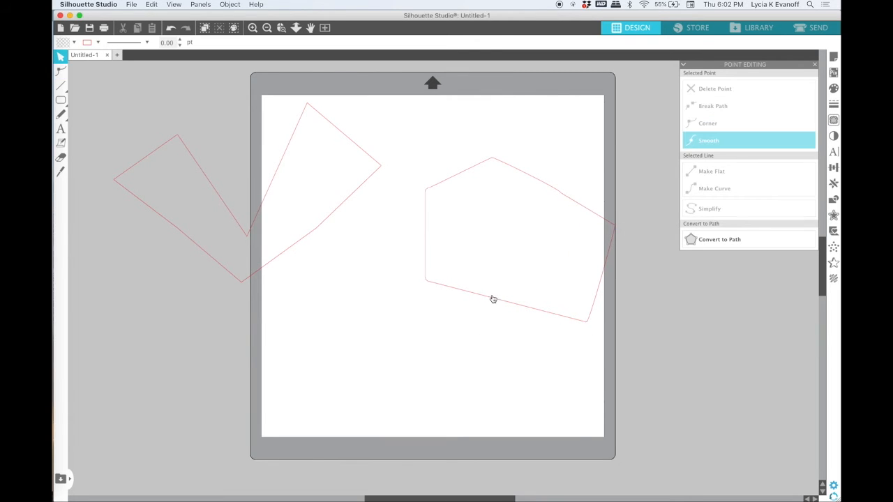
{"action": "left_click_drag", "start_coordinate": [491, 300], "coordinate": [216, 356]}
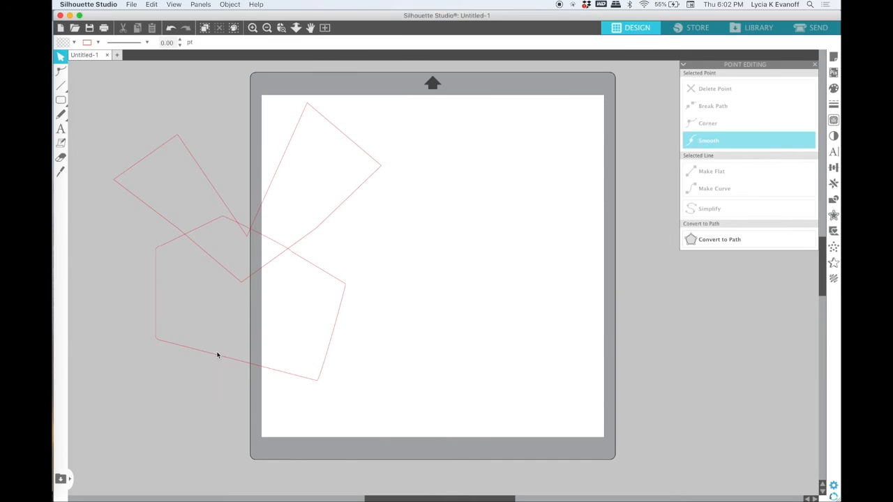
- Draw a circle and drag its right, bottom and top points into a lopsided egg shape
{"action": "left_click", "coordinate": [60, 99]}
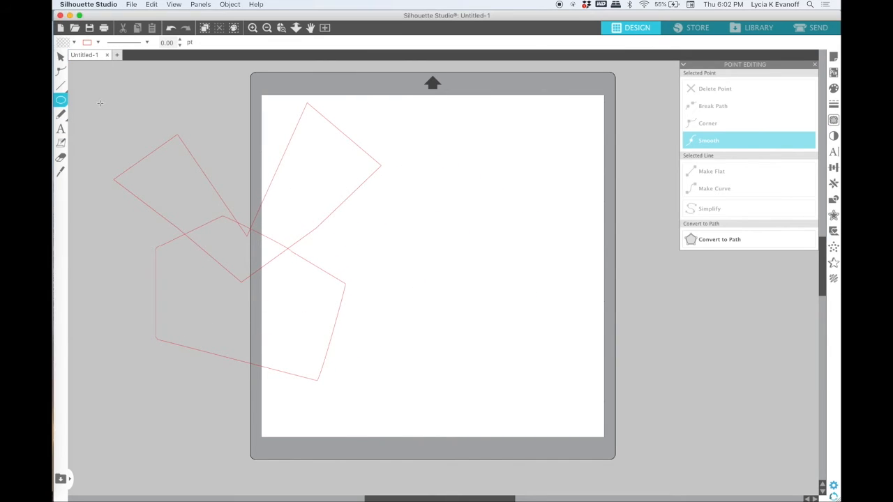
{"action": "left_click_drag", "start_coordinate": [411, 167], "coordinate": [531, 291]}
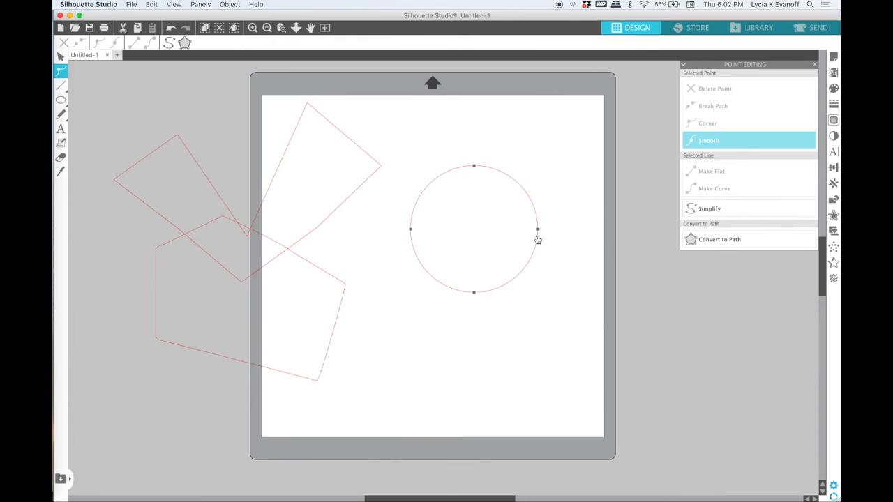
{"action": "left_click_drag", "start_coordinate": [537, 229], "coordinate": [594, 232]}
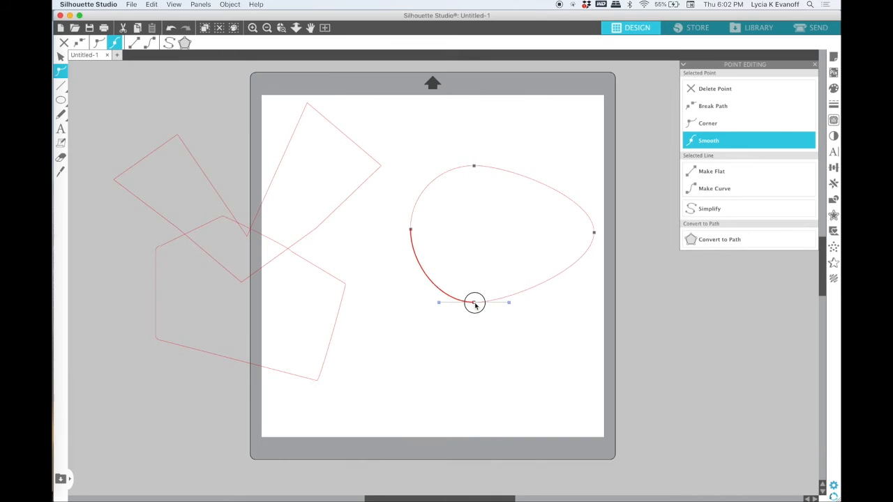
{"action": "left_click_drag", "start_coordinate": [474, 302], "coordinate": [475, 160]}
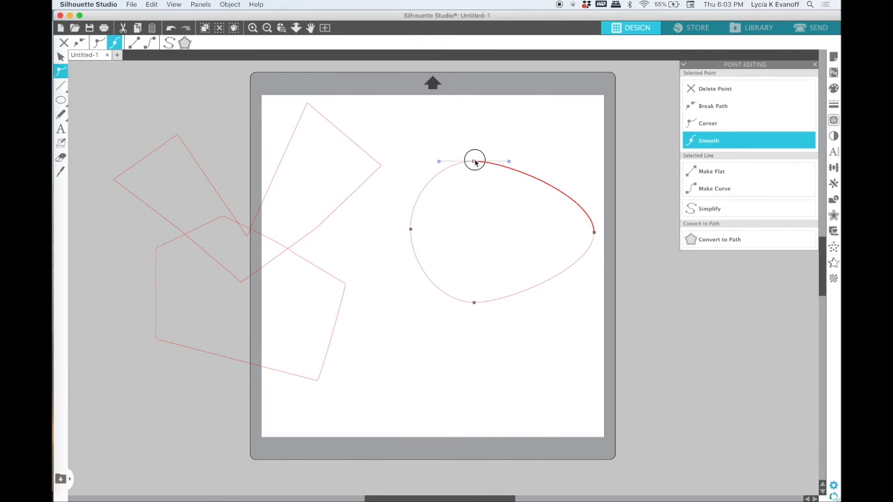
{"action": "left_click_drag", "start_coordinate": [474, 161], "coordinate": [475, 152]}
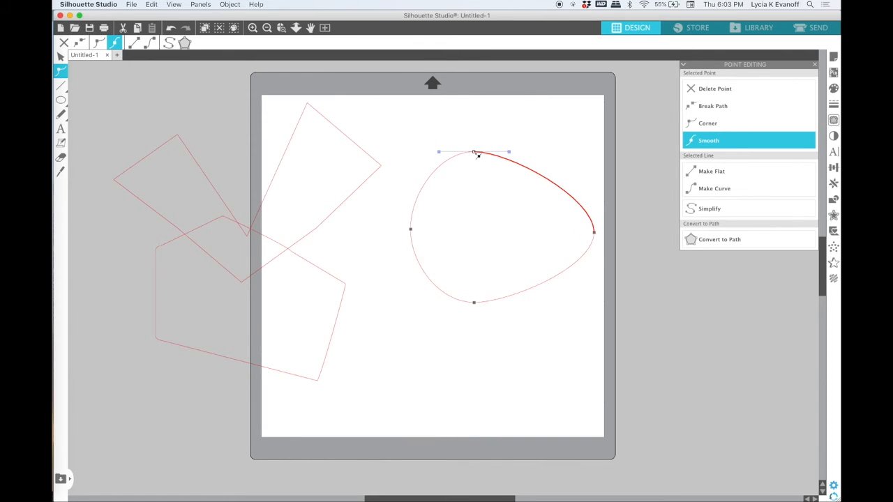
{"action": "left_click", "coordinate": [501, 299]}
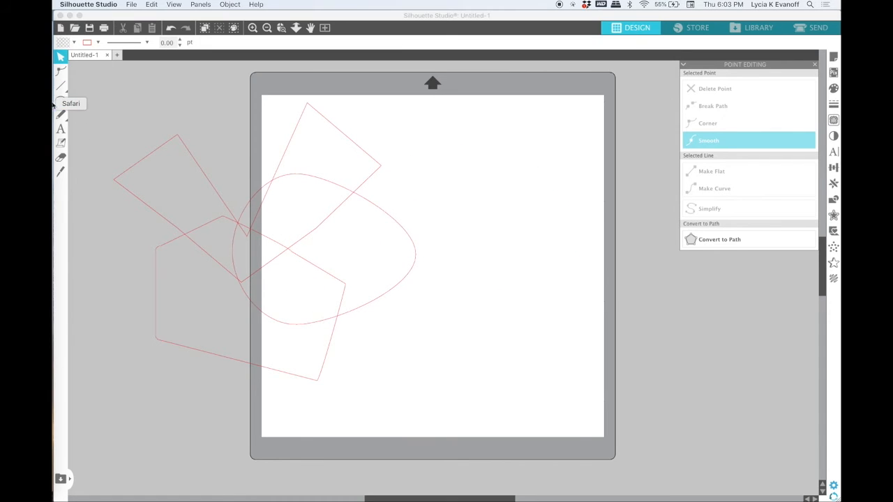
- Convert the seven-sided polygon to a path and move a point to make its outline irregular
{"action": "left_click", "coordinate": [60, 100]}
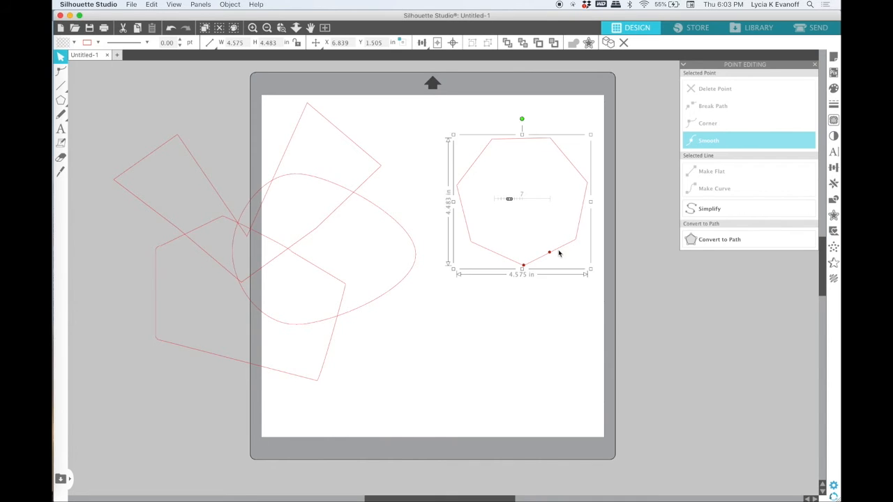
{"action": "right_click", "coordinate": [550, 252]}
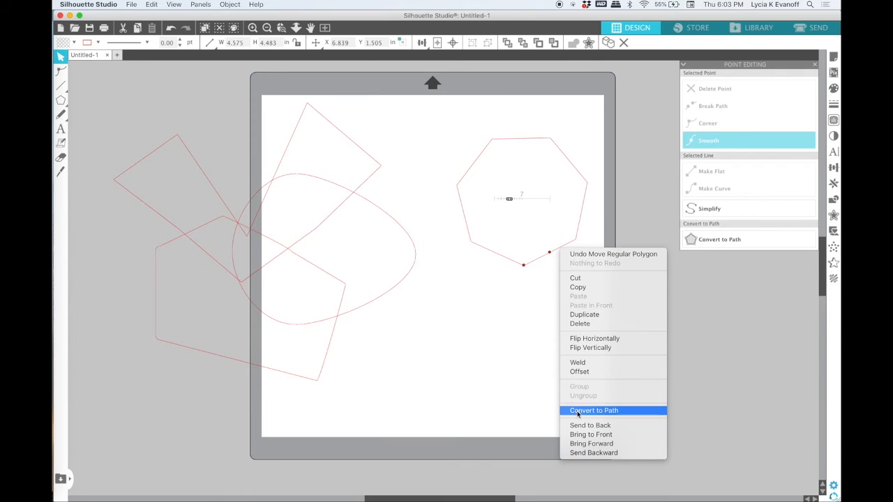
{"action": "left_click", "coordinate": [593, 410]}
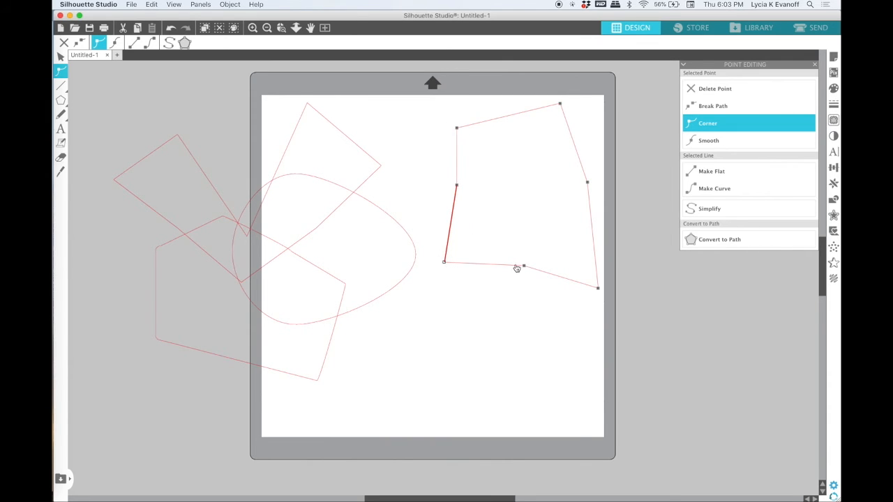
{"action": "left_click_drag", "start_coordinate": [523, 268], "coordinate": [530, 208]}
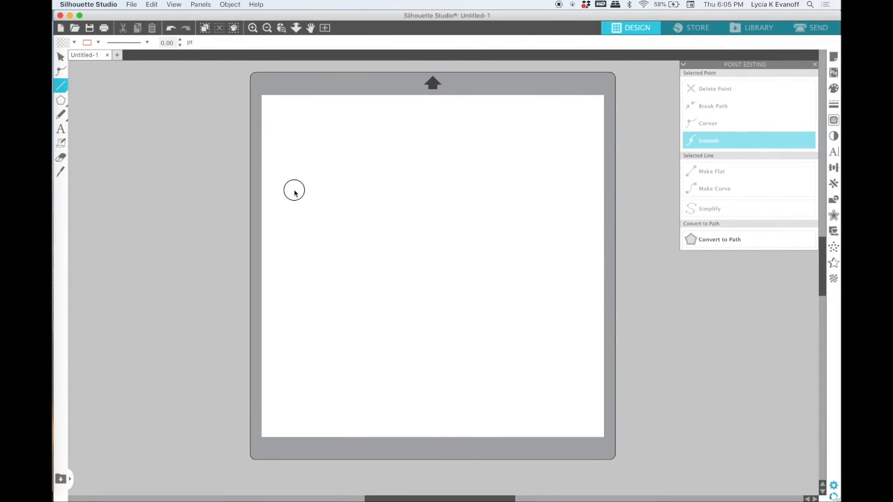
- Draw straight lines with the Line tool: angled lines at top left, a horizontal line, and a vertical line lower down
{"action": "left_click_drag", "start_coordinate": [294, 191], "coordinate": [359, 129]}
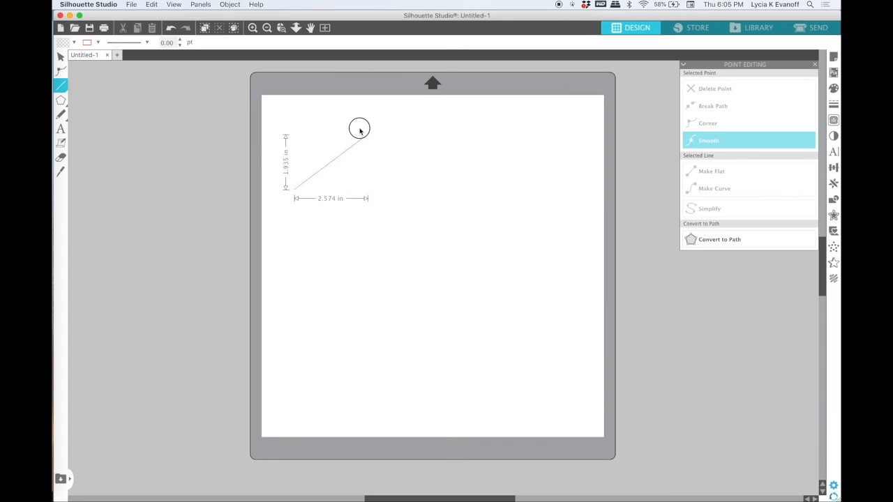
{"action": "left_click_drag", "start_coordinate": [359, 129], "coordinate": [425, 177]}
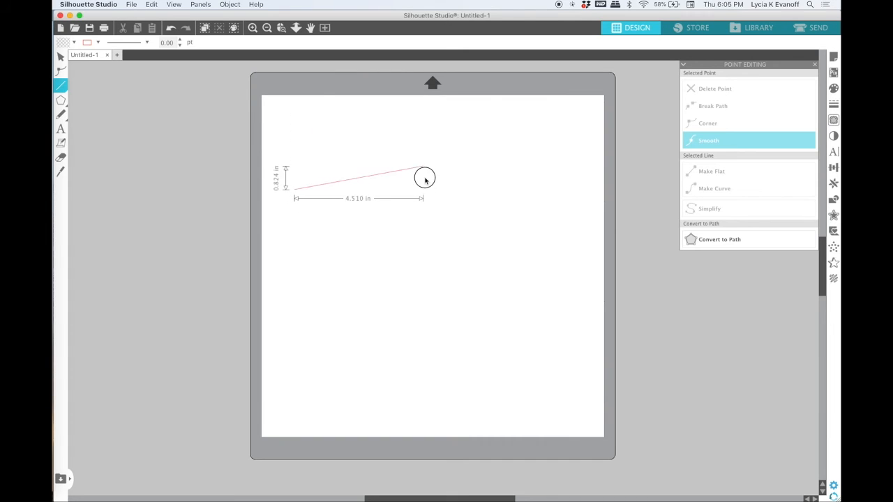
{"action": "left_click_drag", "start_coordinate": [425, 177], "coordinate": [339, 145]}
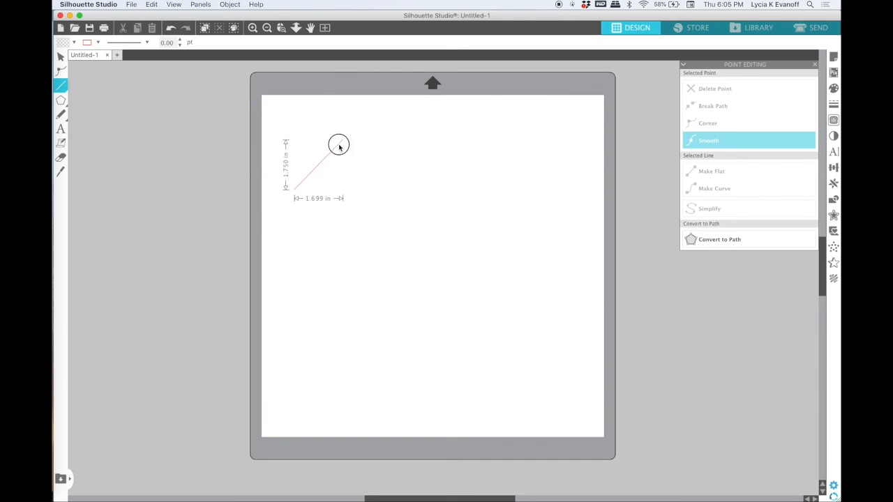
{"action": "left_click_drag", "start_coordinate": [338, 144], "coordinate": [379, 194]}
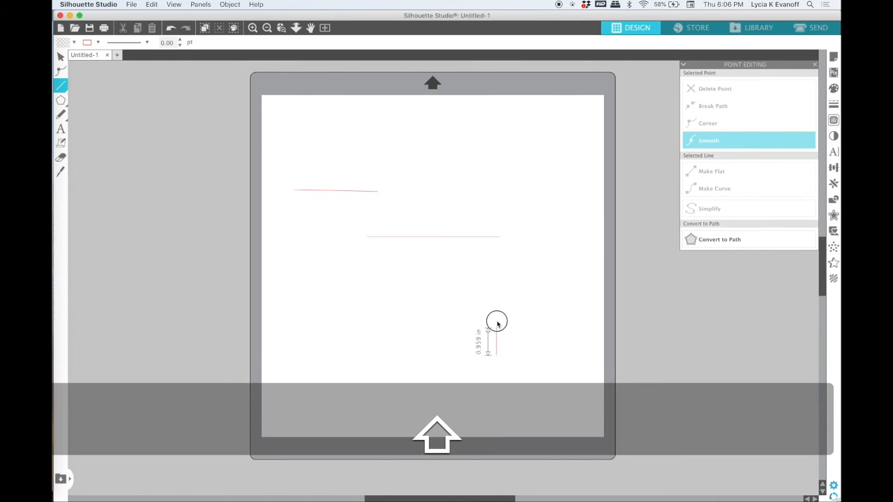
{"action": "left_click_drag", "start_coordinate": [497, 321], "coordinate": [488, 265]}
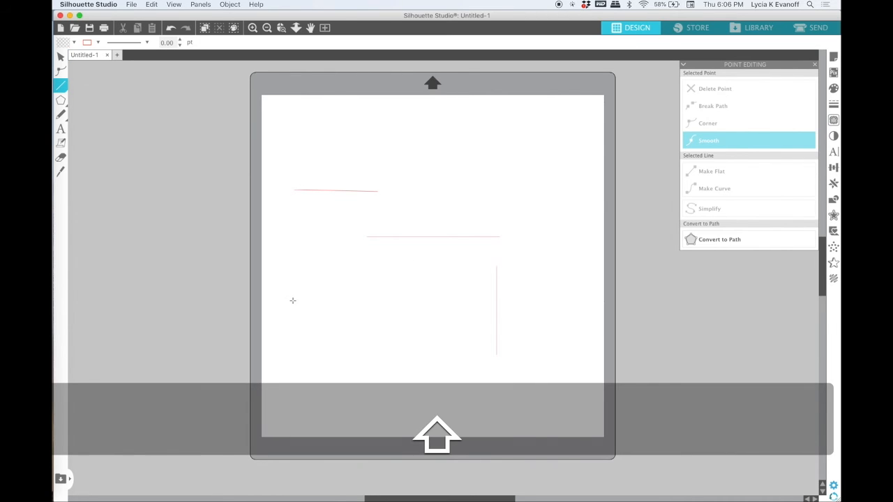
{"action": "left_click_drag", "start_coordinate": [293, 296], "coordinate": [410, 200]}
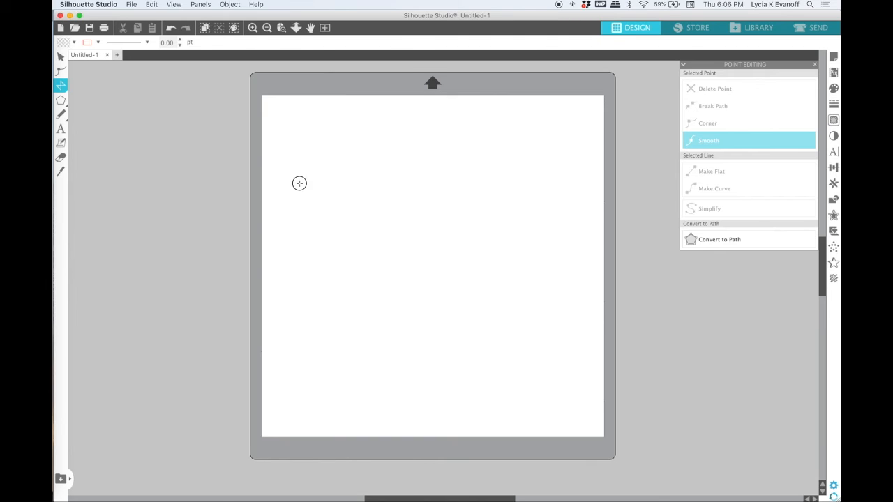
- Draw a closed jagged polygon corner by corner and move it toward the top-left corner
{"action": "left_click_drag", "start_coordinate": [299, 183], "coordinate": [320, 235]}
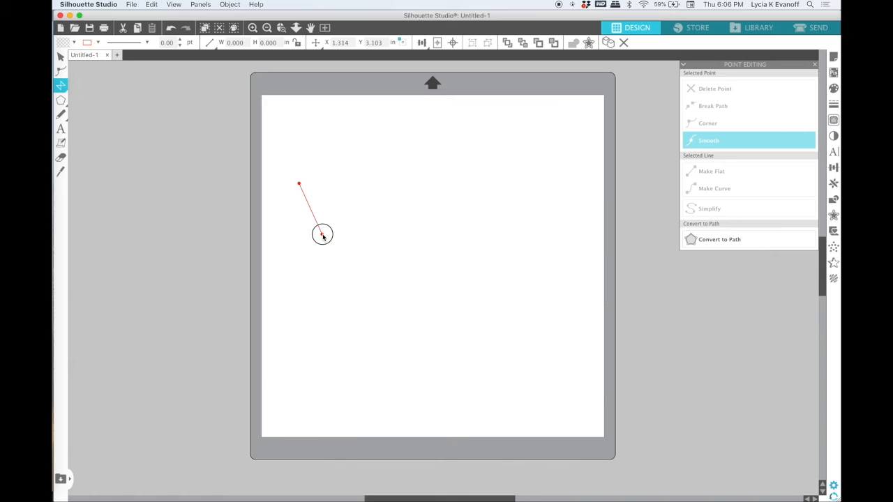
{"action": "left_click_drag", "start_coordinate": [322, 233], "coordinate": [313, 214]}
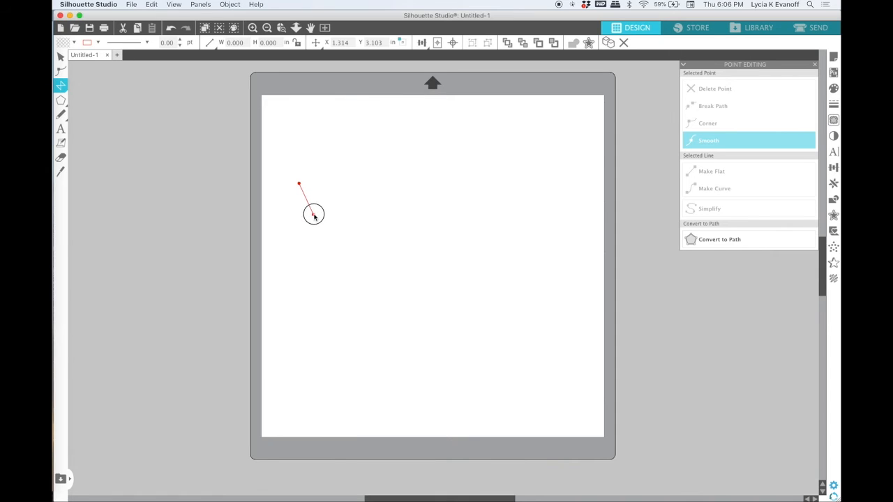
{"action": "left_click_drag", "start_coordinate": [313, 214], "coordinate": [312, 210]}
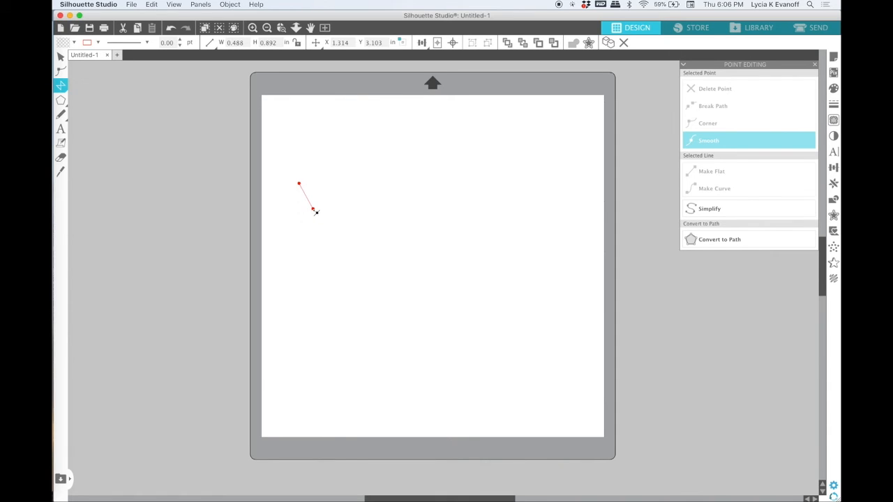
{"action": "left_click_drag", "start_coordinate": [312, 210], "coordinate": [338, 180]}
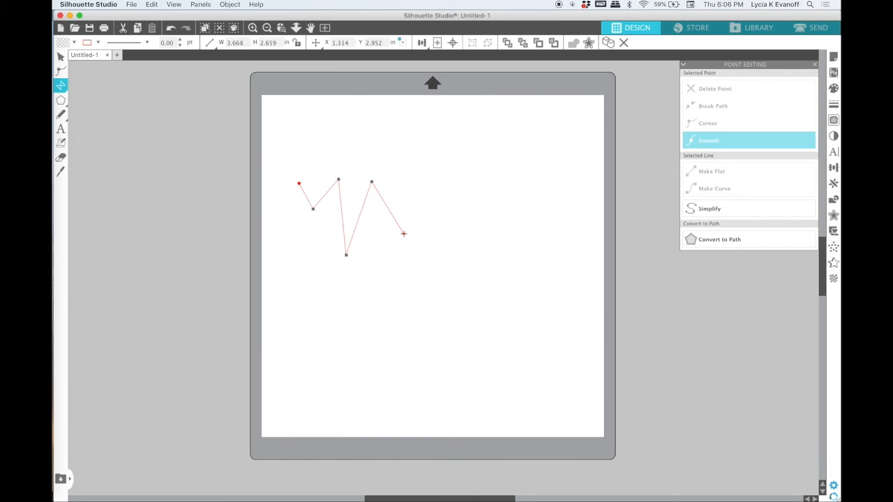
{"action": "left_click_drag", "start_coordinate": [403, 234], "coordinate": [418, 168]}
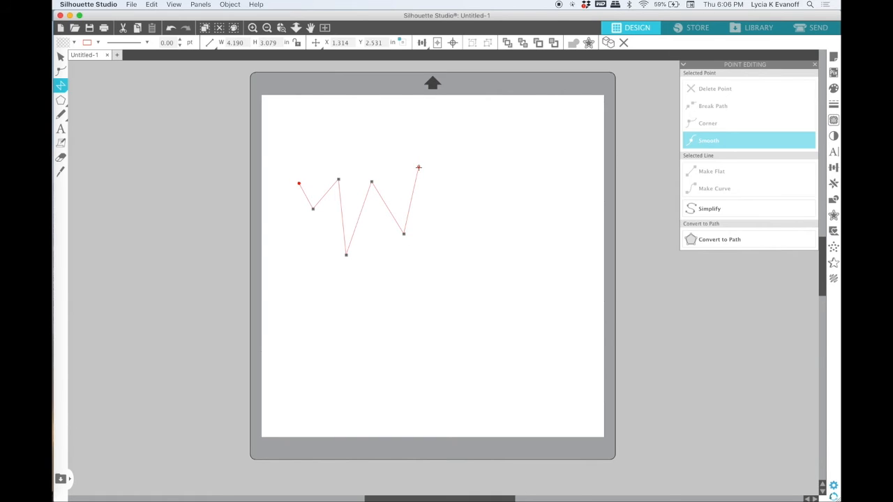
{"action": "left_click_drag", "start_coordinate": [418, 167], "coordinate": [383, 145]}
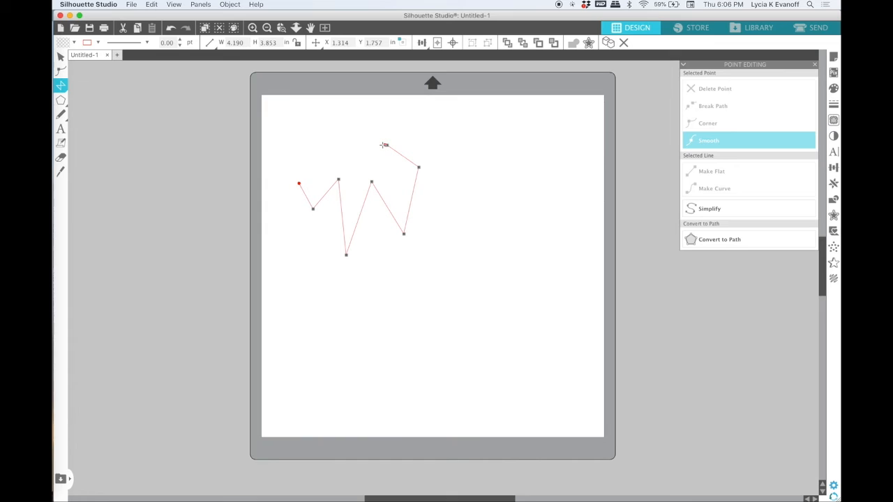
{"action": "left_click_drag", "start_coordinate": [383, 145], "coordinate": [325, 134]}
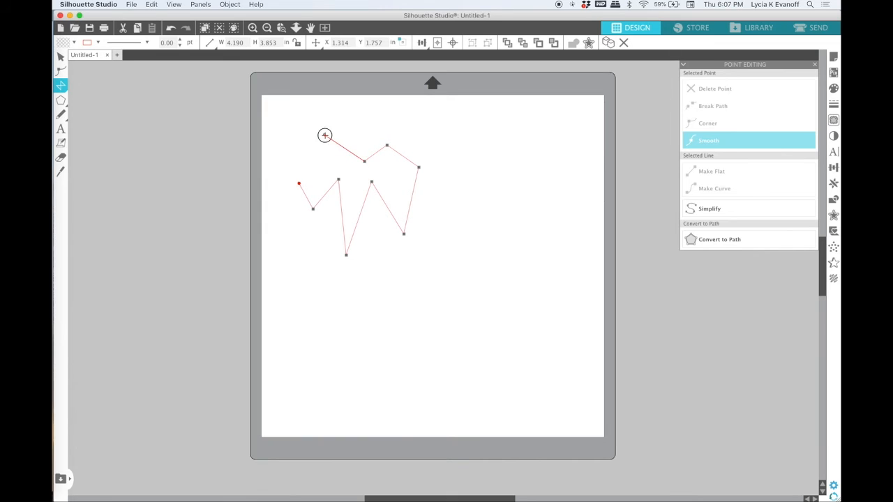
{"action": "left_click_drag", "start_coordinate": [324, 135], "coordinate": [314, 168]}
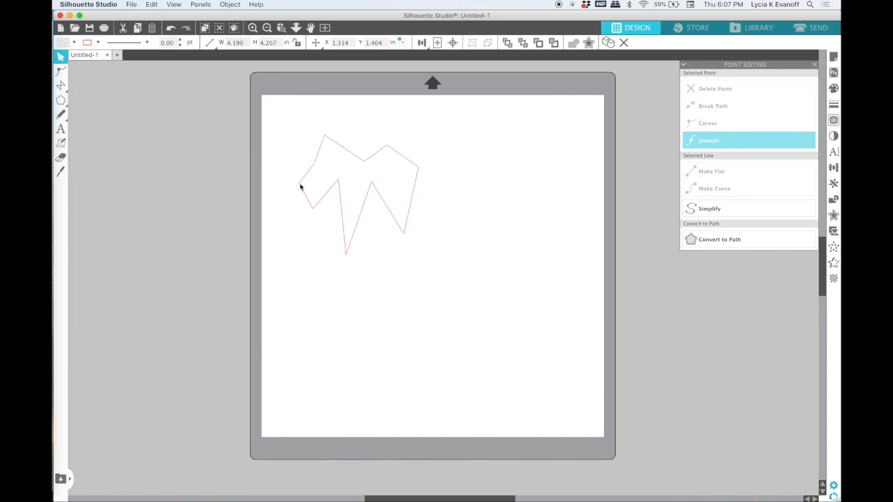
{"action": "left_click_drag", "start_coordinate": [300, 187], "coordinate": [303, 176]}
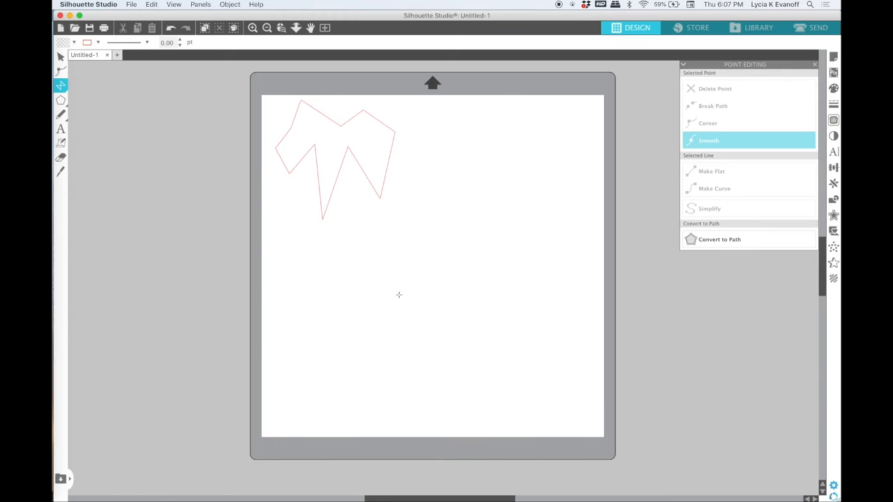
- Draw an open zigzag line across the middle of the mat, left unclosed
{"action": "left_click_drag", "start_coordinate": [303, 261], "coordinate": [346, 311]}
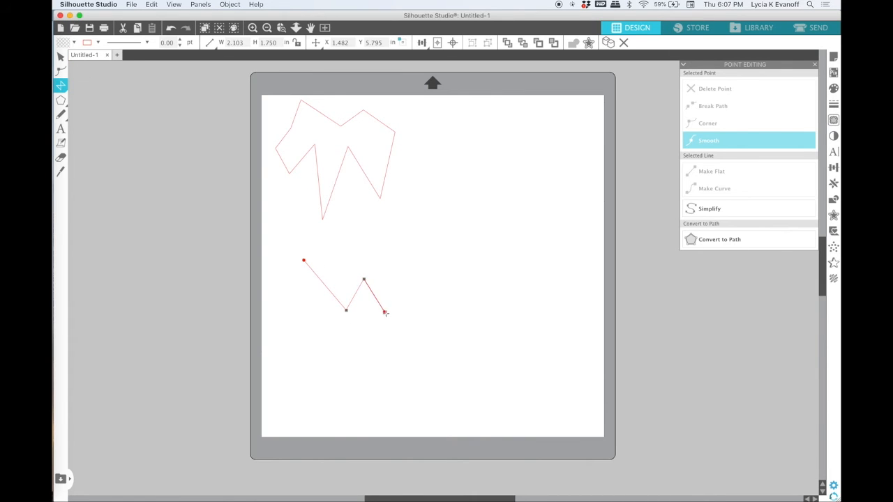
{"action": "left_click_drag", "start_coordinate": [386, 313], "coordinate": [407, 262]}
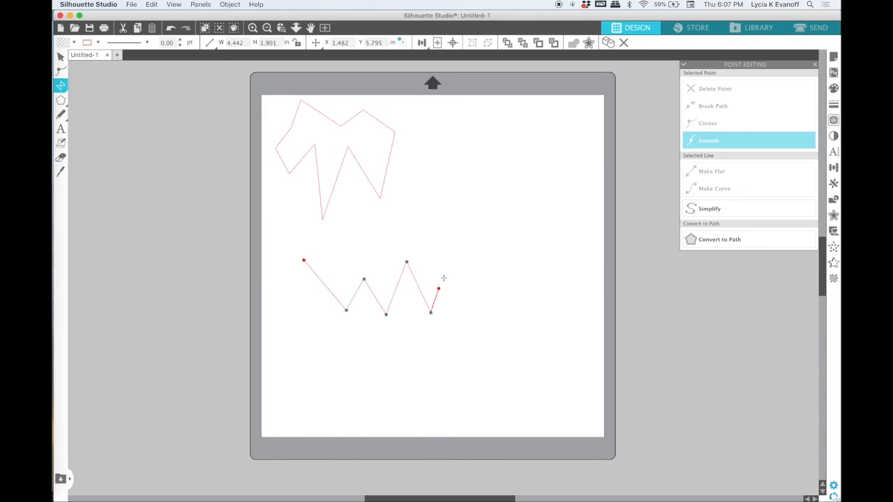
{"action": "left_click", "coordinate": [707, 123]}
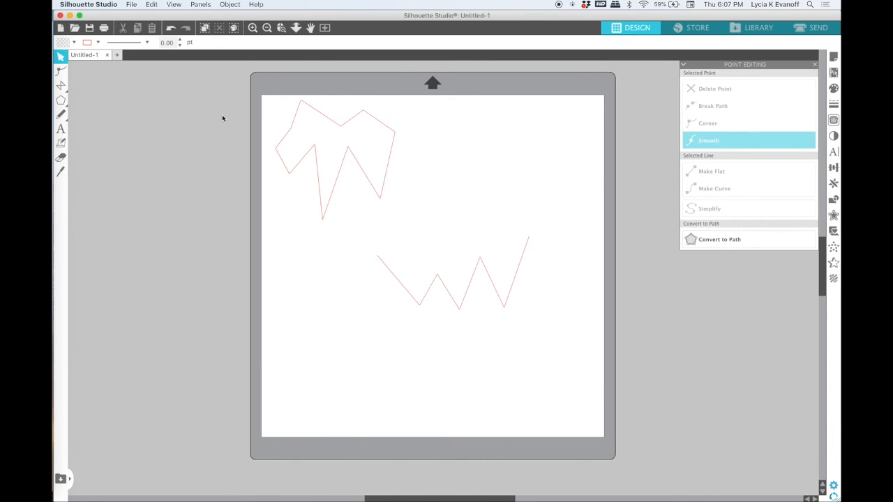
{"action": "left_click", "coordinate": [60, 72]}
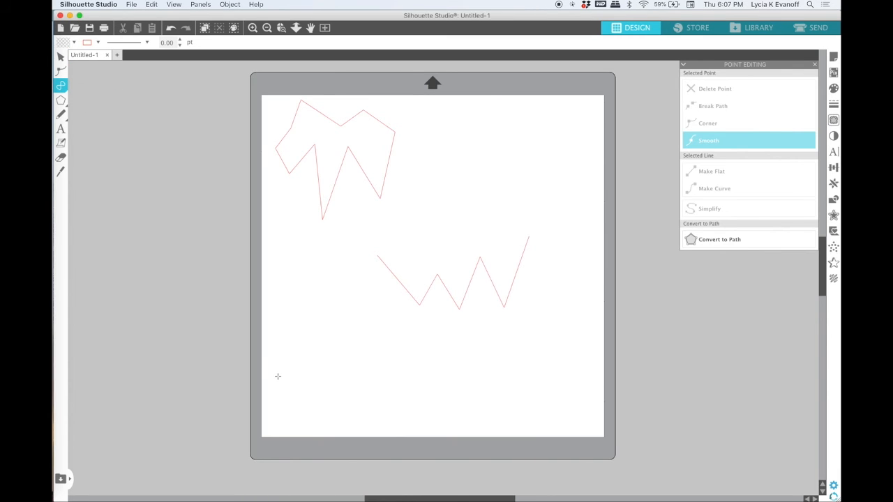
- Draw a wavy smooth curve at lower left that loops back out past the mat's left edge
{"action": "left_click_drag", "start_coordinate": [278, 375], "coordinate": [297, 336]}
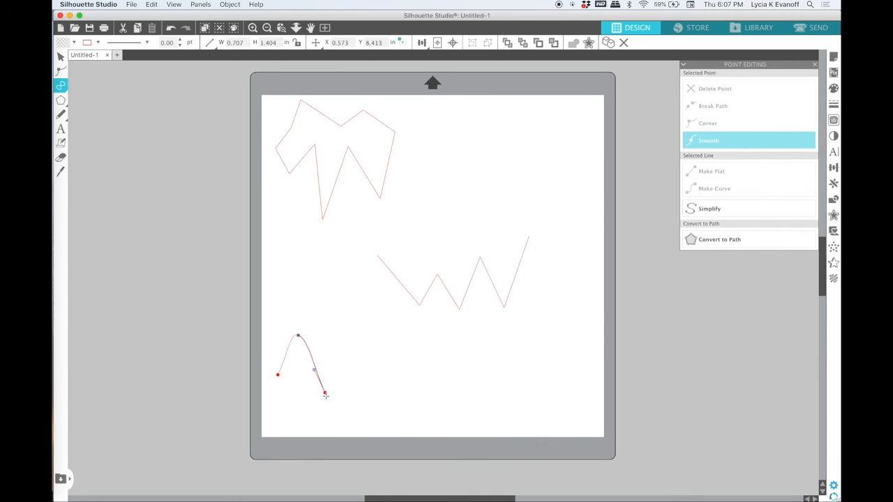
{"action": "left_click_drag", "start_coordinate": [324, 394], "coordinate": [359, 355]}
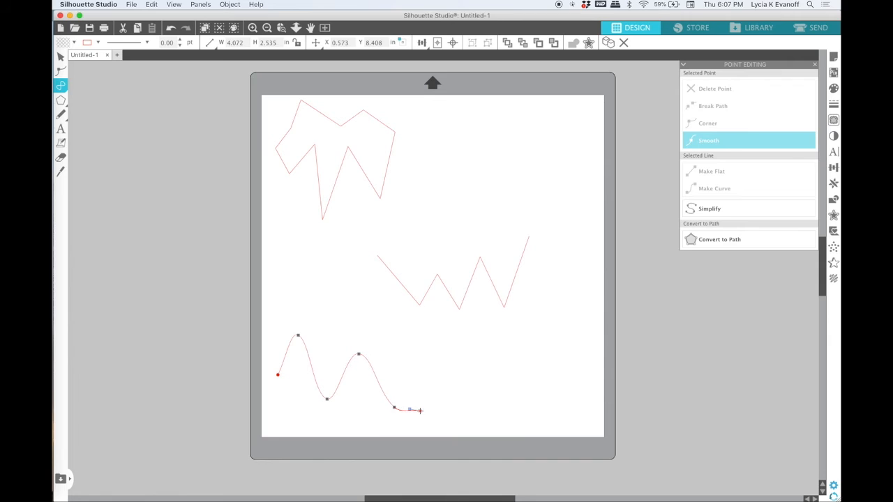
{"action": "left_click_drag", "start_coordinate": [420, 410], "coordinate": [396, 333]}
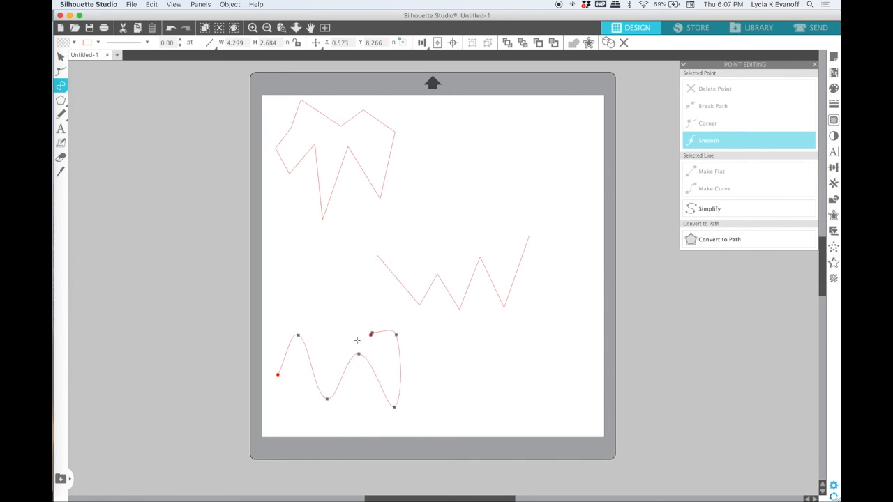
{"action": "left_click_drag", "start_coordinate": [372, 333], "coordinate": [329, 304]}
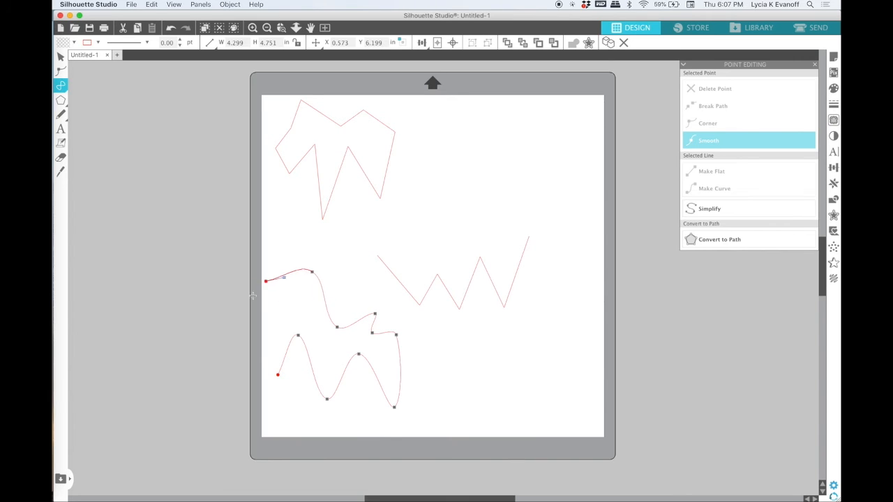
{"action": "left_click_drag", "start_coordinate": [265, 281], "coordinate": [213, 339]}
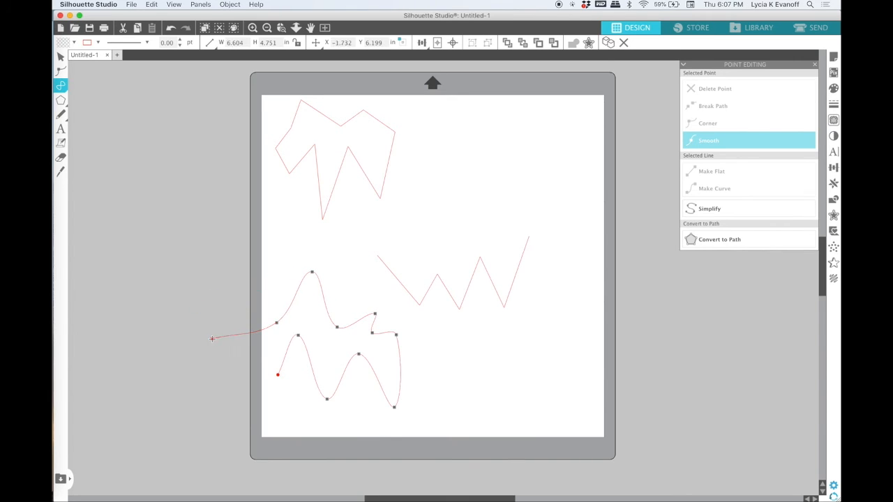
{"action": "left_click_drag", "start_coordinate": [277, 375], "coordinate": [277, 375]}
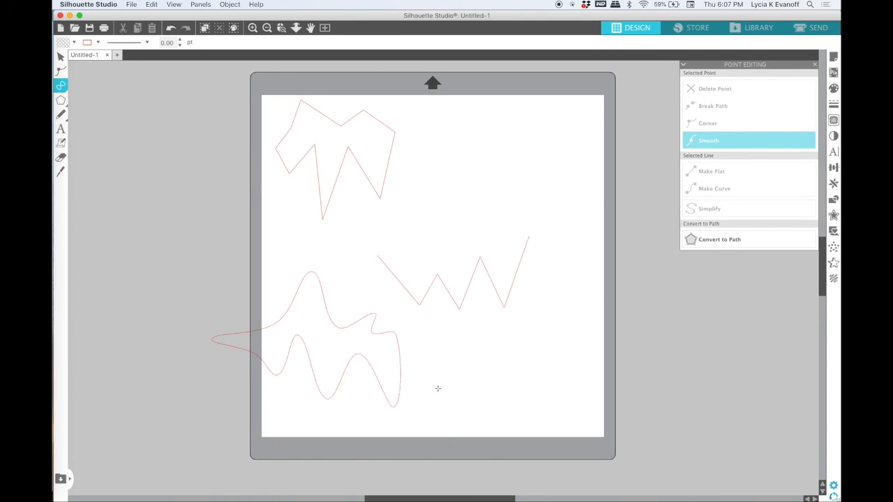
- Draw a second wavy curve at the lower right rising to the right
{"action": "left_click_drag", "start_coordinate": [437, 388], "coordinate": [481, 339]}
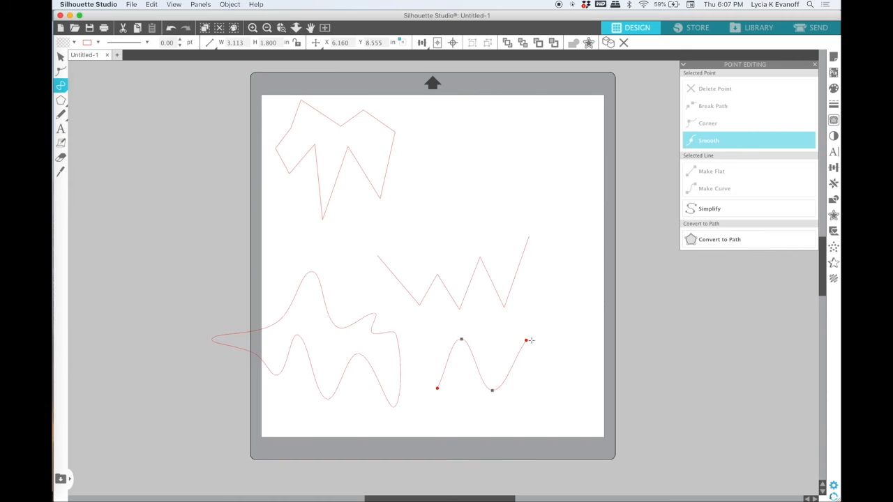
{"action": "left_click_drag", "start_coordinate": [526, 340], "coordinate": [594, 321]}
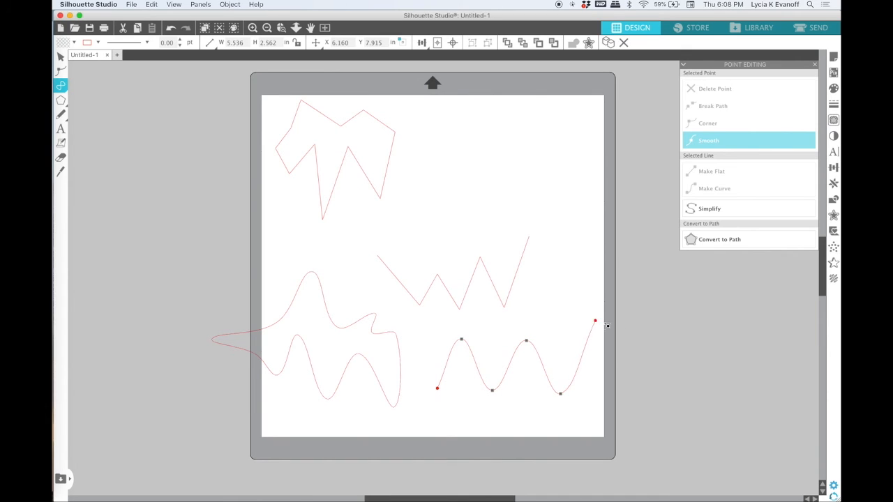
{"action": "left_click_drag", "start_coordinate": [594, 322], "coordinate": [631, 398]}
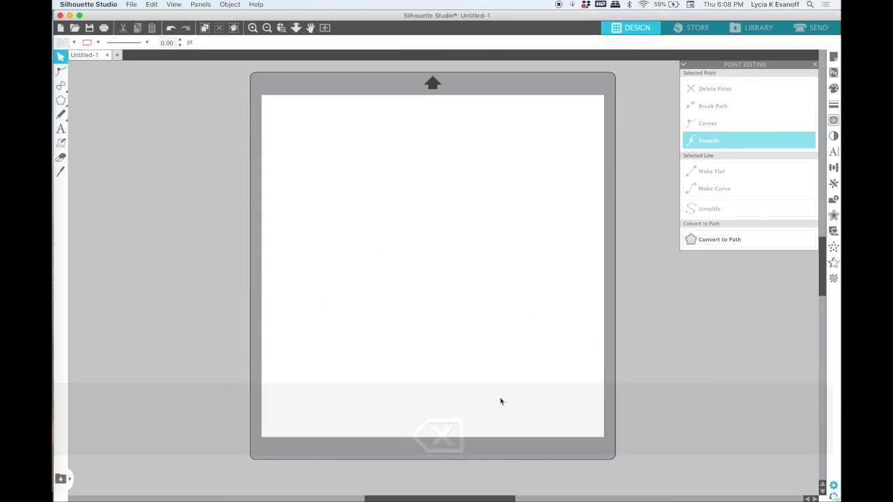
- With the Arc tool, set a 3.588 in radius and starting direction, then sweep out an arc
{"action": "left_click", "coordinate": [60, 85]}
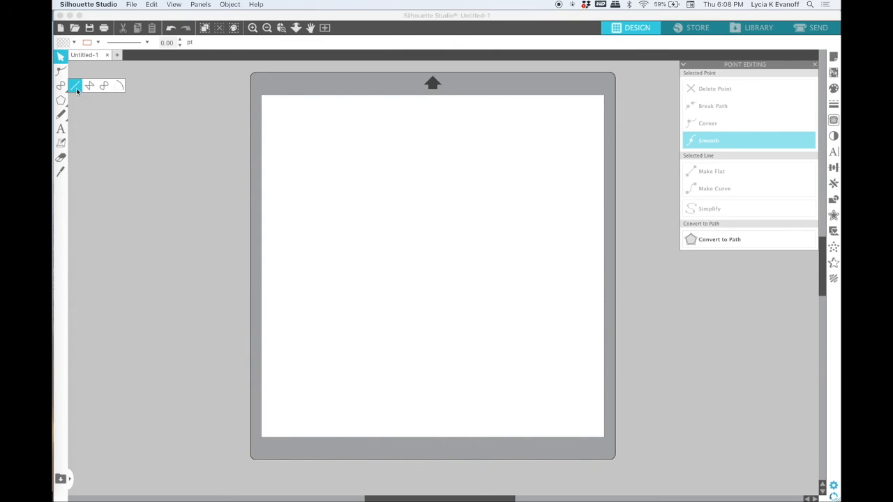
{"action": "left_click", "coordinate": [75, 85]}
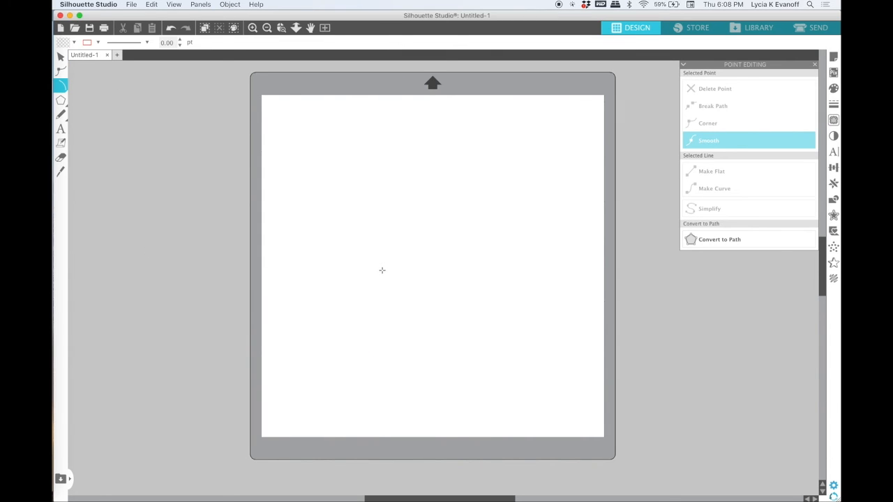
{"action": "mouse_move", "coordinate": [339, 271]}
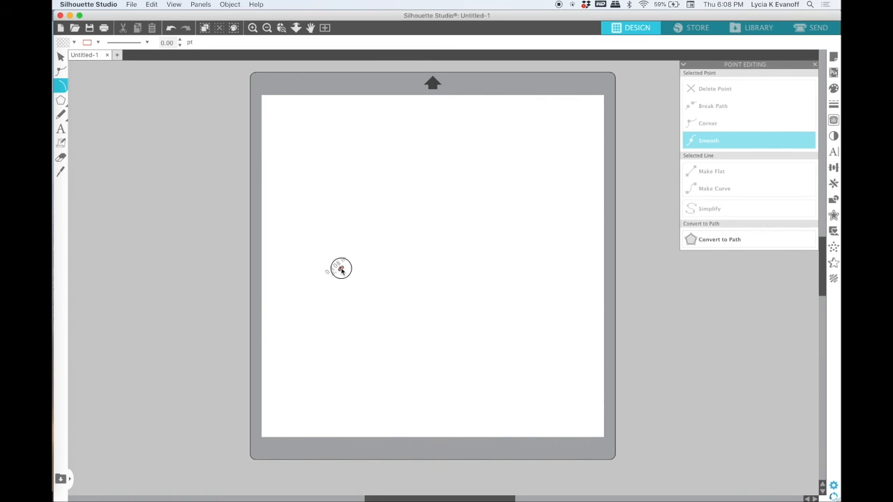
{"action": "left_click_drag", "start_coordinate": [340, 268], "coordinate": [452, 172]}
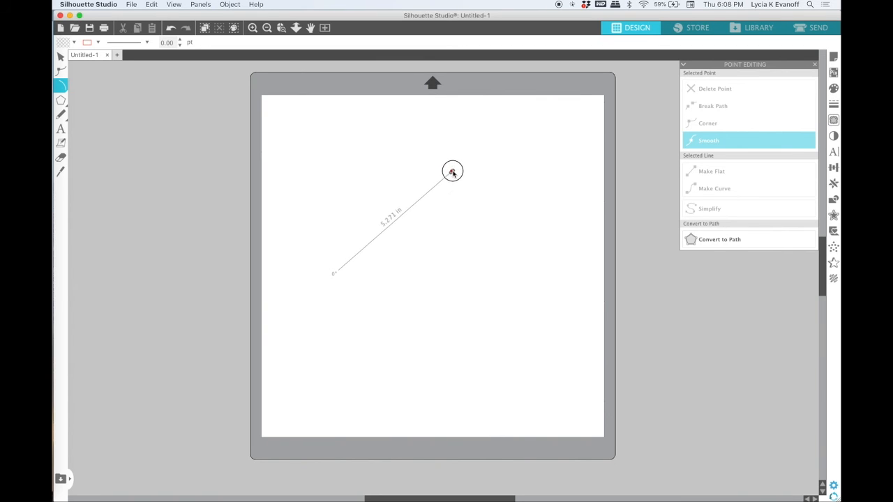
{"action": "left_click_drag", "start_coordinate": [452, 170], "coordinate": [482, 148]}
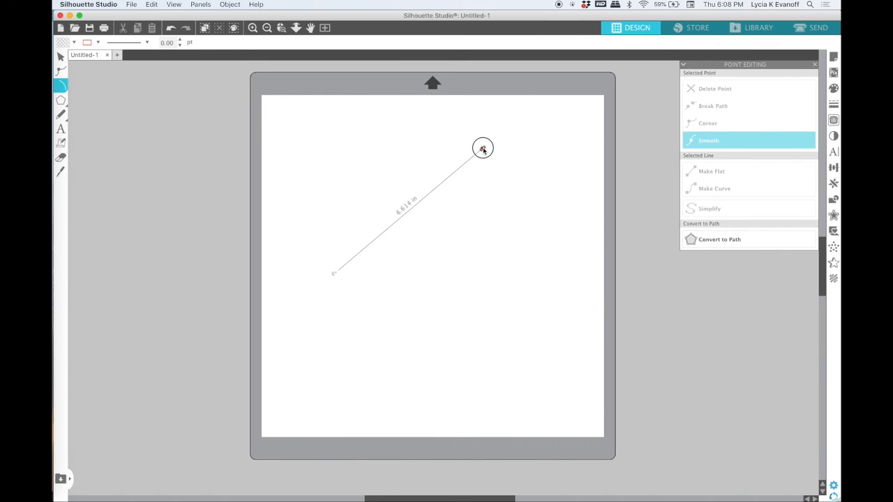
{"action": "left_click_drag", "start_coordinate": [484, 148], "coordinate": [495, 195]}
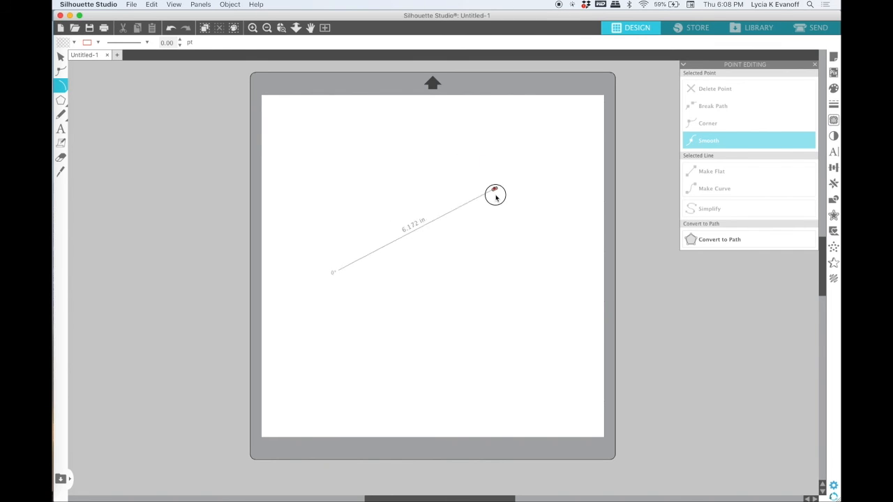
{"action": "left_click_drag", "start_coordinate": [495, 194], "coordinate": [362, 178]}
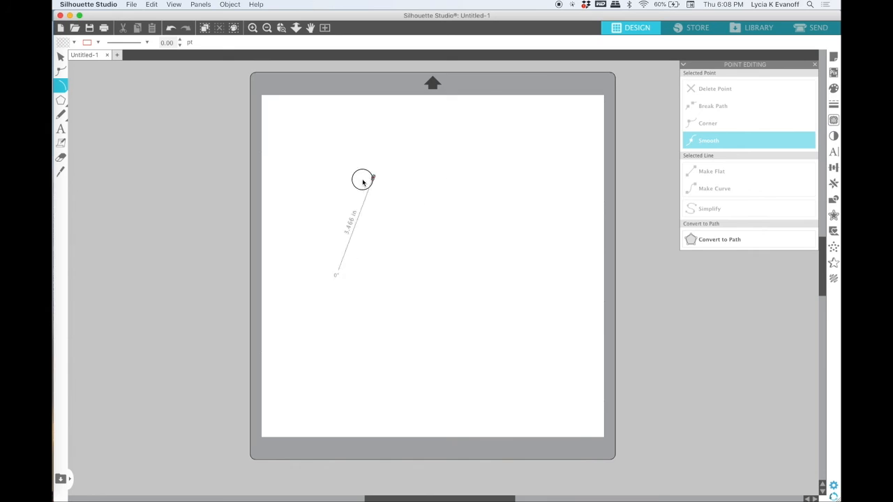
{"action": "left_click_drag", "start_coordinate": [362, 177], "coordinate": [415, 202]}
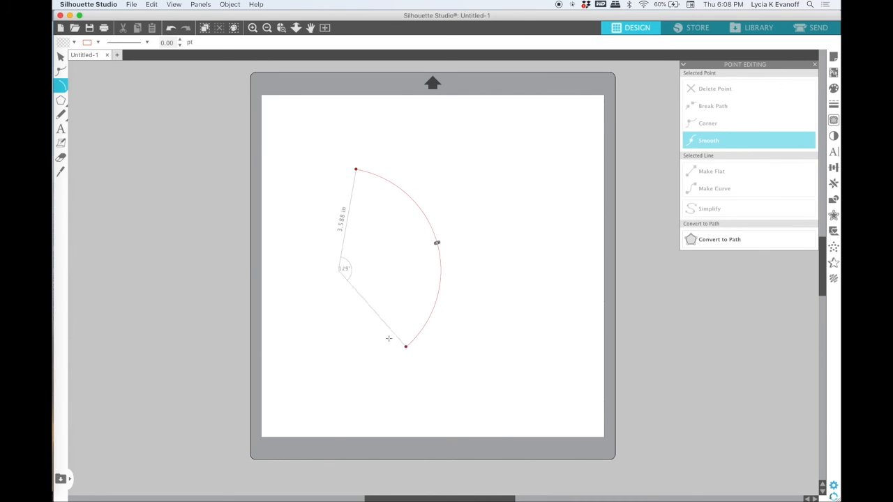
- Adjust the arc's sweep through about 51°, 90° and 135°, finishing it at about 160°
{"action": "left_click_drag", "start_coordinate": [406, 346], "coordinate": [438, 295]}
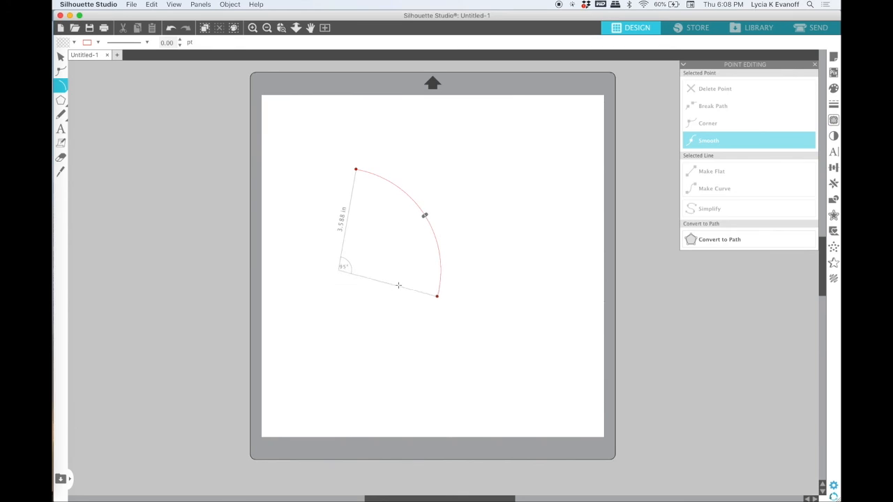
{"action": "left_click_drag", "start_coordinate": [436, 296], "coordinate": [390, 357]}
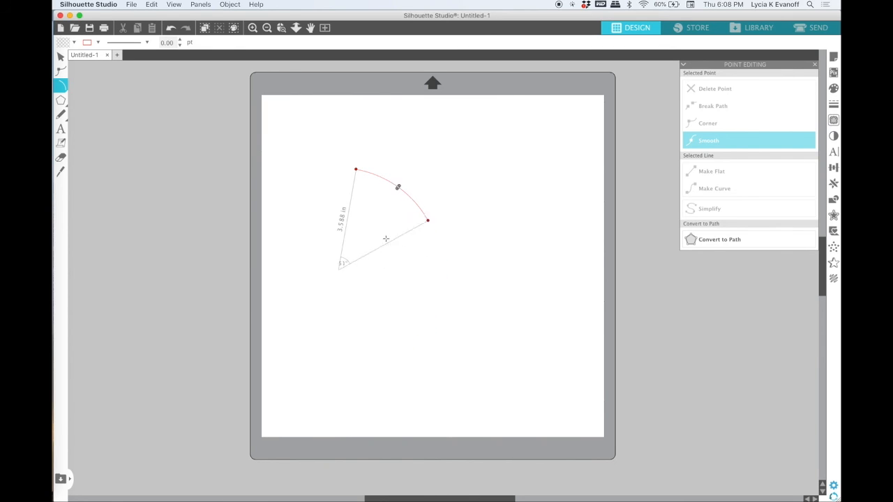
{"action": "left_click_drag", "start_coordinate": [427, 220], "coordinate": [360, 170]}
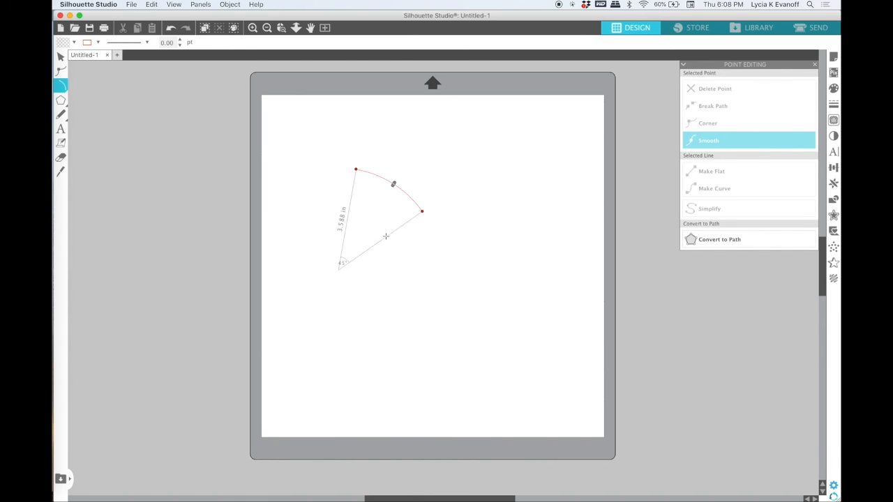
{"action": "left_click_drag", "start_coordinate": [422, 211], "coordinate": [428, 222]}
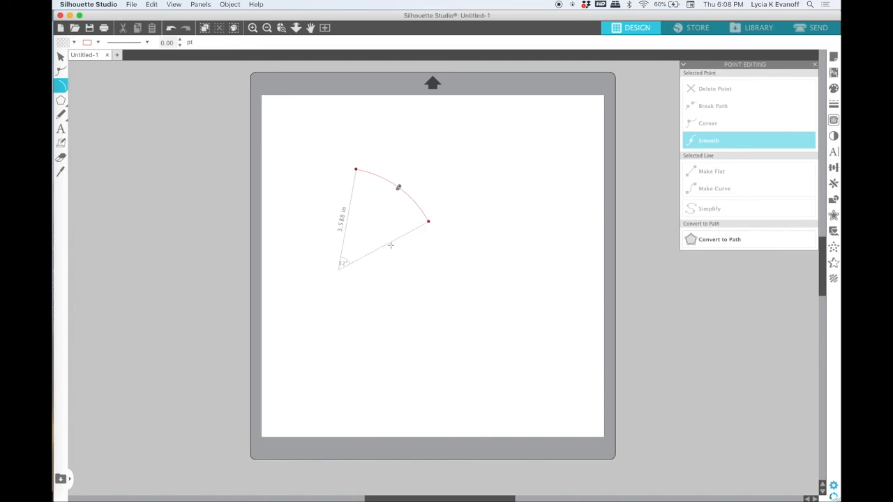
{"action": "left_click_drag", "start_coordinate": [428, 221], "coordinate": [439, 288]}
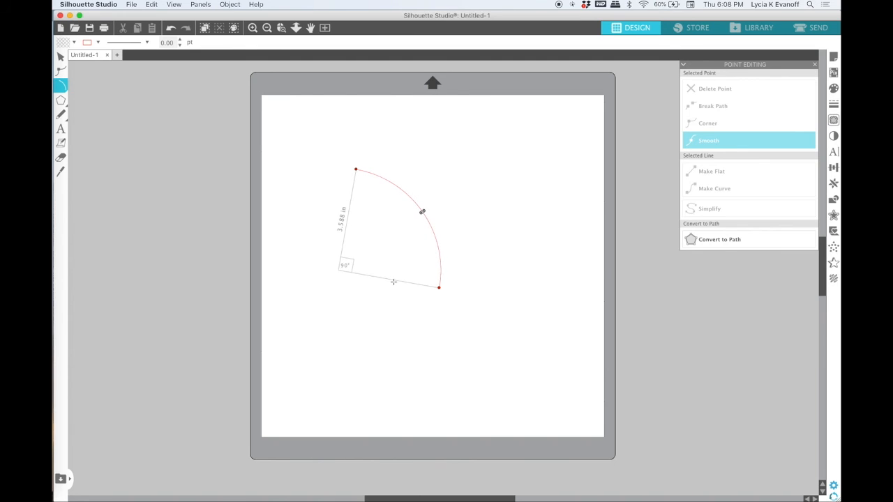
{"action": "left_click_drag", "start_coordinate": [438, 288], "coordinate": [397, 354]}
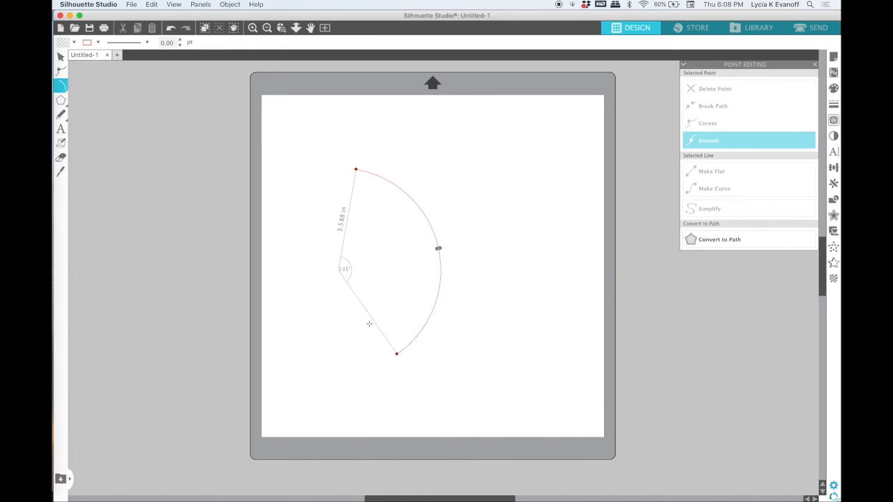
{"action": "left_click_drag", "start_coordinate": [396, 354], "coordinate": [390, 357]}
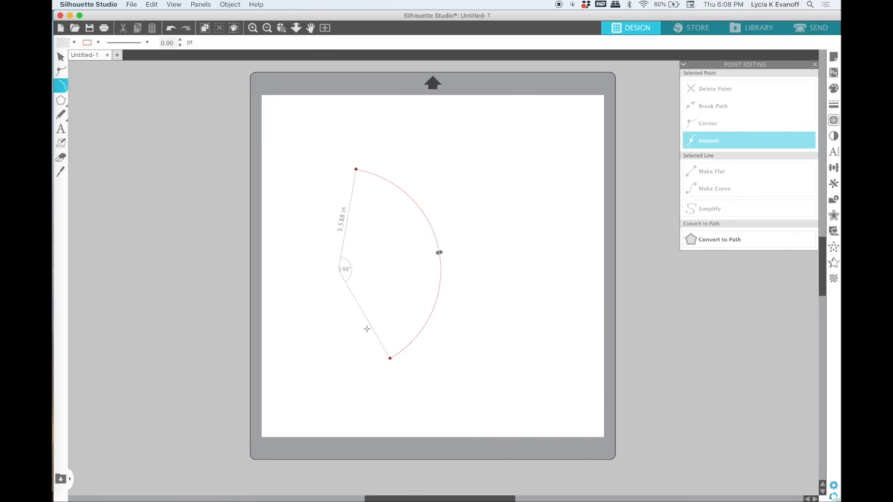
{"action": "left_click_drag", "start_coordinate": [390, 358], "coordinate": [320, 371]}
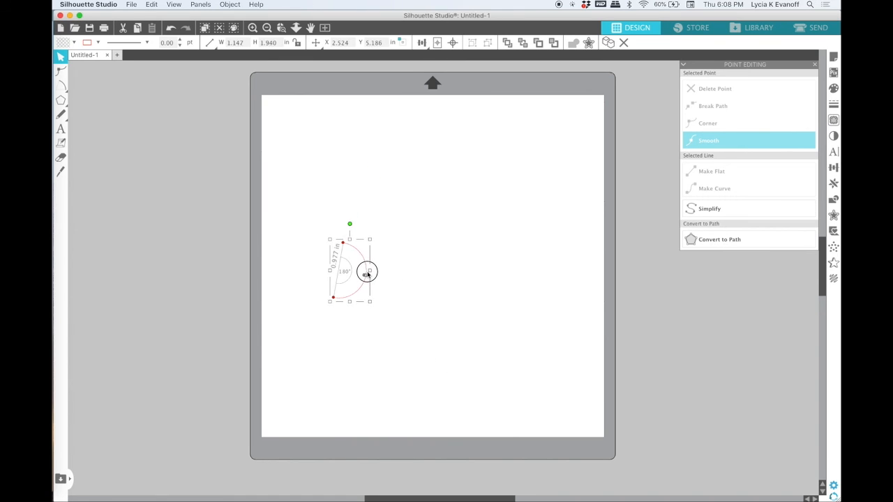
- Drag the arc out to a 4.5 in radius and swing its sweep to about 260 degrees
{"action": "left_click_drag", "start_coordinate": [368, 272], "coordinate": [497, 293]}
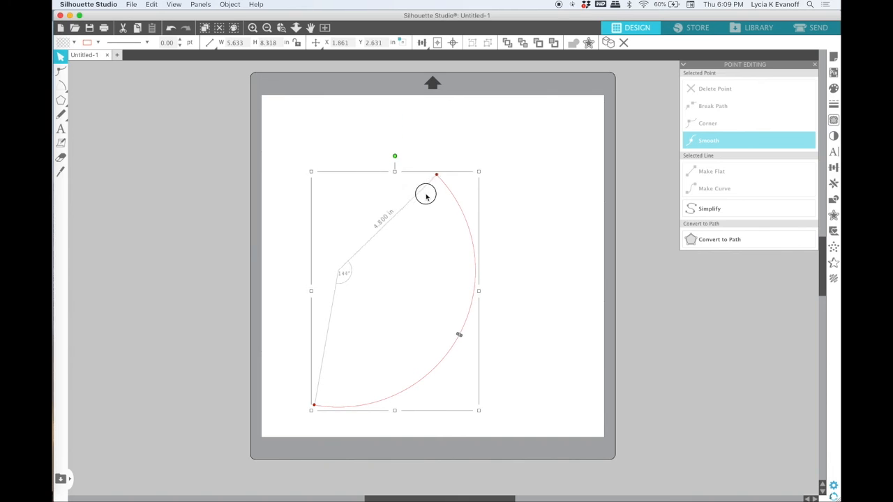
{"action": "left_click_drag", "start_coordinate": [436, 174], "coordinate": [381, 141]}
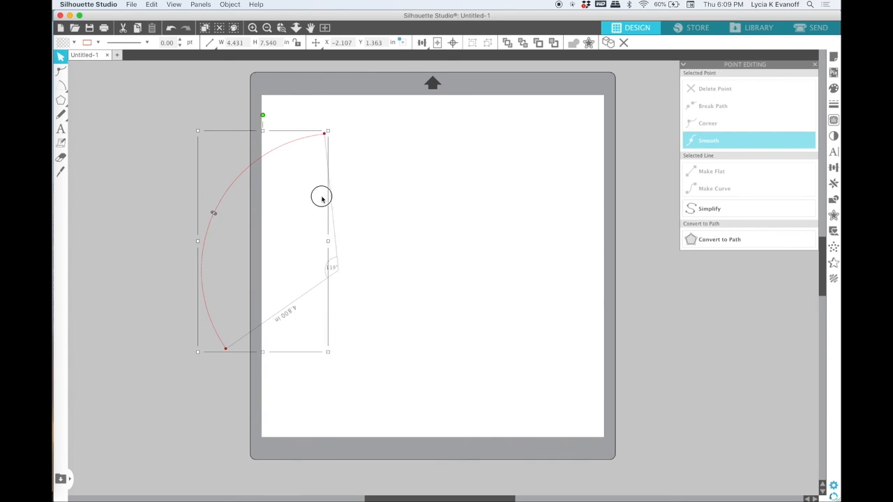
{"action": "left_click_drag", "start_coordinate": [321, 195], "coordinate": [416, 235]}
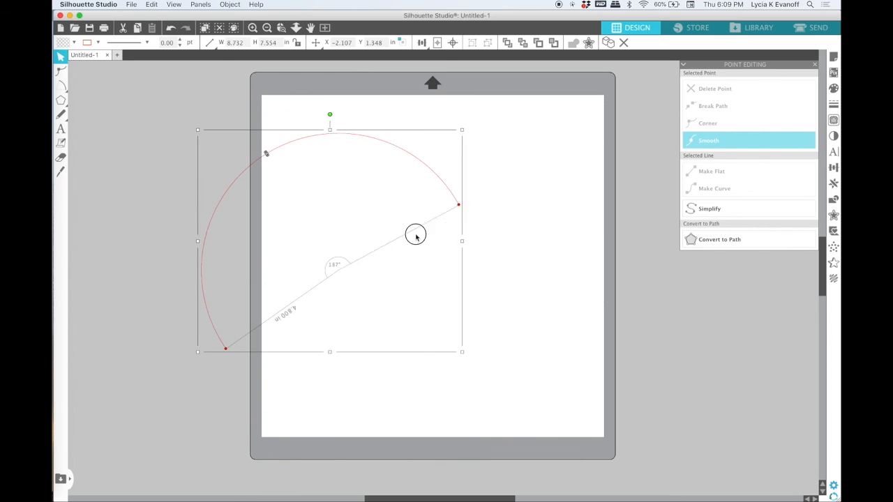
{"action": "left_click_drag", "start_coordinate": [415, 235], "coordinate": [392, 318]}
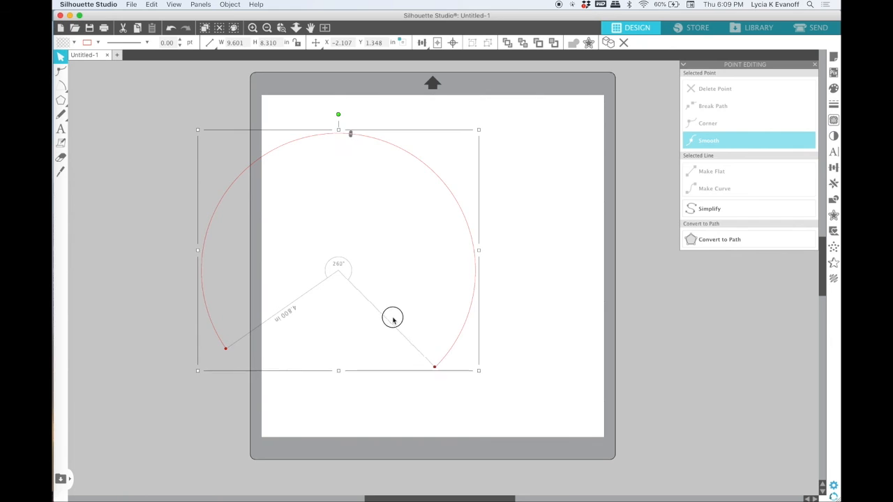
{"action": "left_click_drag", "start_coordinate": [435, 366], "coordinate": [455, 340]}
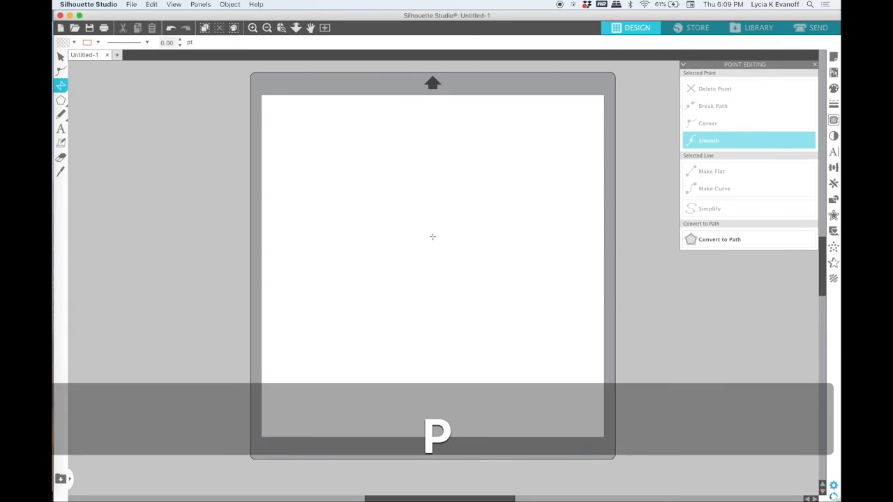
- Draw an open zigzag of straight polygon segments (P) with a wavy curve beneath it
{"action": "key", "text": "p"}
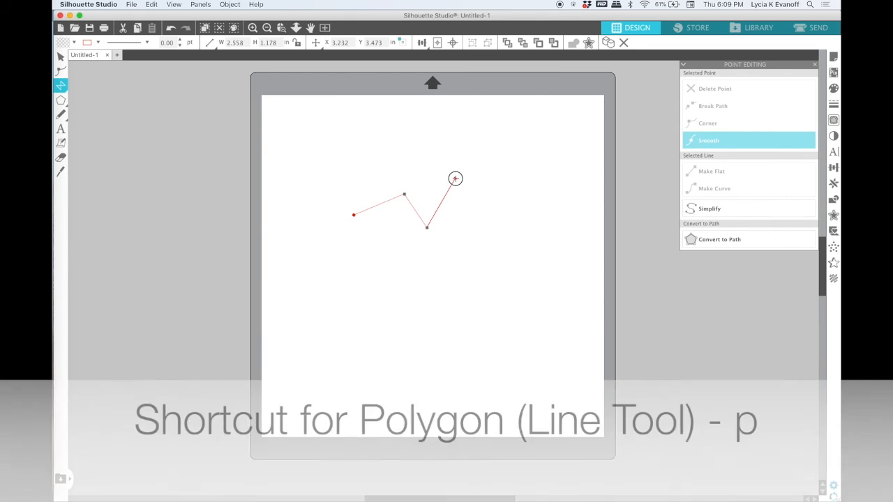
{"action": "left_click", "coordinate": [539, 216]}
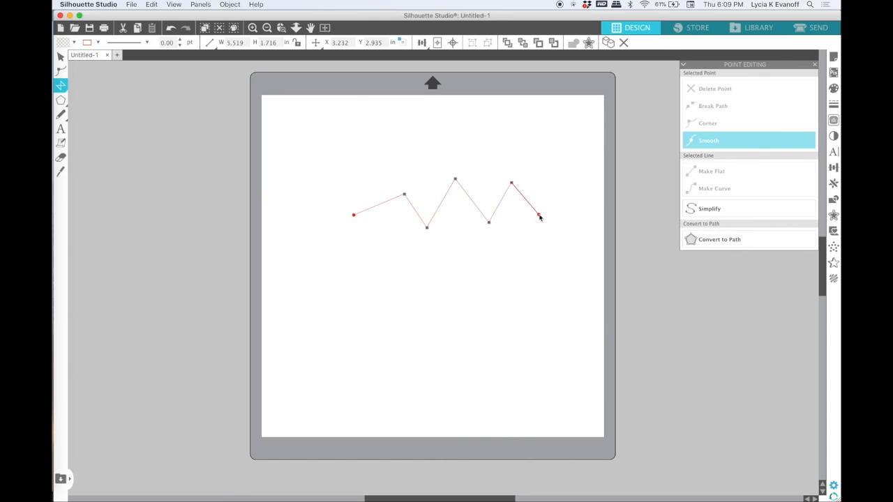
{"action": "left_click_drag", "start_coordinate": [539, 216], "coordinate": [523, 259]}
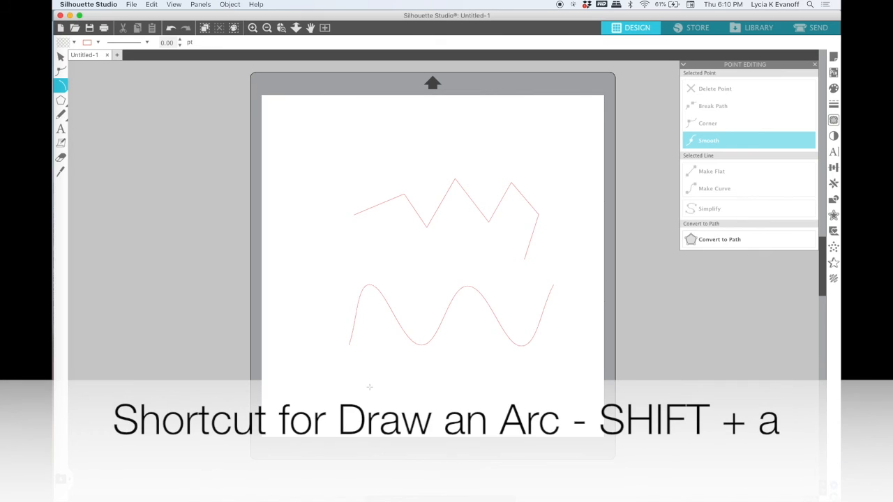
{"action": "left_click_drag", "start_coordinate": [363, 387], "coordinate": [463, 408]}
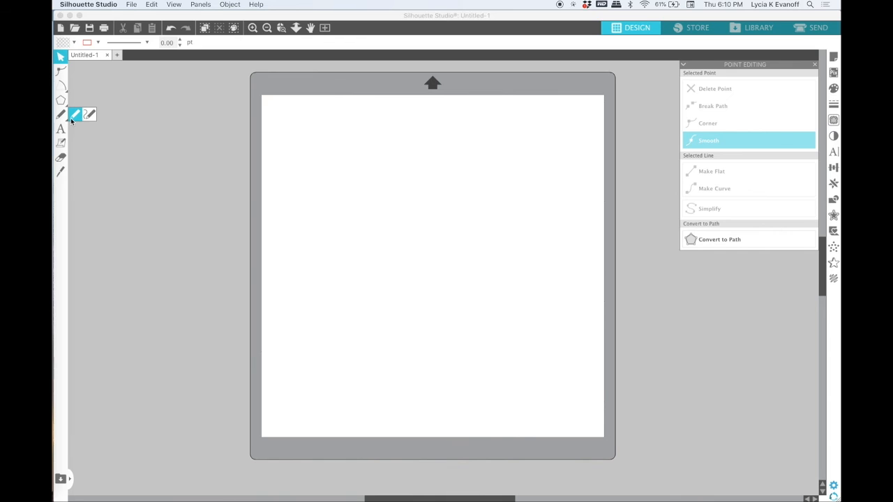
- Draw a freehand wavy squiggle ending in a long sweeping curve across the upper mat
{"action": "left_click", "coordinate": [60, 114]}
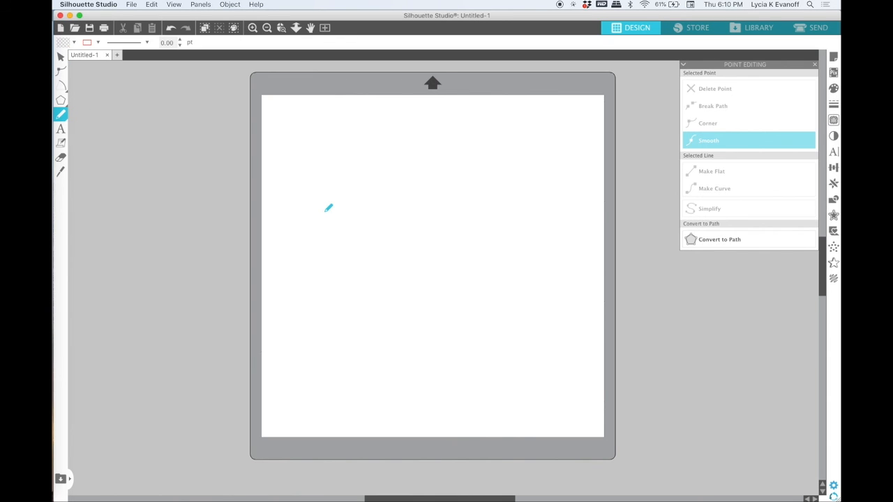
{"action": "left_click_drag", "start_coordinate": [328, 208], "coordinate": [330, 181]}
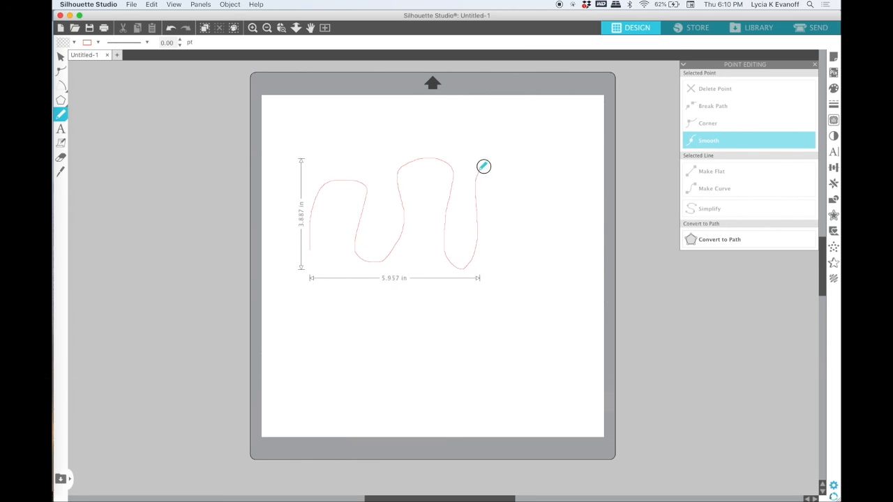
{"action": "left_click_drag", "start_coordinate": [483, 166], "coordinate": [374, 144]}
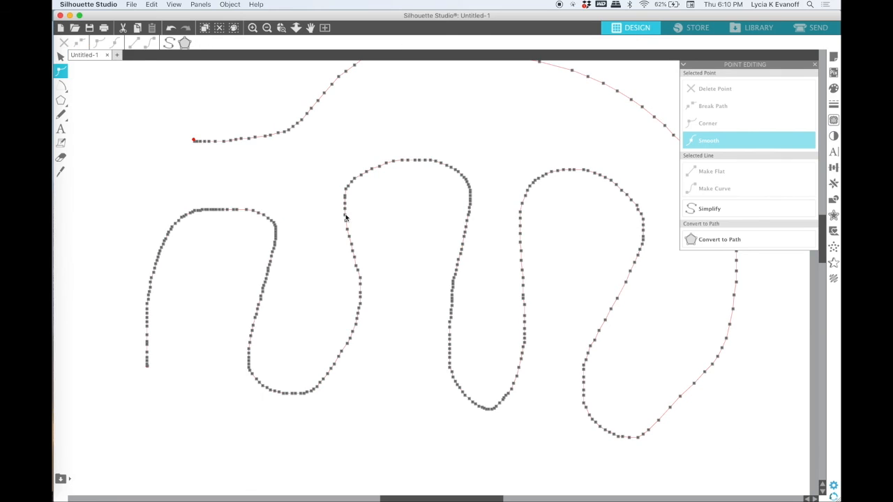
{"action": "left_click", "coordinate": [266, 28]}
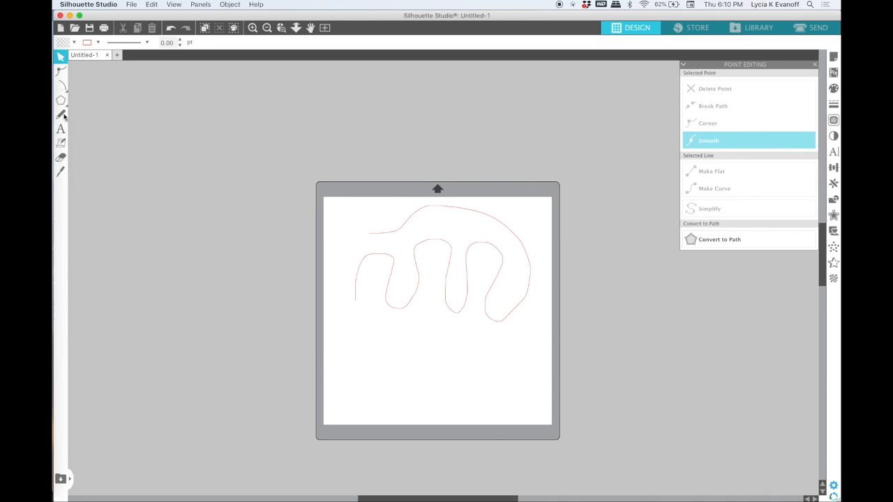
- Draw a smooth freehand looping wave below the first and inspect its few edit points
{"action": "left_click", "coordinate": [61, 115]}
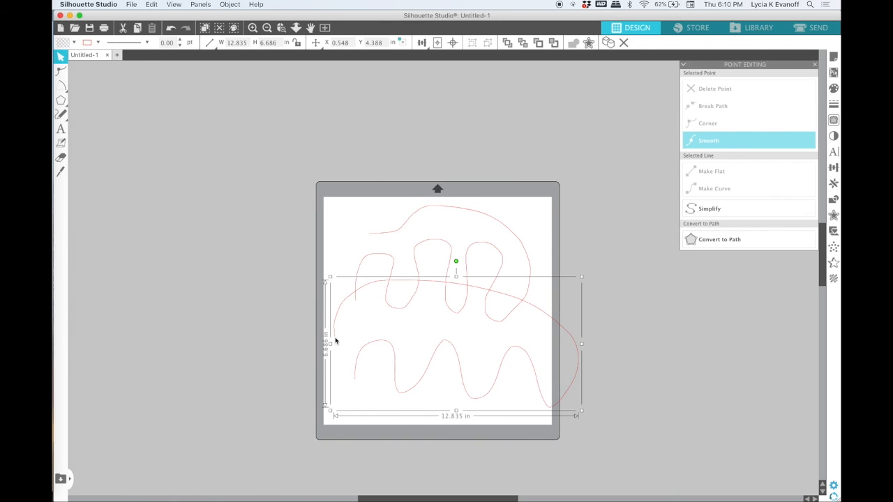
{"action": "left_click", "coordinate": [252, 28]}
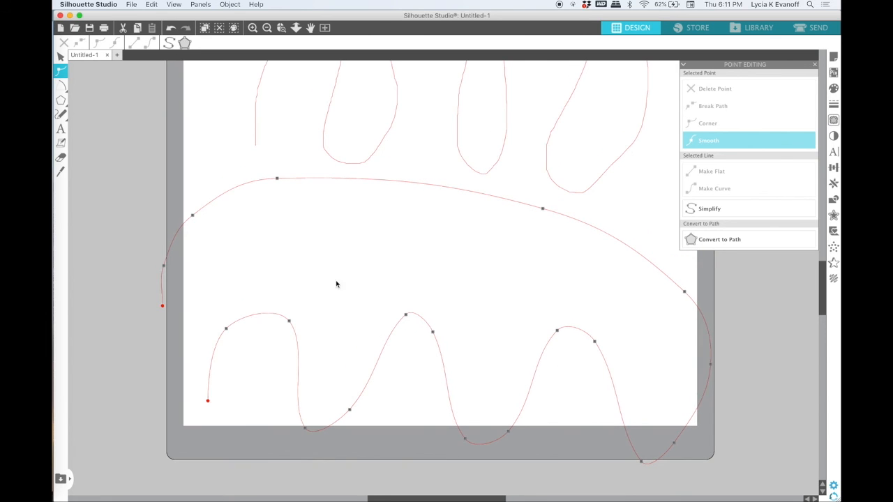
{"action": "left_click", "coordinate": [267, 28]}
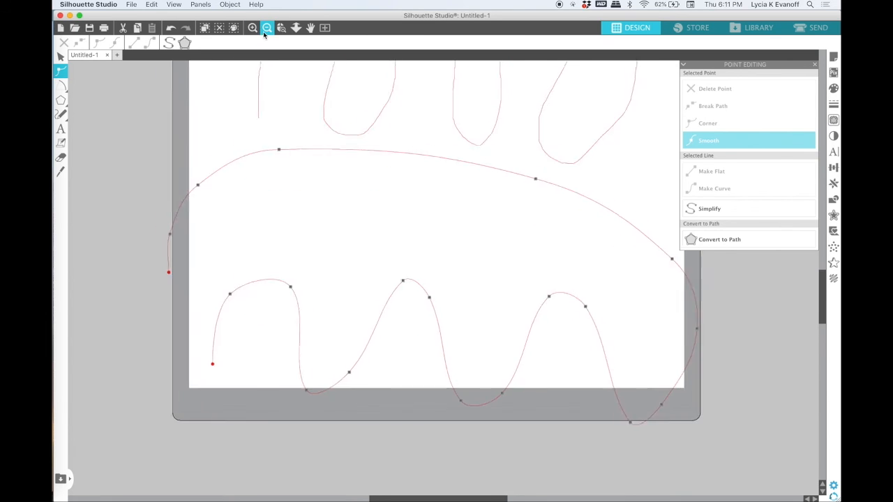